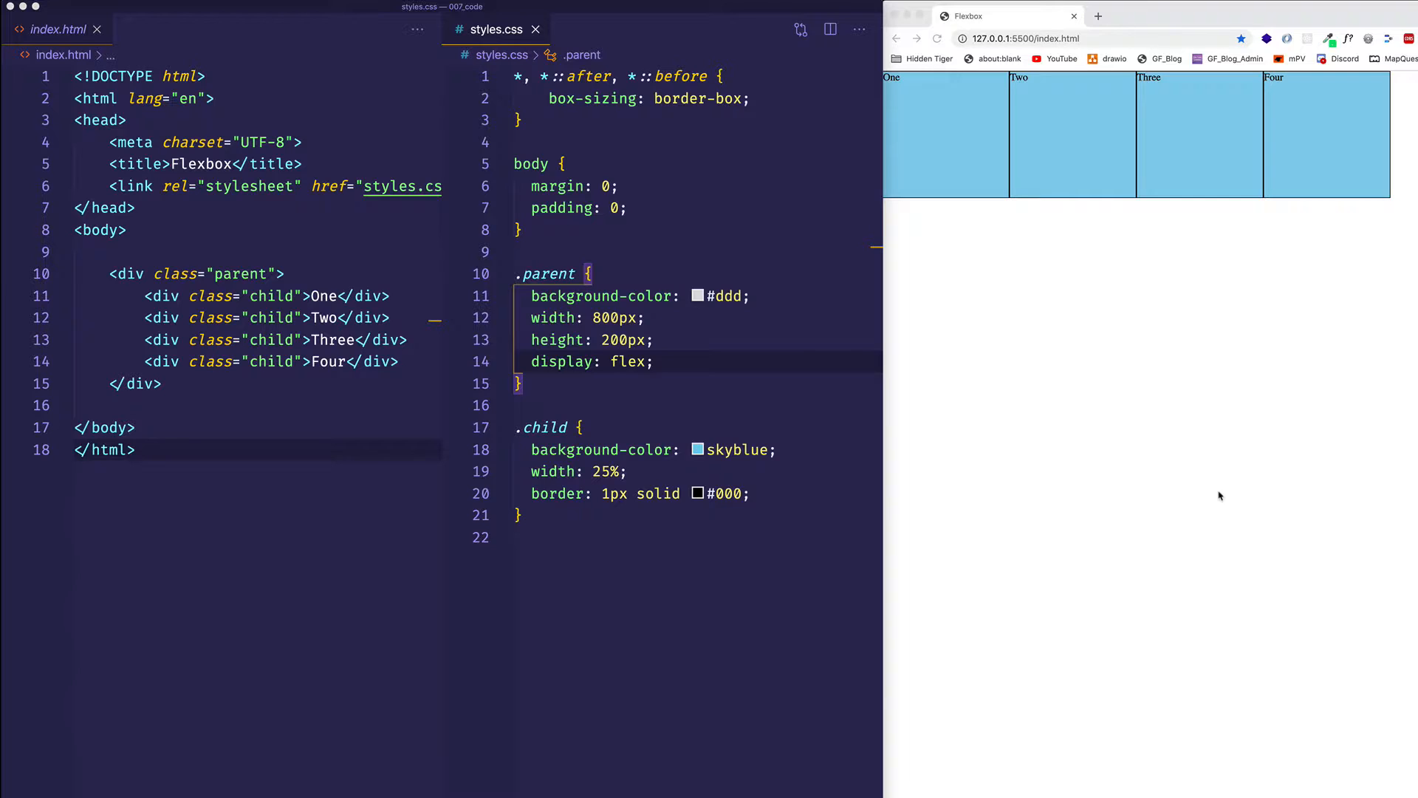
{"action": "mouse_move", "coordinate": [1125, 414]}
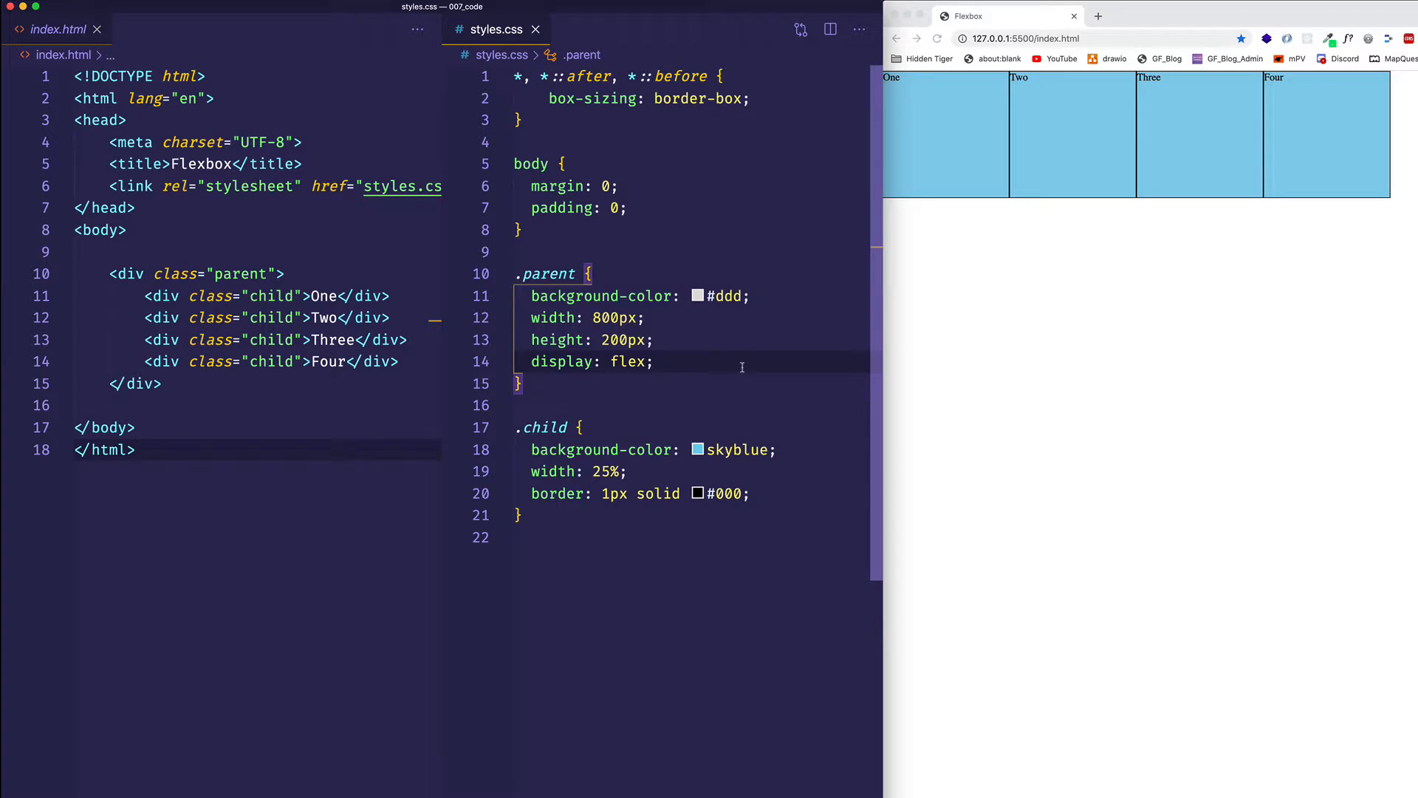
Add align-items: flex-start to the parent rule so the children sit in a top strip
{"action": "left_click", "coordinate": [655, 362]}
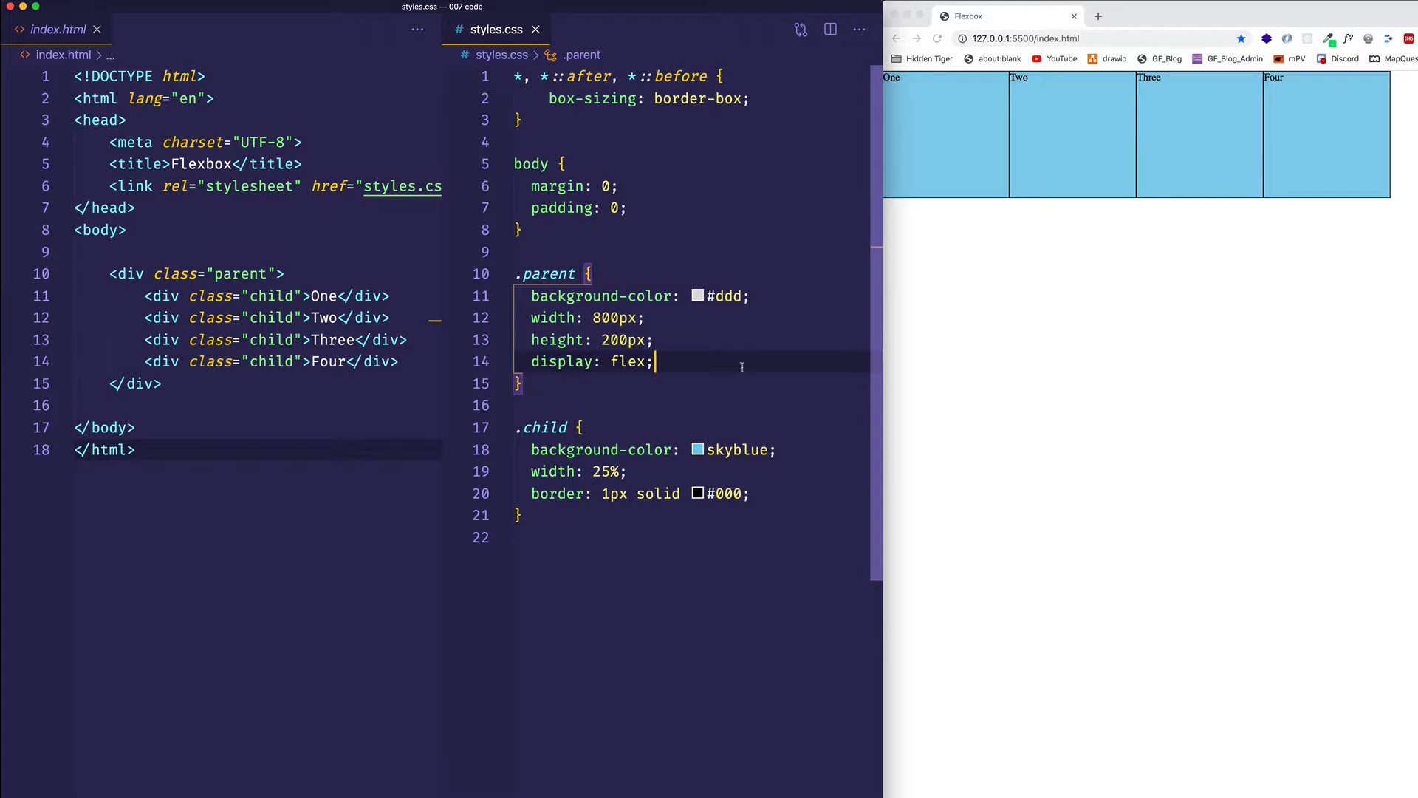
{"action": "mouse_move", "coordinate": [632, 417]}
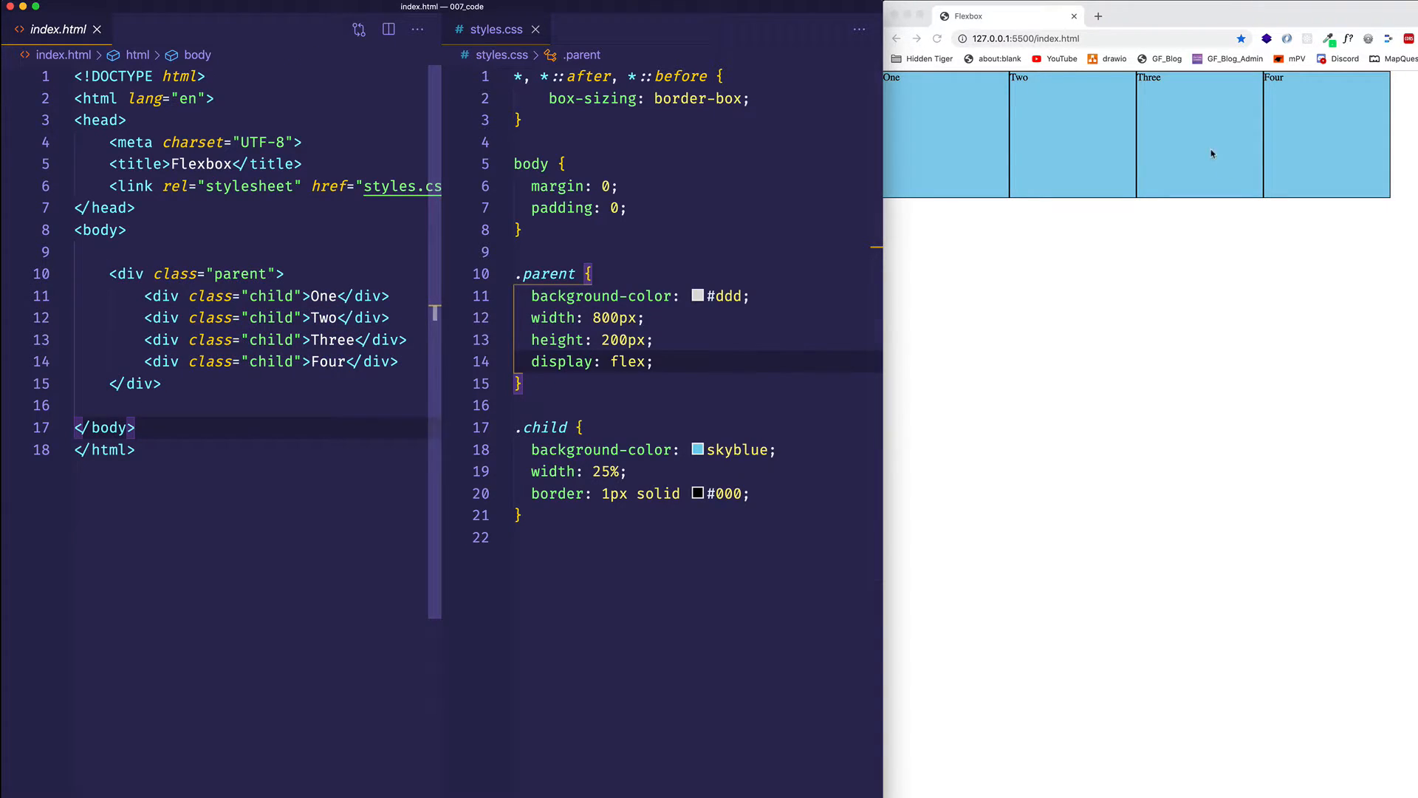
{"action": "mouse_move", "coordinate": [1088, 262]}
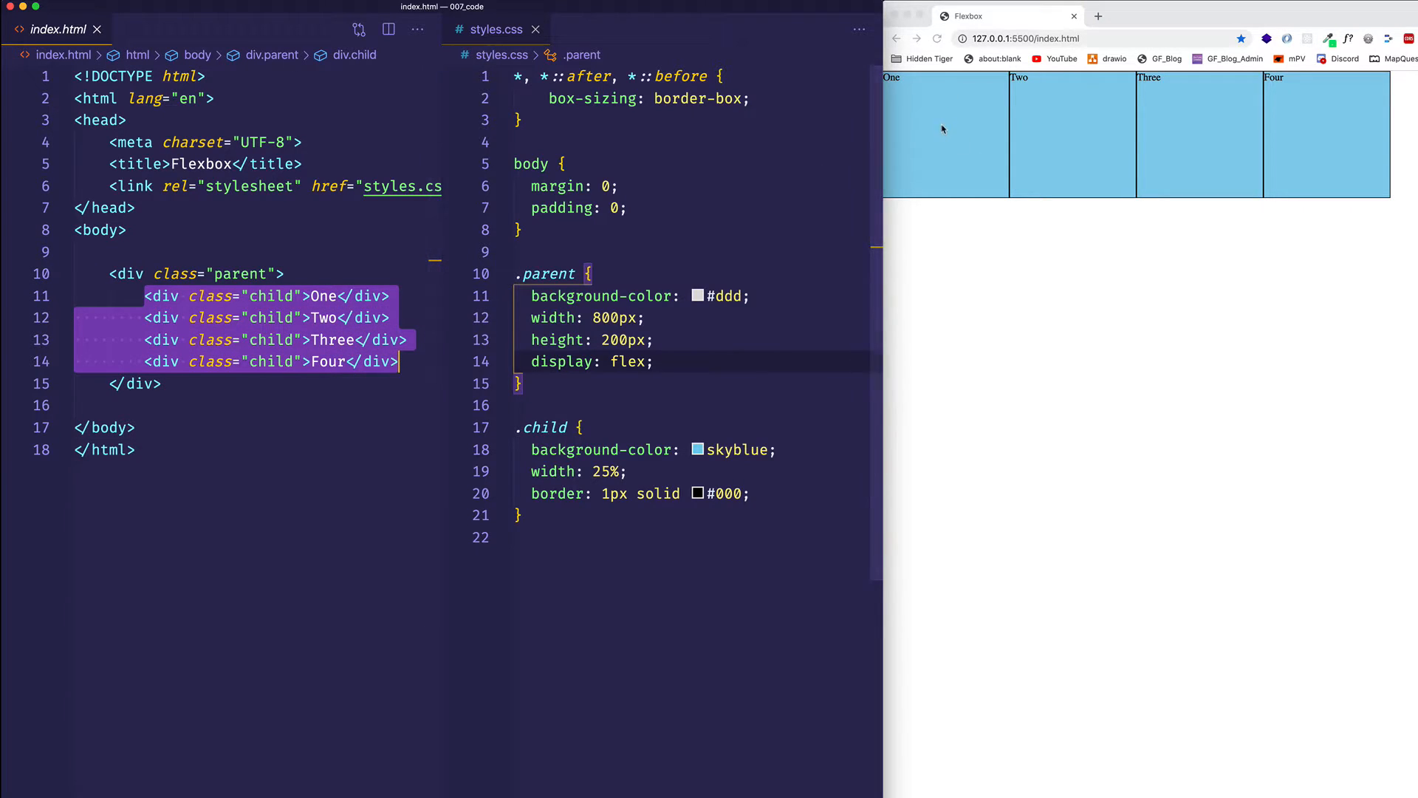
{"action": "mouse_move", "coordinate": [1334, 212]}
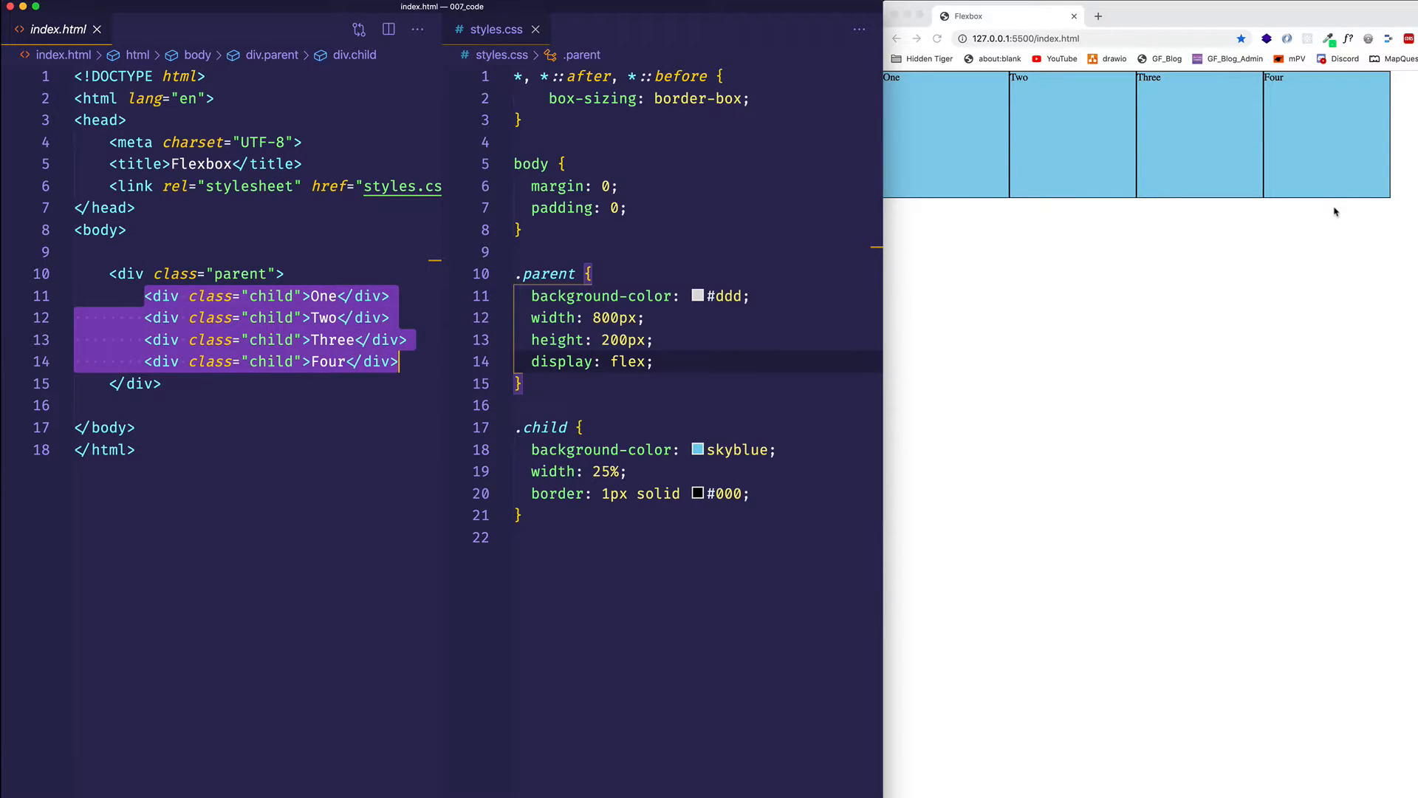
{"action": "left_click", "coordinate": [620, 537]}
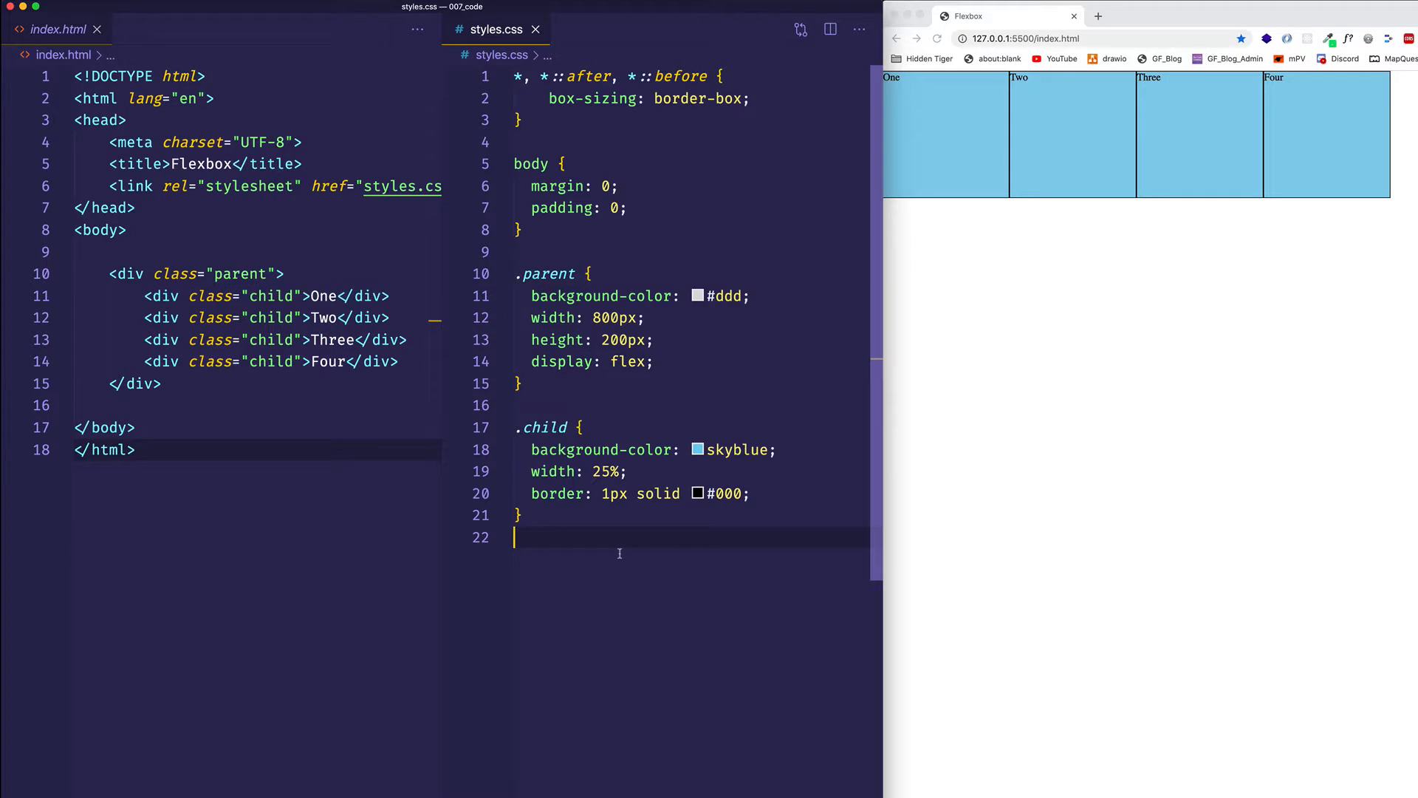
{"action": "mouse_move", "coordinate": [914, 151]}
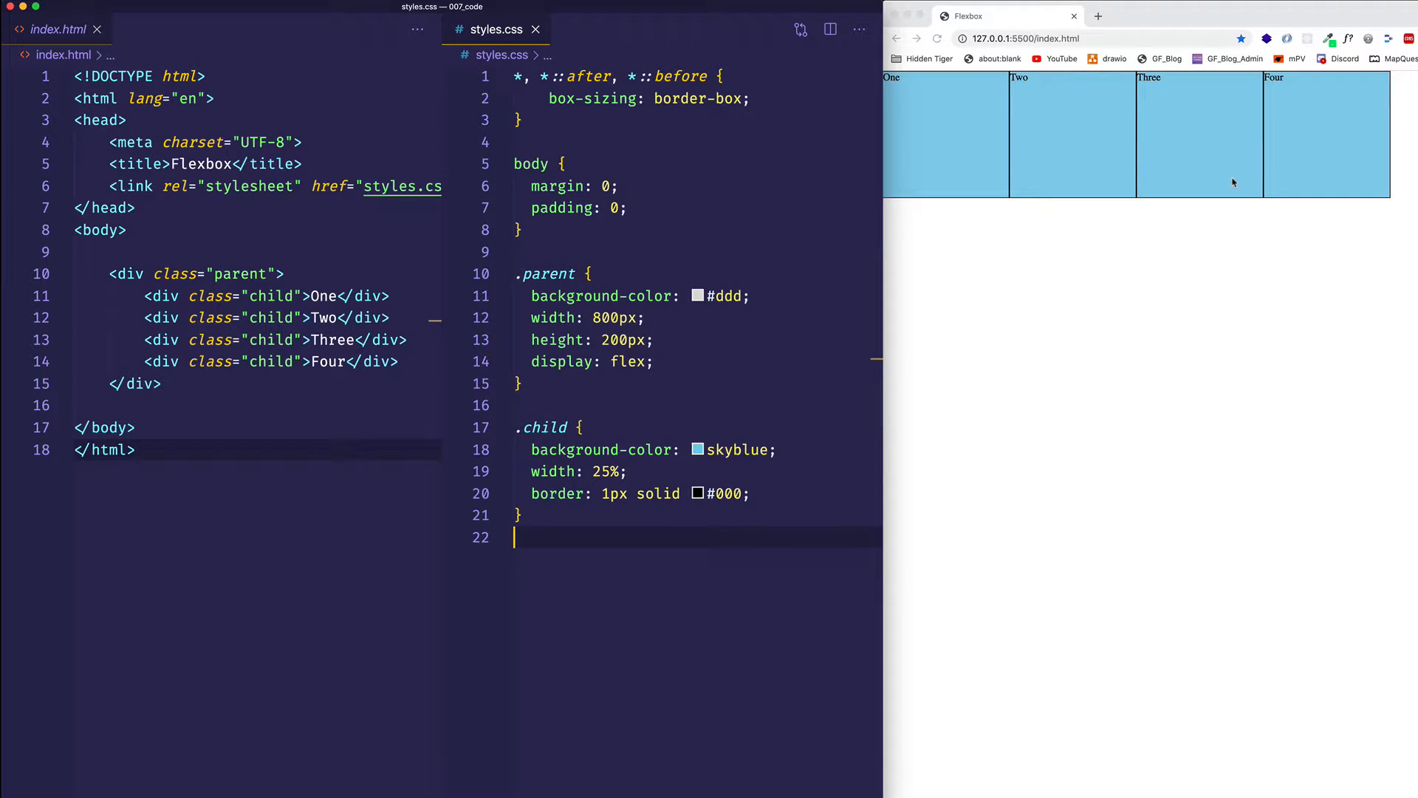
{"action": "mouse_move", "coordinate": [1335, 150]}
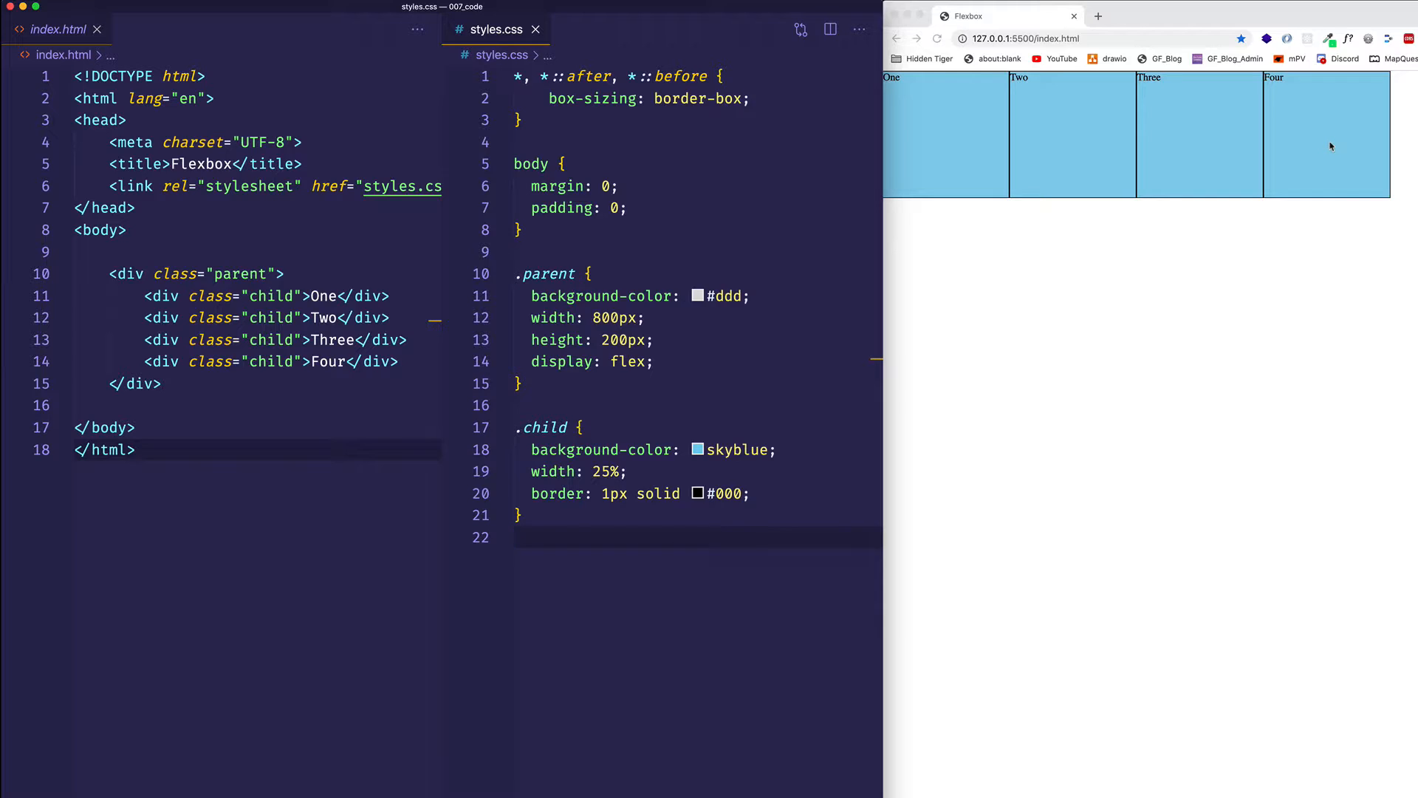
{"action": "mouse_move", "coordinate": [1154, 130]}
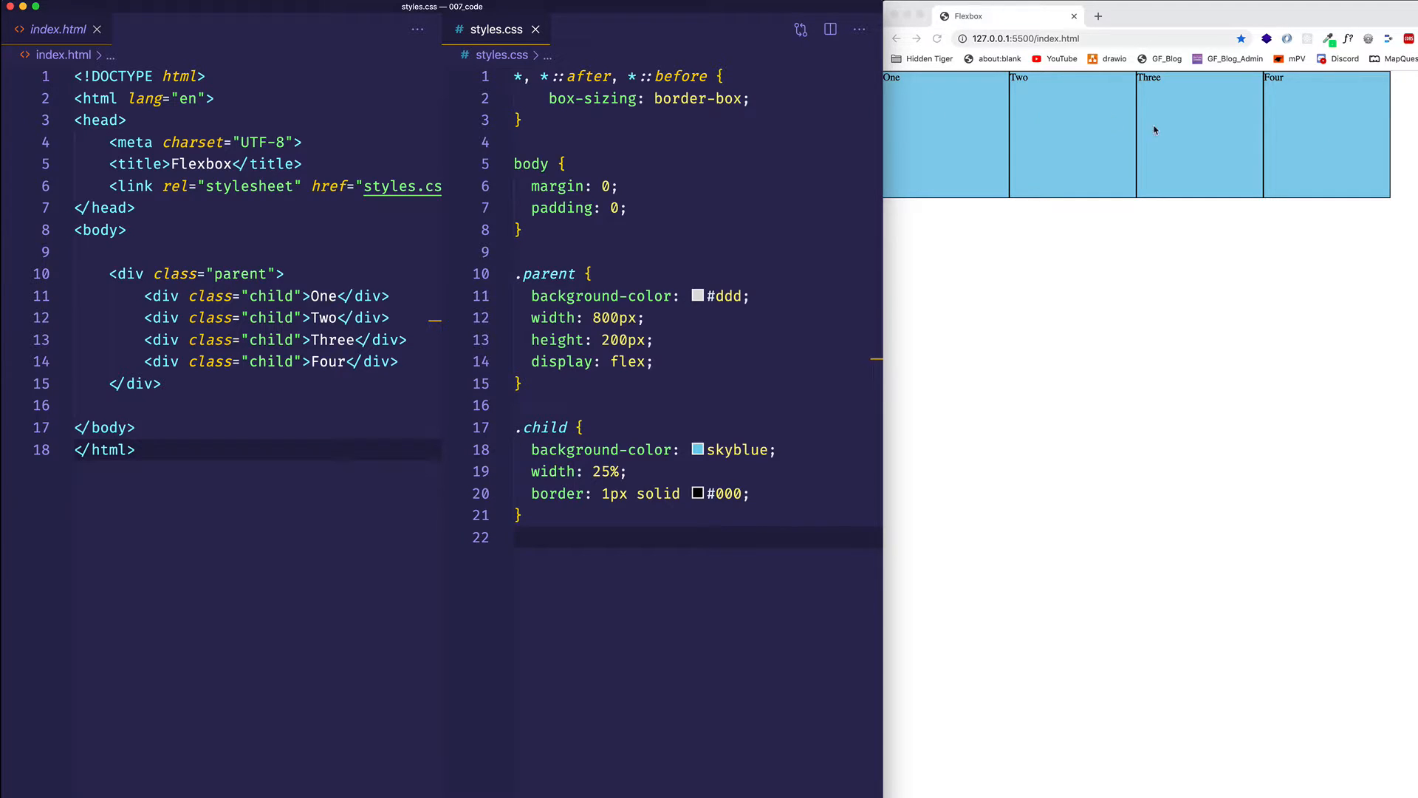
{"action": "mouse_move", "coordinate": [959, 100]}
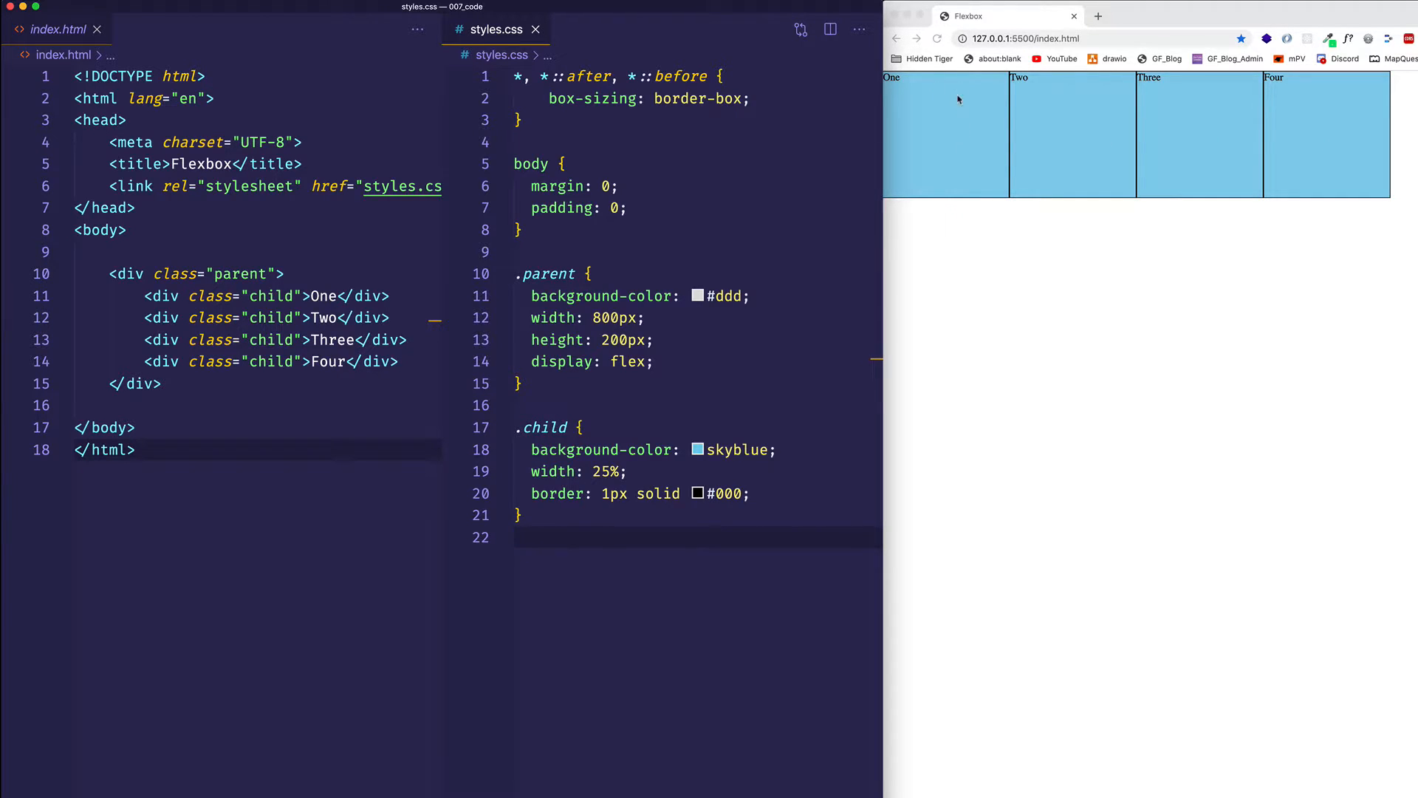
{"action": "mouse_move", "coordinate": [938, 166]}
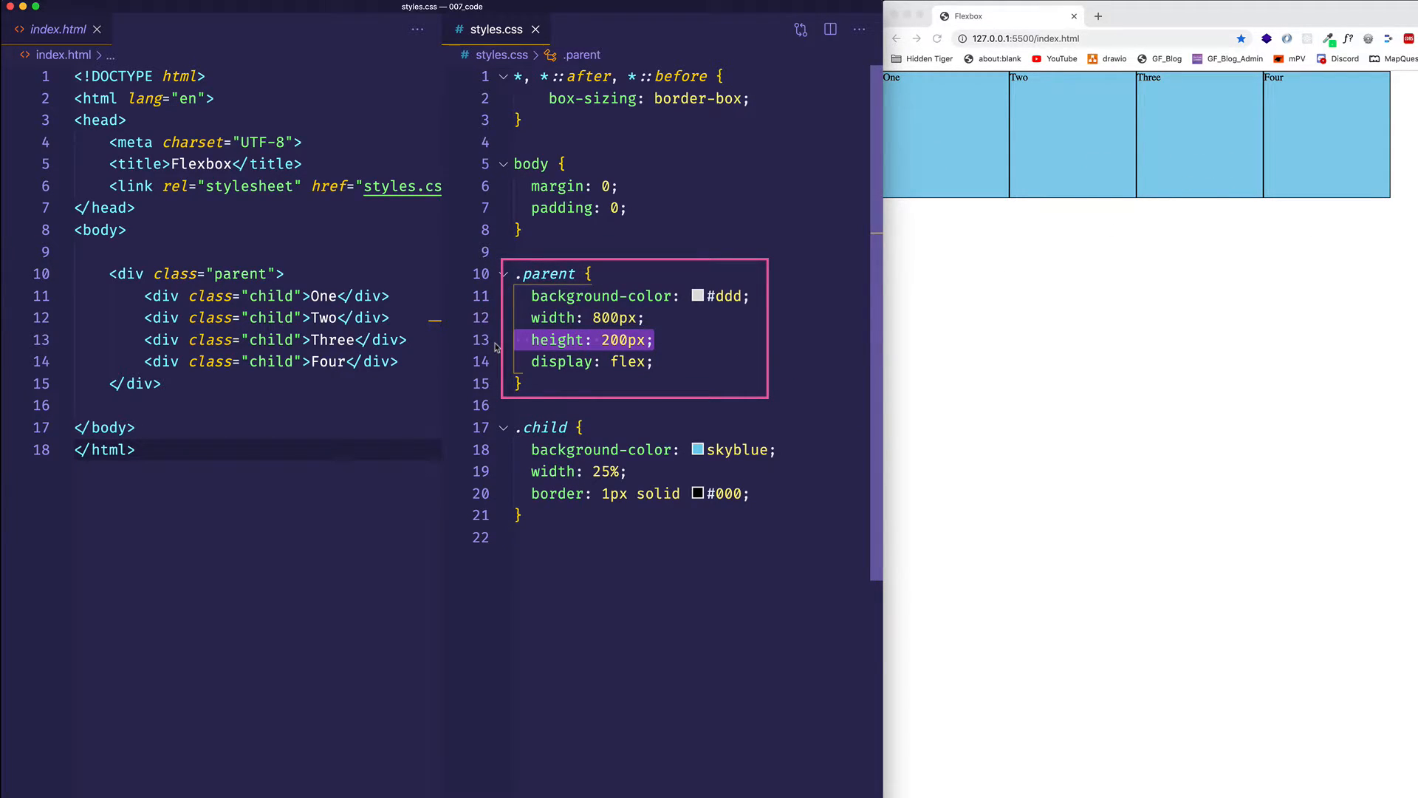
{"action": "left_click", "coordinate": [647, 362]}
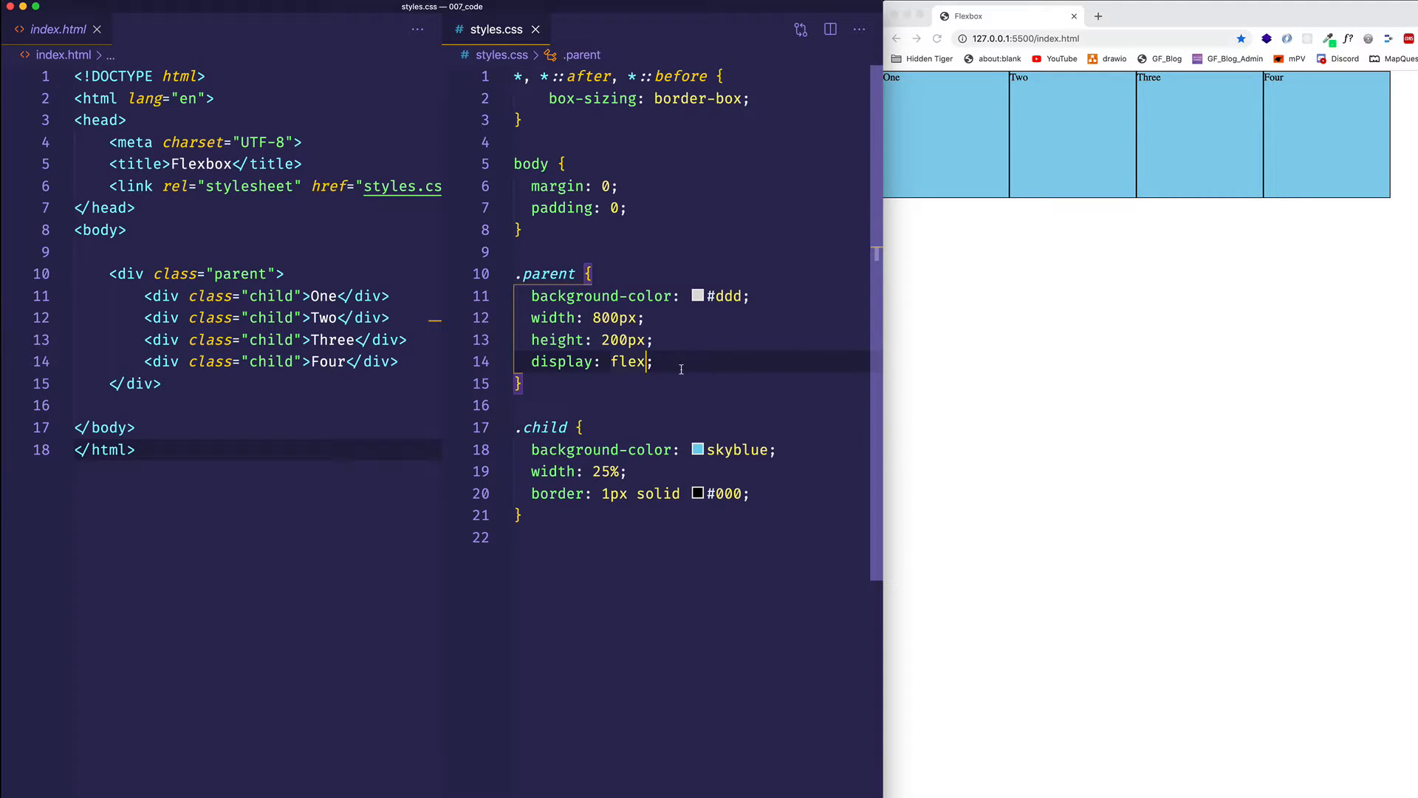
{"action": "mouse_move", "coordinate": [667, 362]}
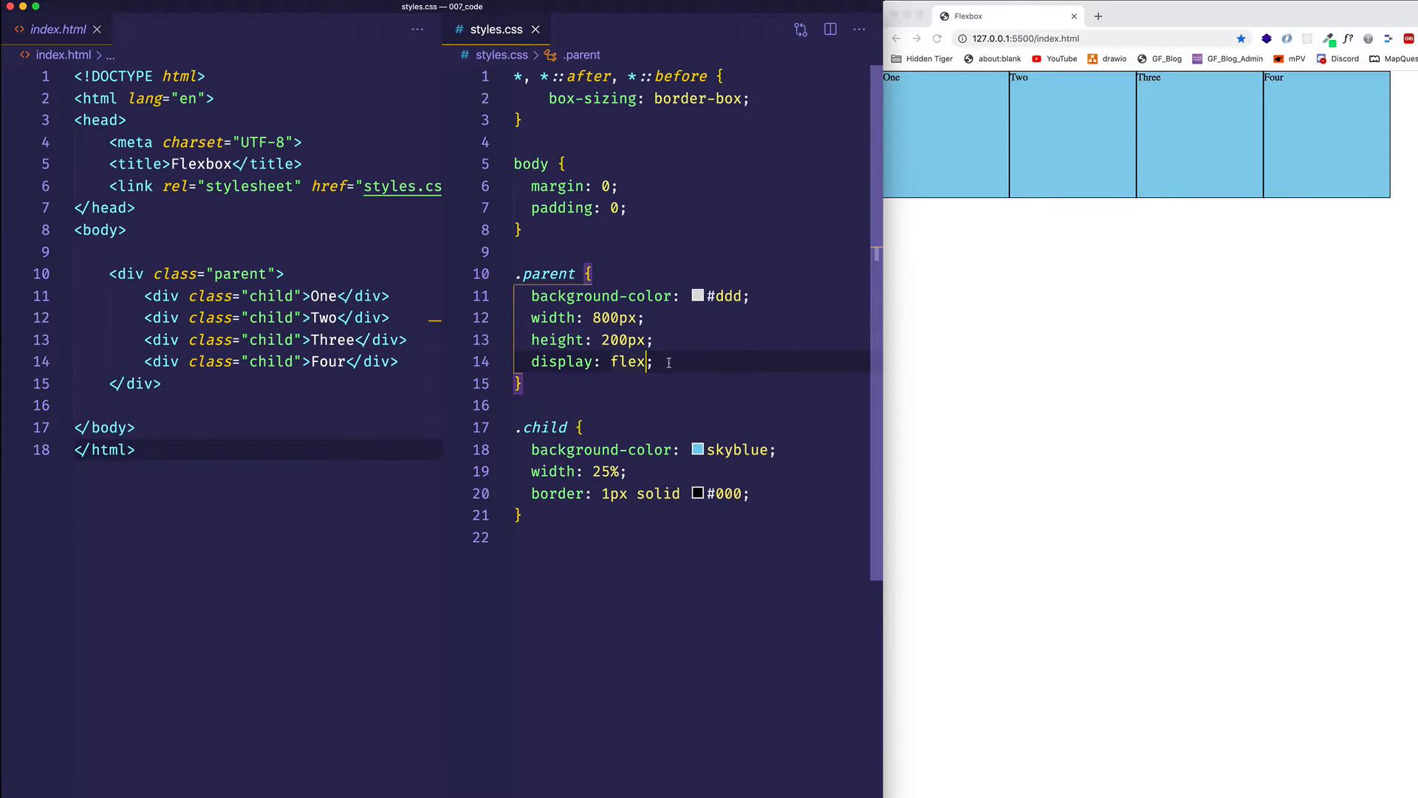
{"action": "mouse_move", "coordinate": [700, 367]}
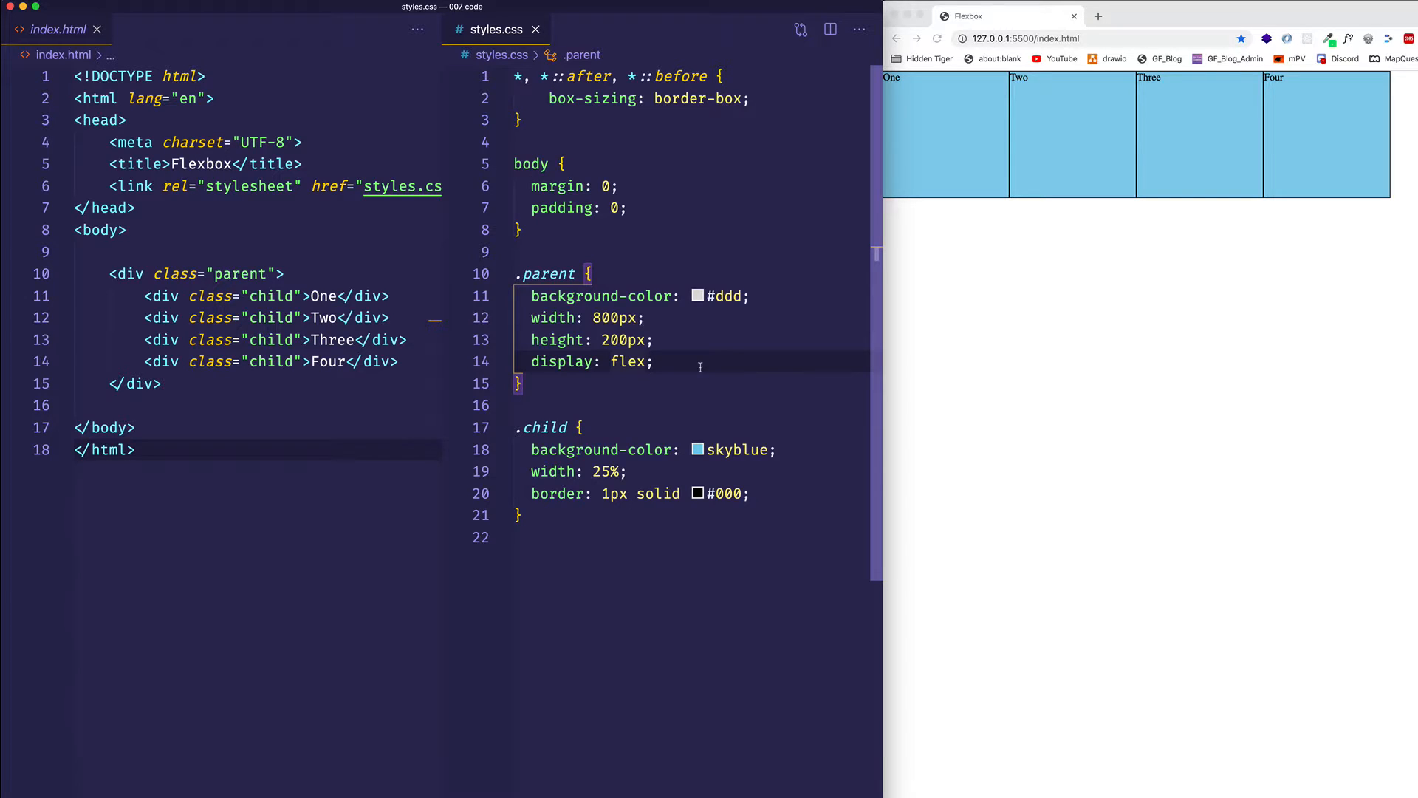
{"action": "key", "text": "enter"}
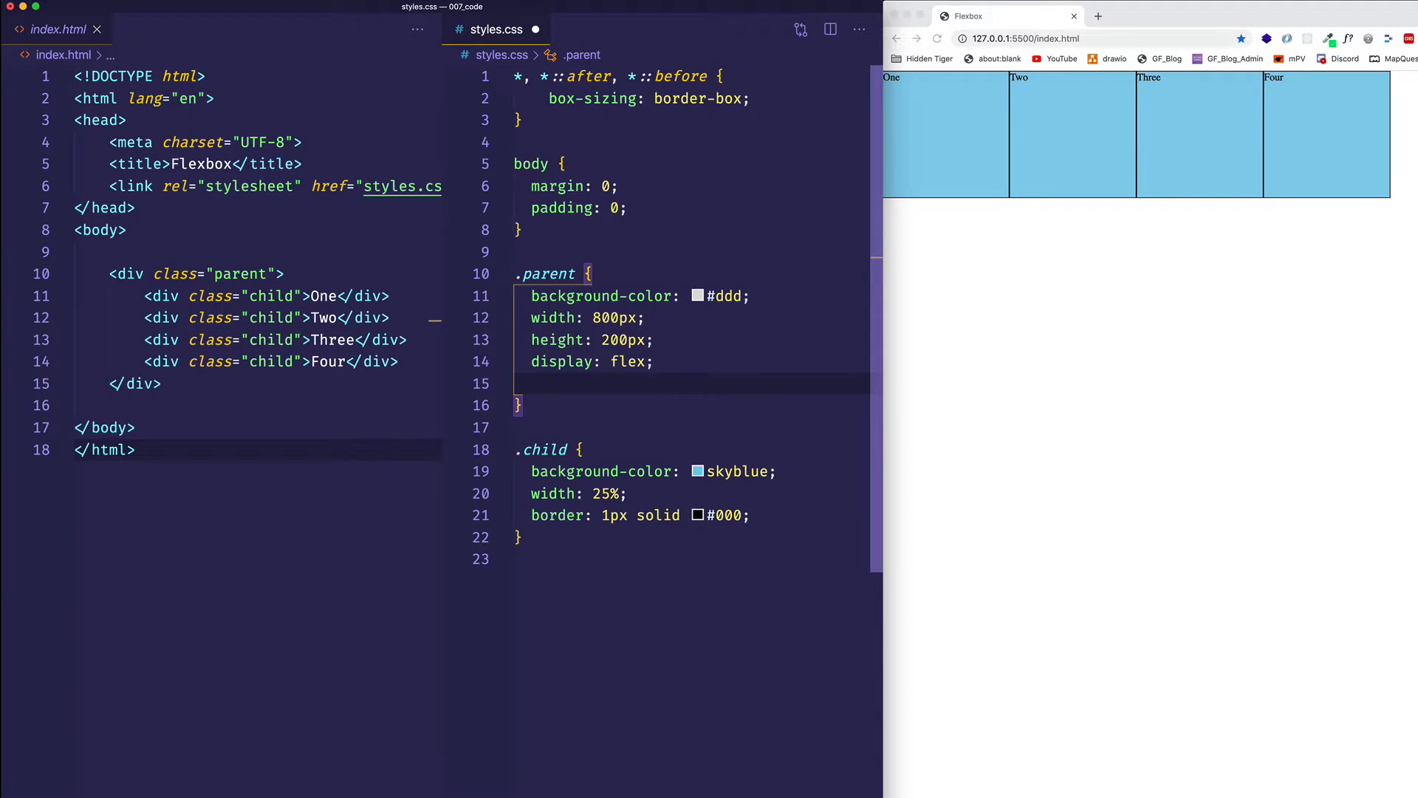
{"action": "type", "text": "align-items:"}
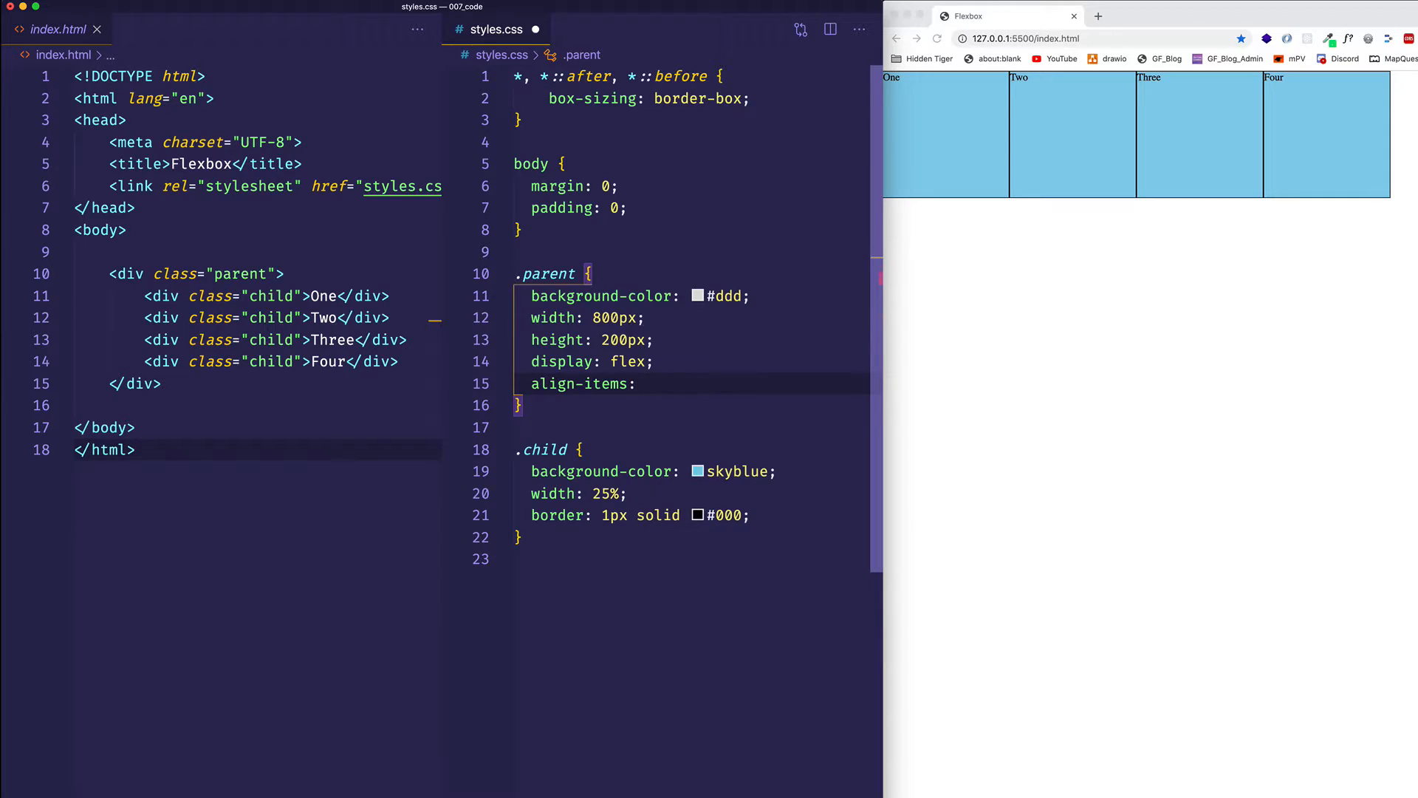
{"action": "type", "text": "flex-start;"}
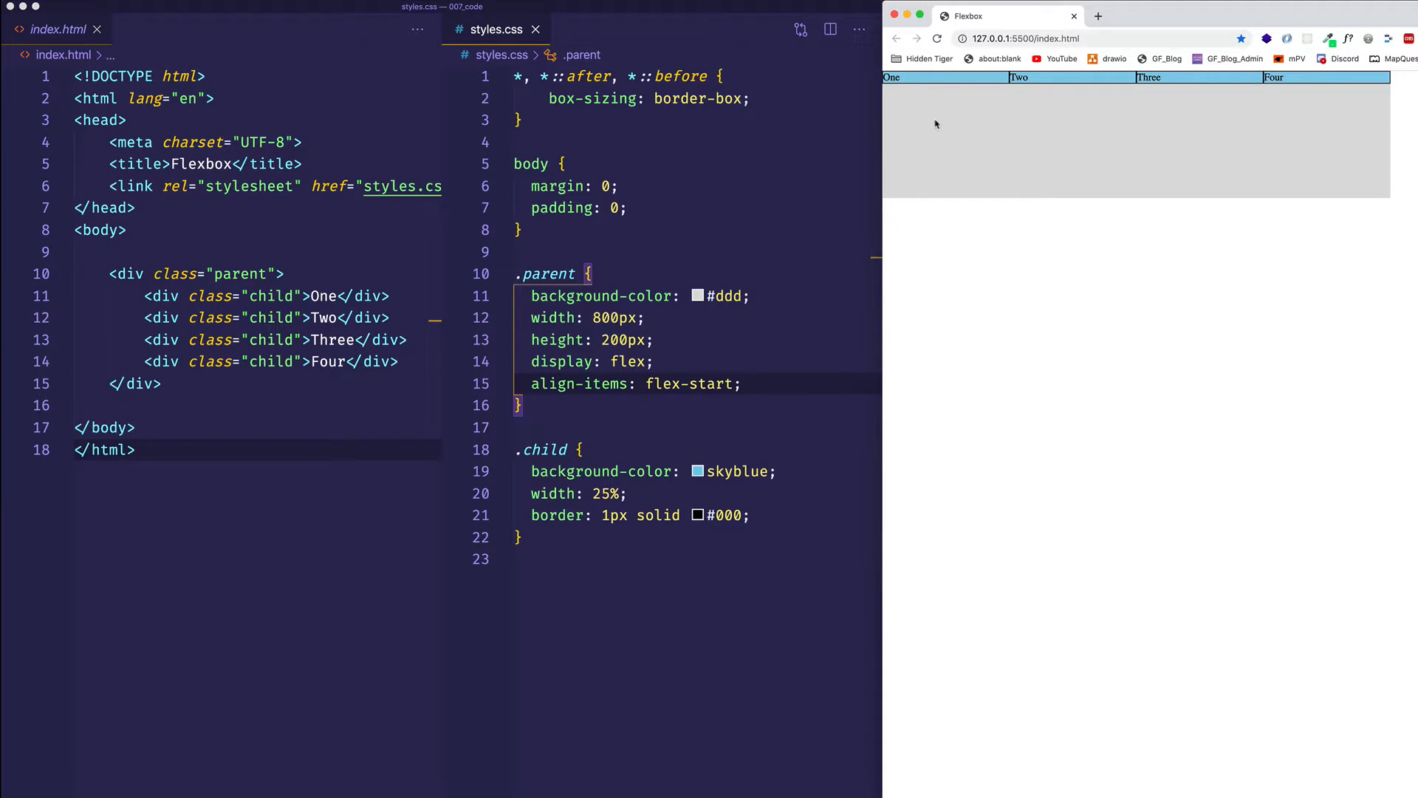
{"action": "mouse_move", "coordinate": [1010, 106]}
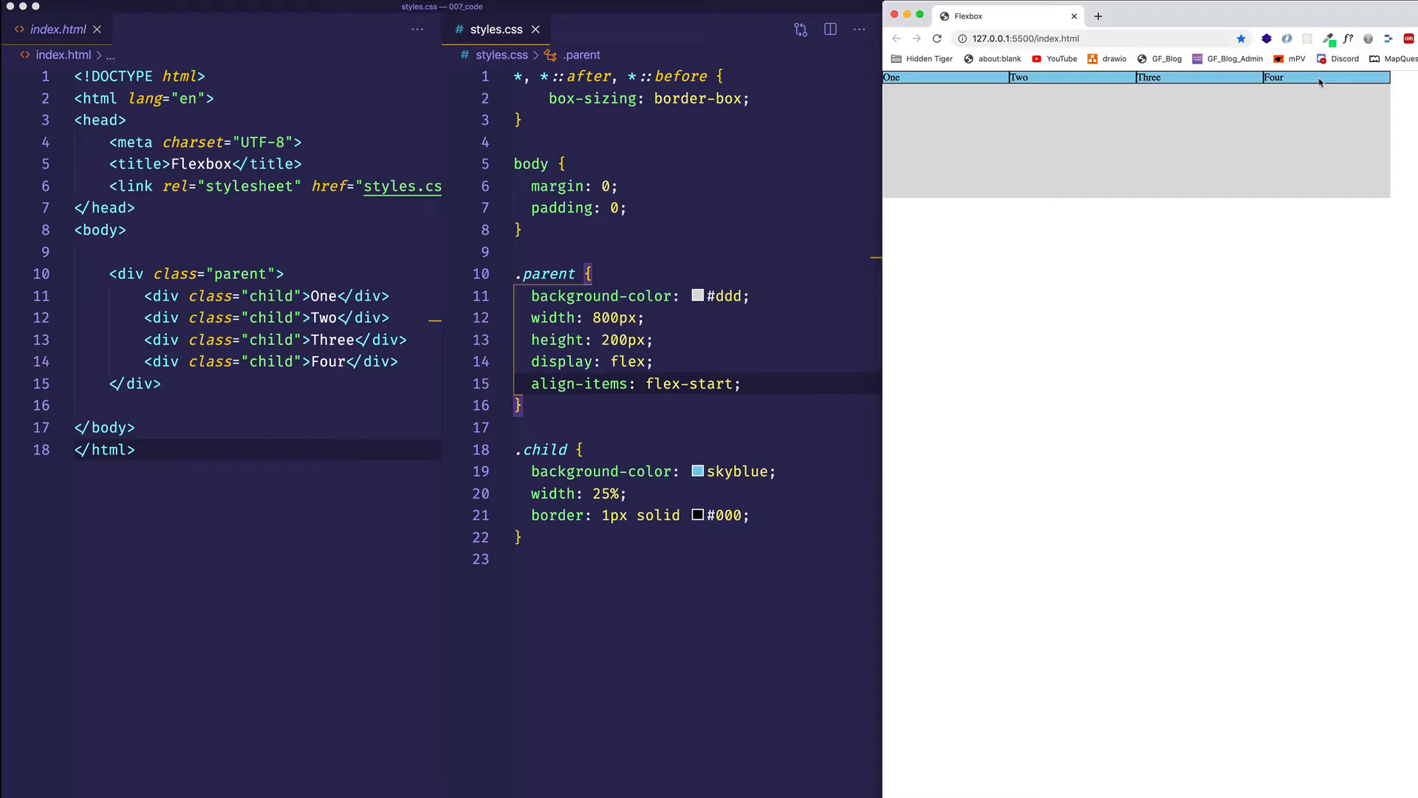
{"action": "mouse_move", "coordinate": [1358, 101]}
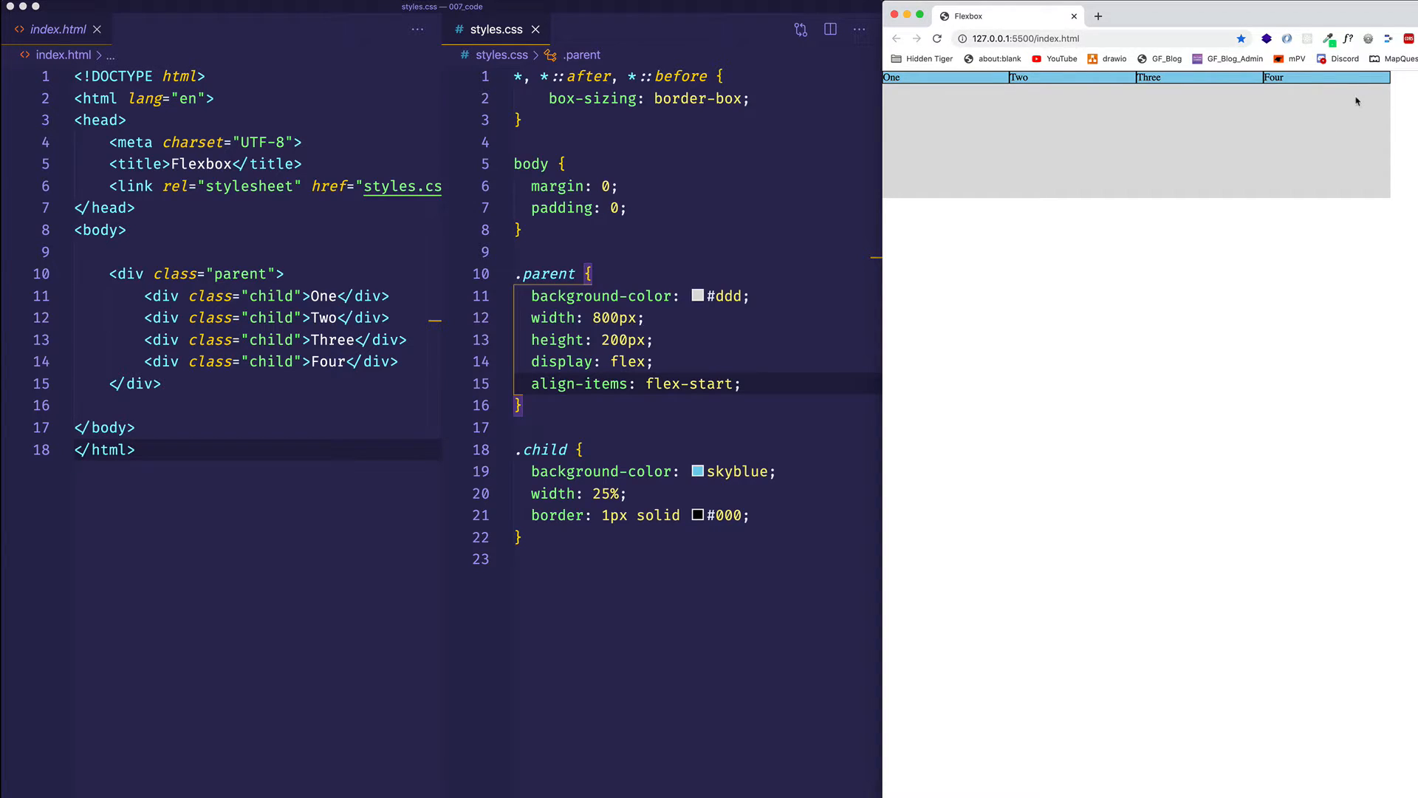
{"action": "mouse_move", "coordinate": [1108, 259]}
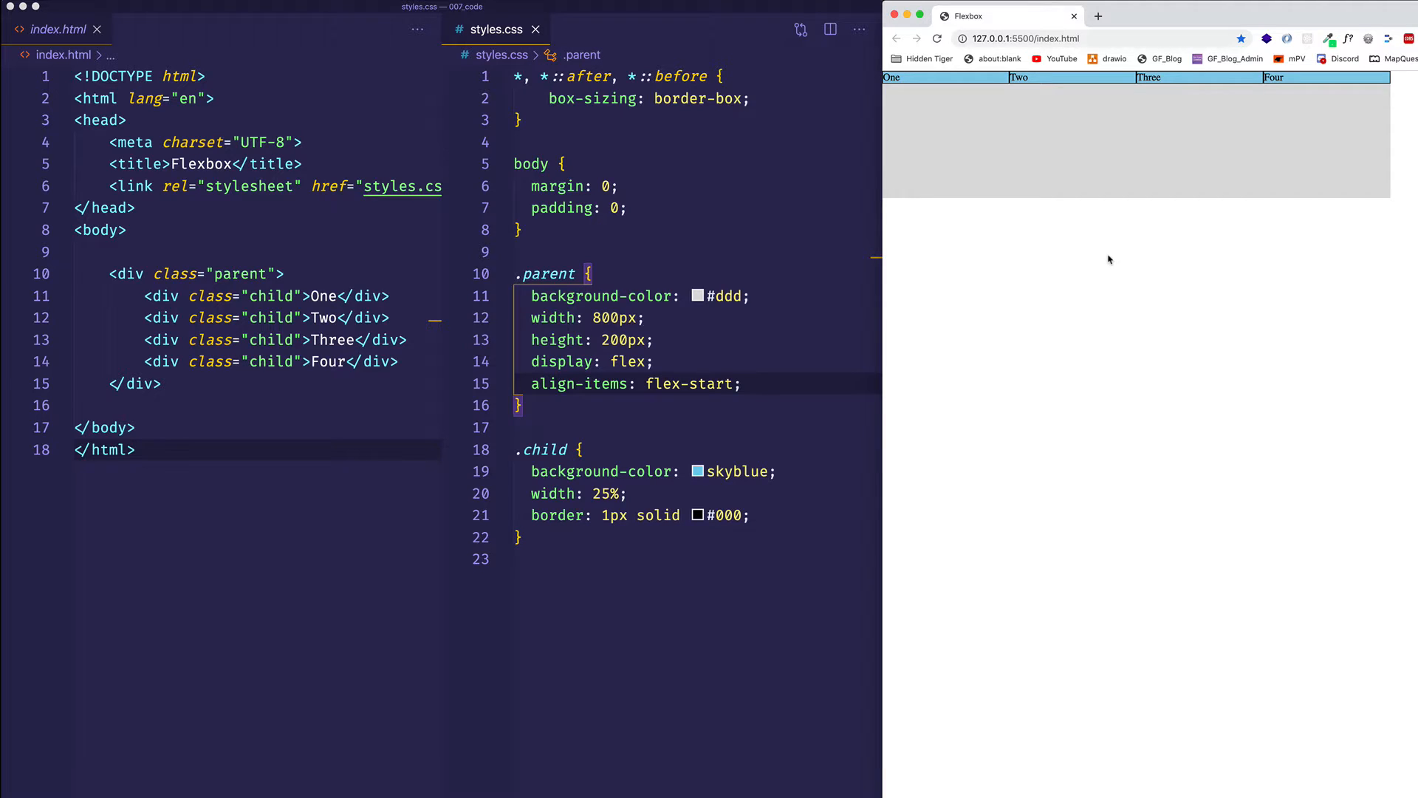
{"action": "mouse_move", "coordinate": [1058, 178]}
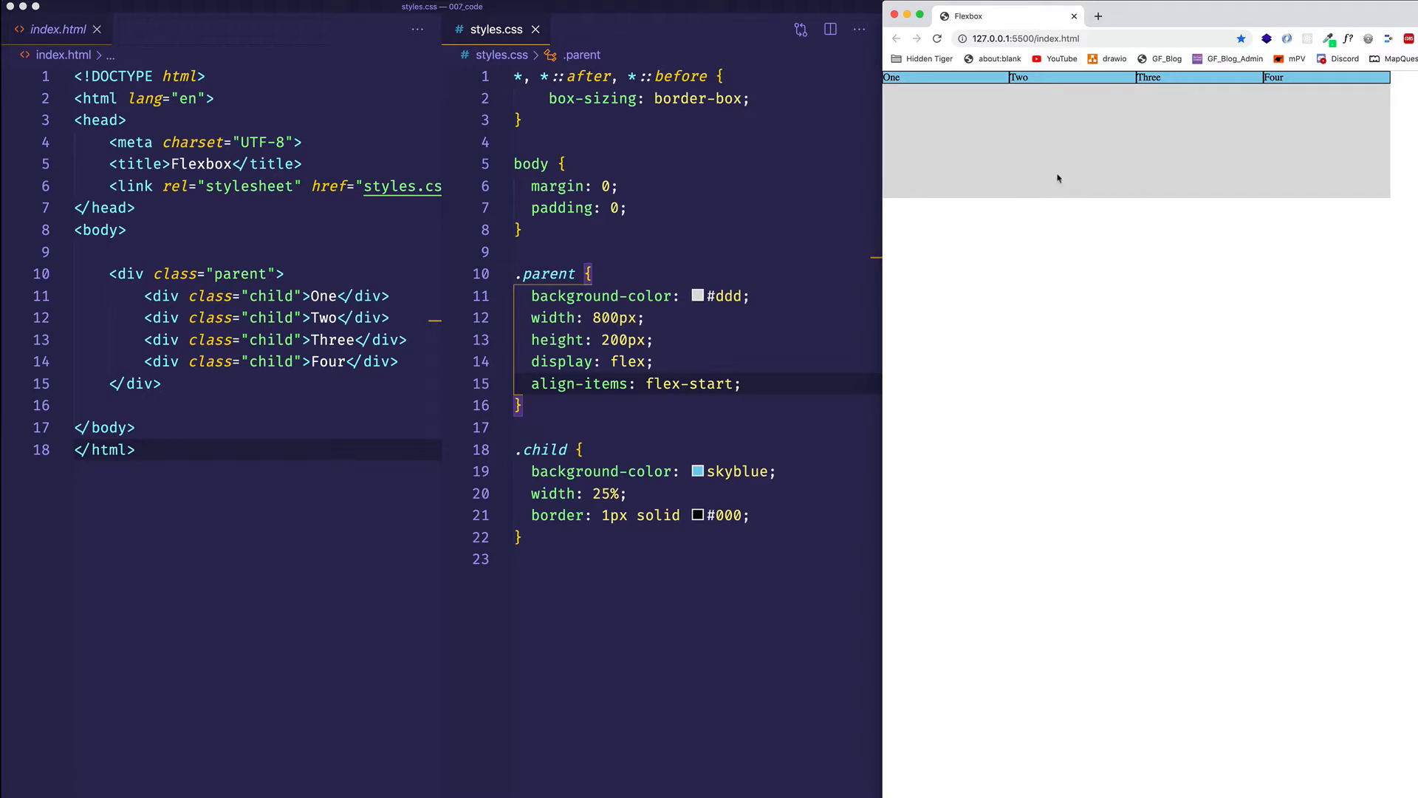
{"action": "mouse_move", "coordinate": [1144, 310]}
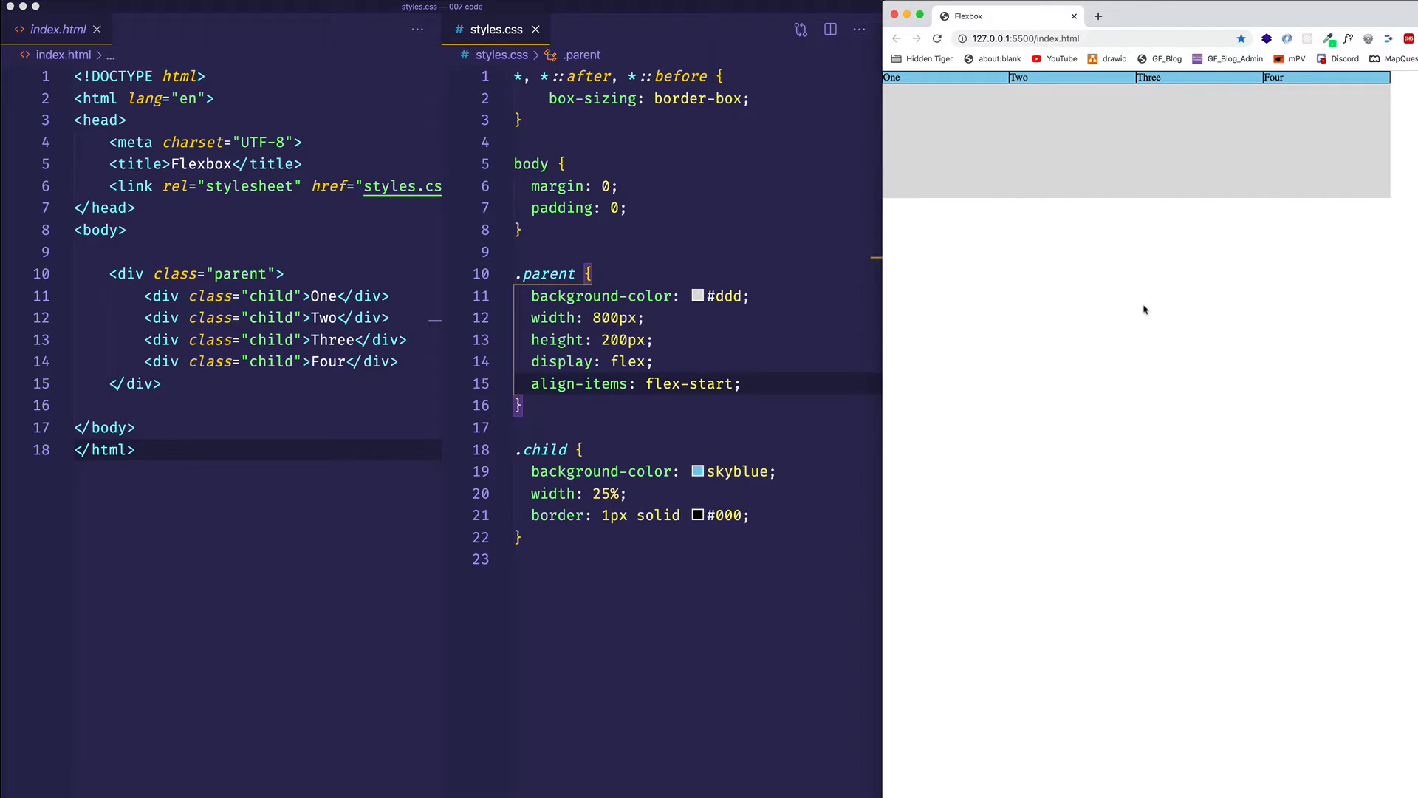
{"action": "mouse_move", "coordinate": [859, 488]}
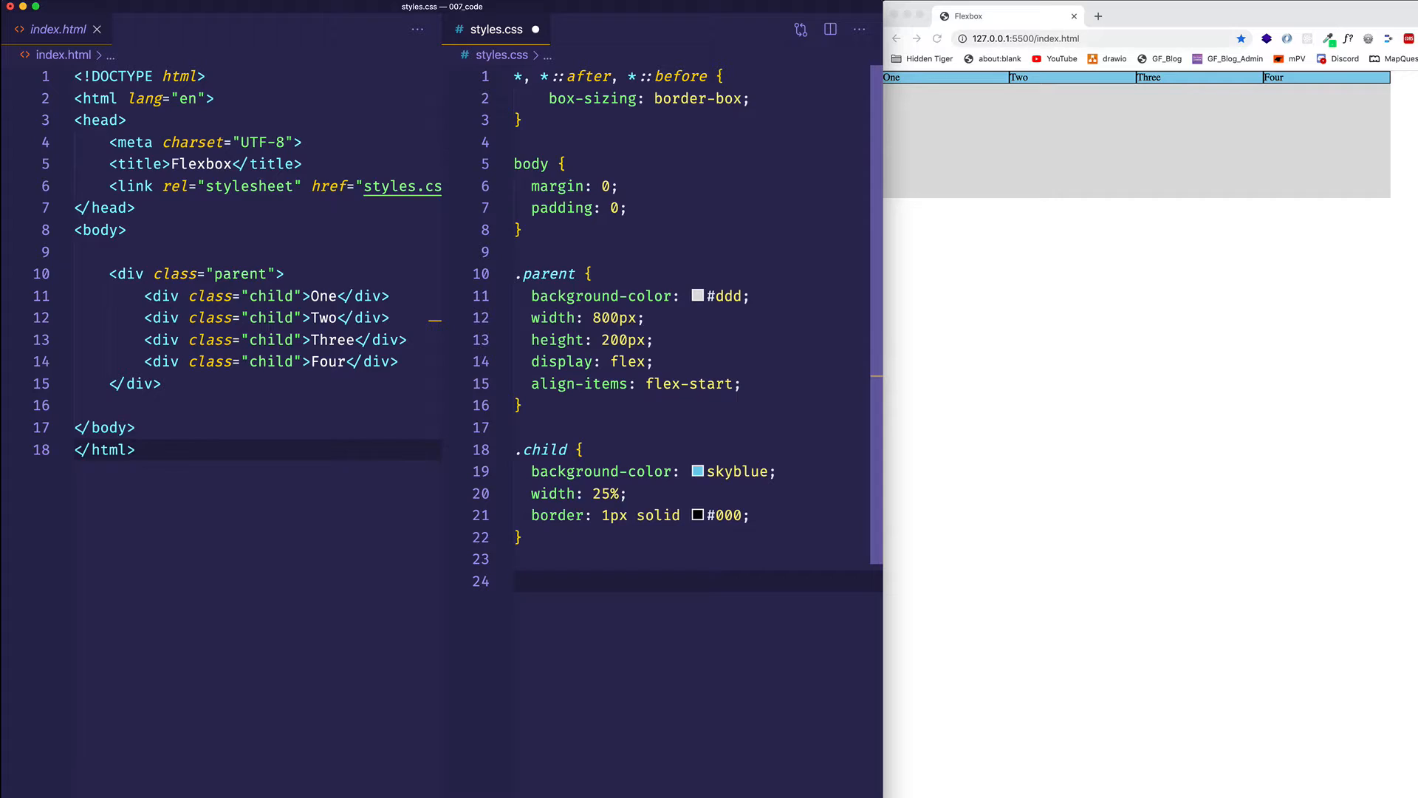
Type a .child:nth-of-type(3) rule containing align-self: flex-end on the new line
{"action": "left_click", "coordinate": [514, 580]}
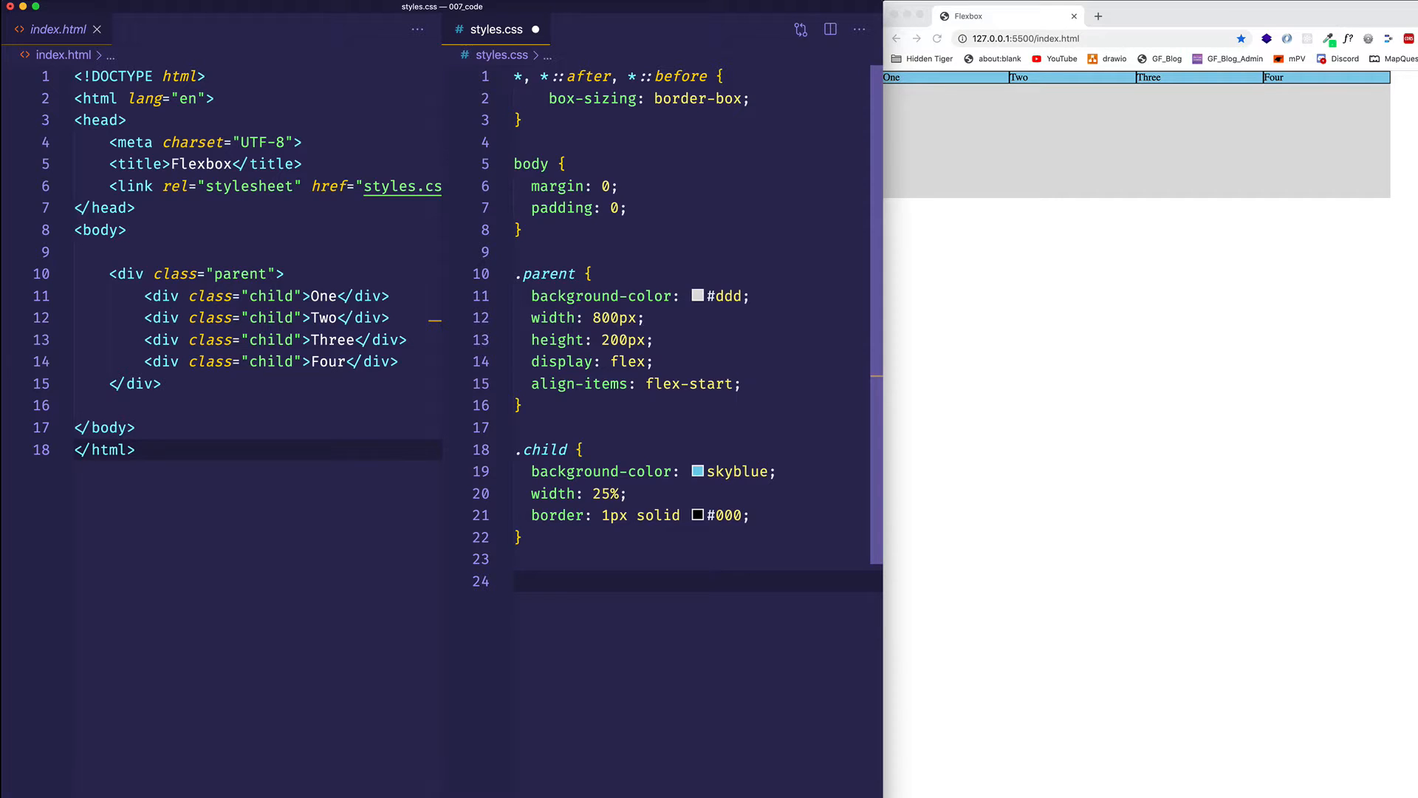
{"action": "type", "text": ".child"}
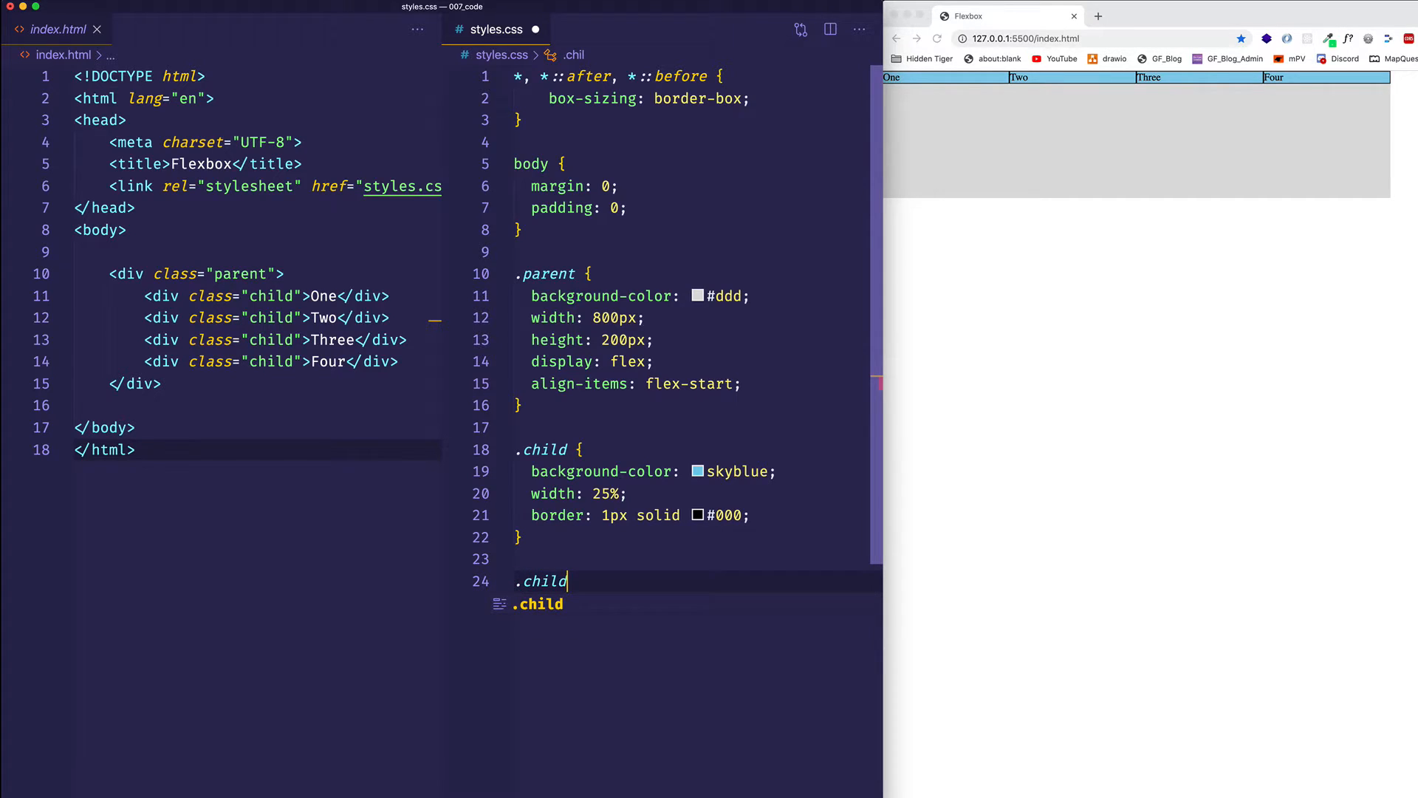
{"action": "type", "text": ":nth-of-ty"}
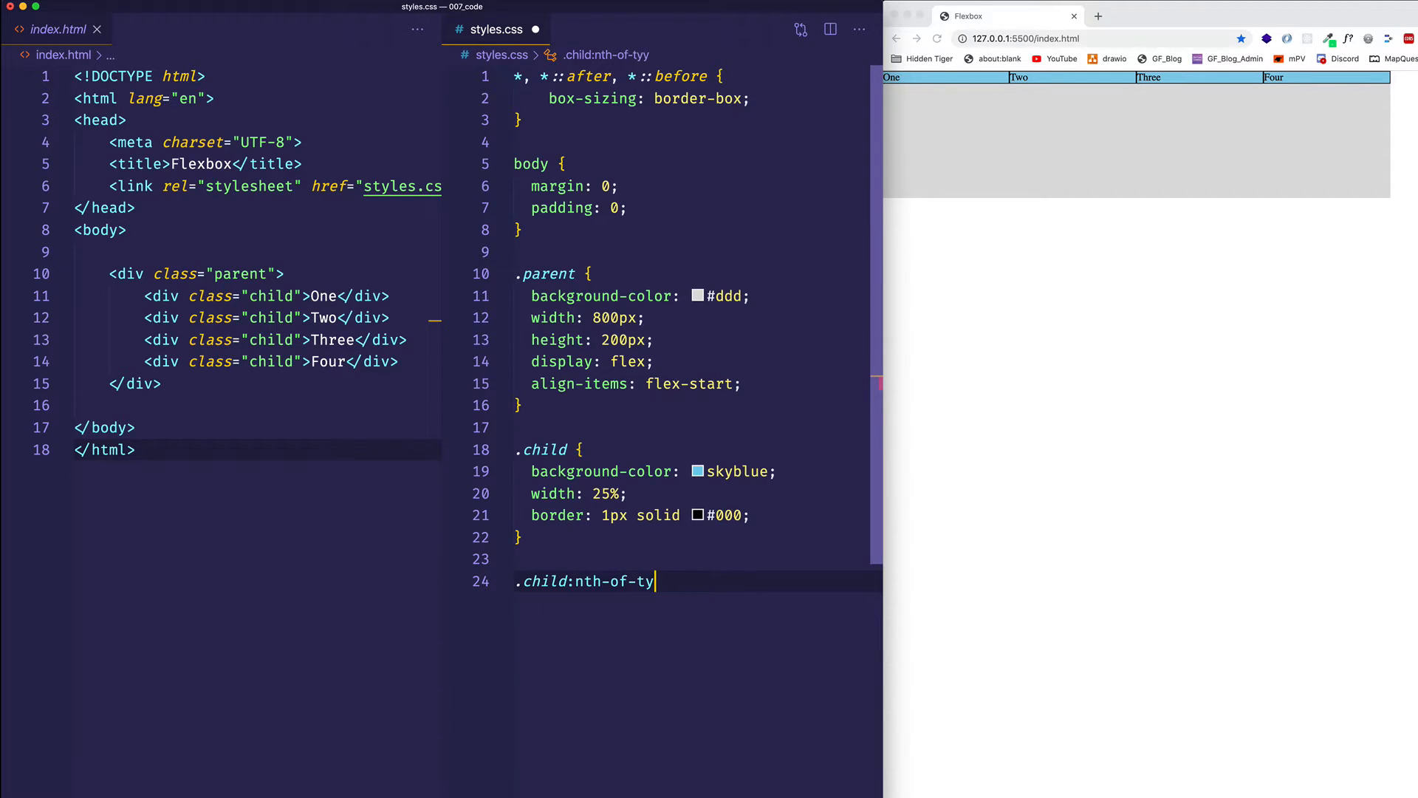
{"action": "type", "text": "pe(3)"}
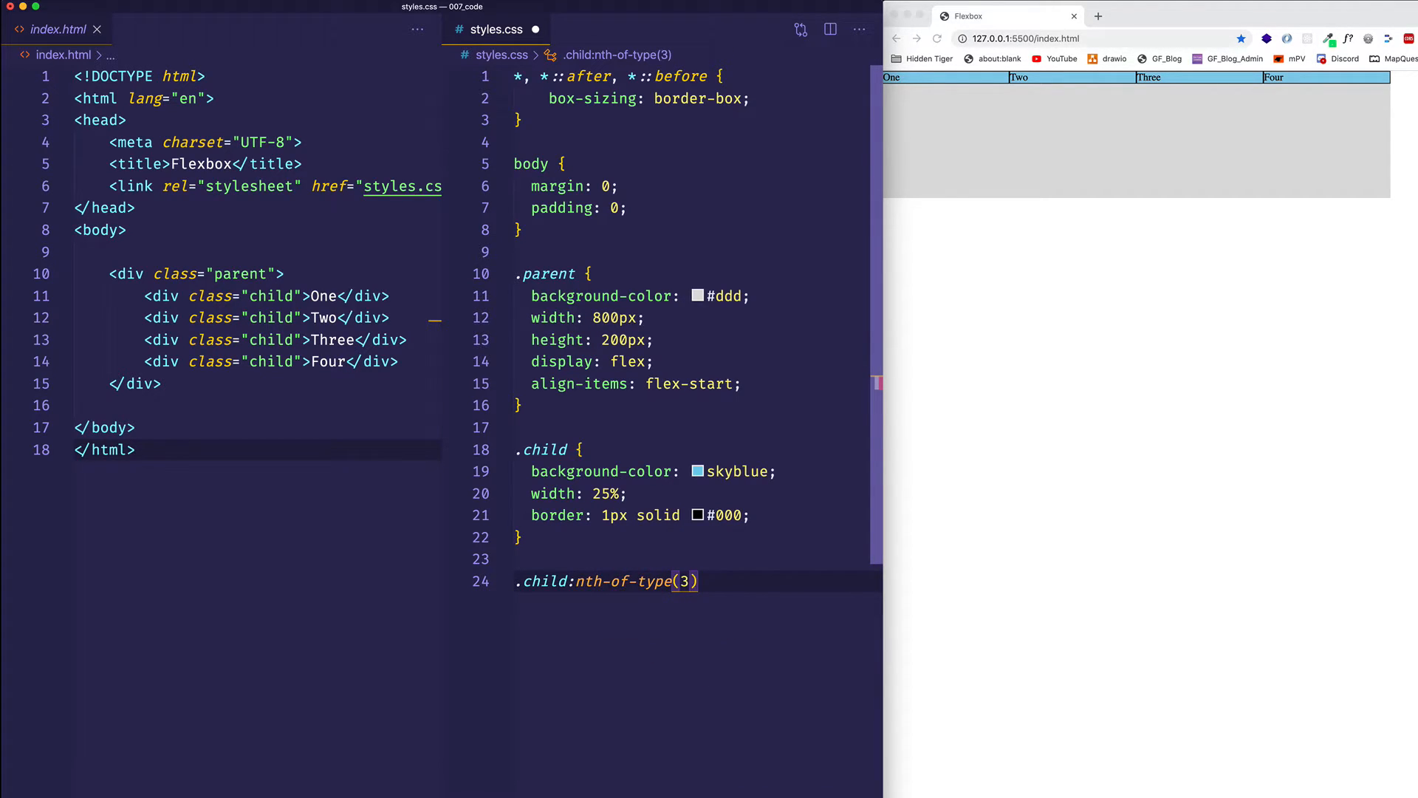
{"action": "type", "text": "{"}
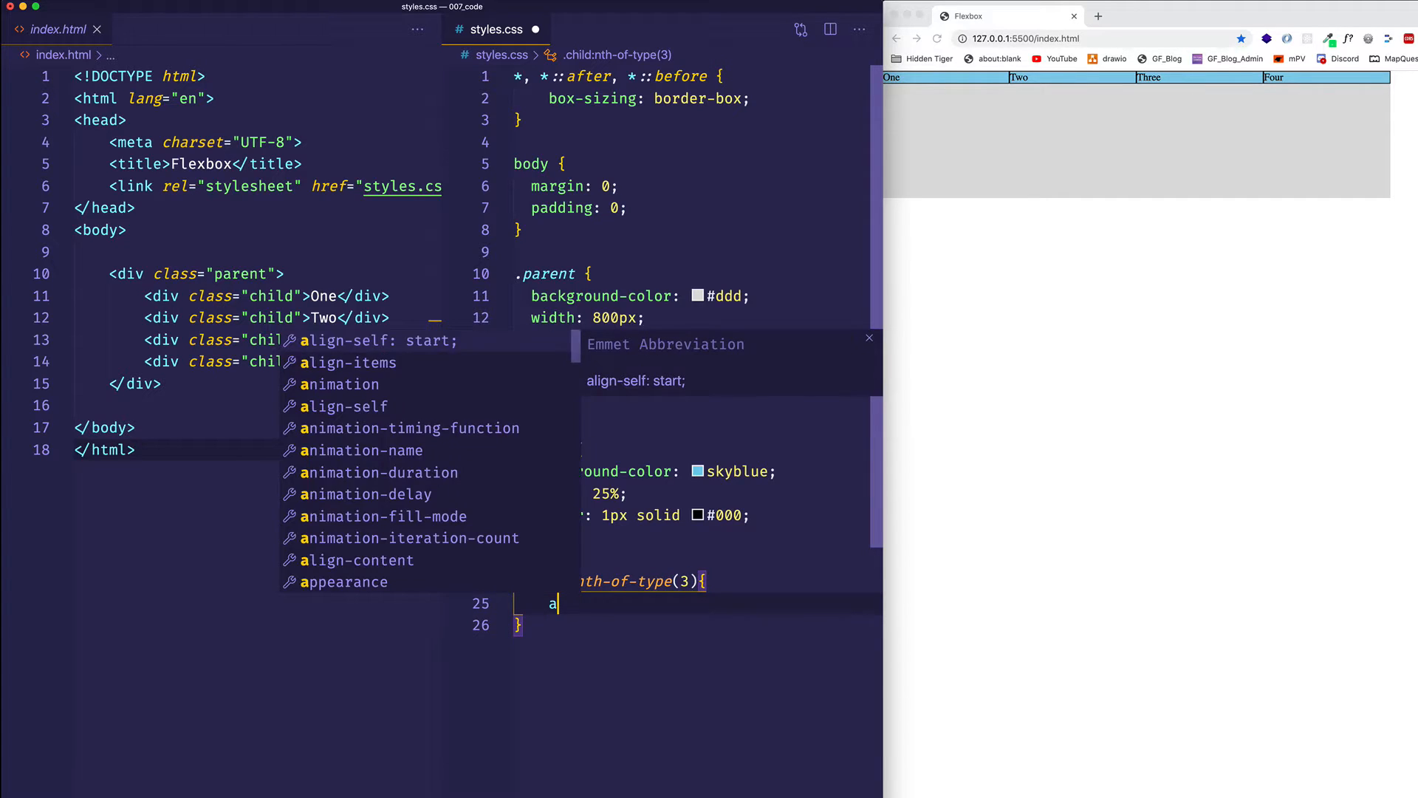
{"action": "type", "text": "lign-self:"}
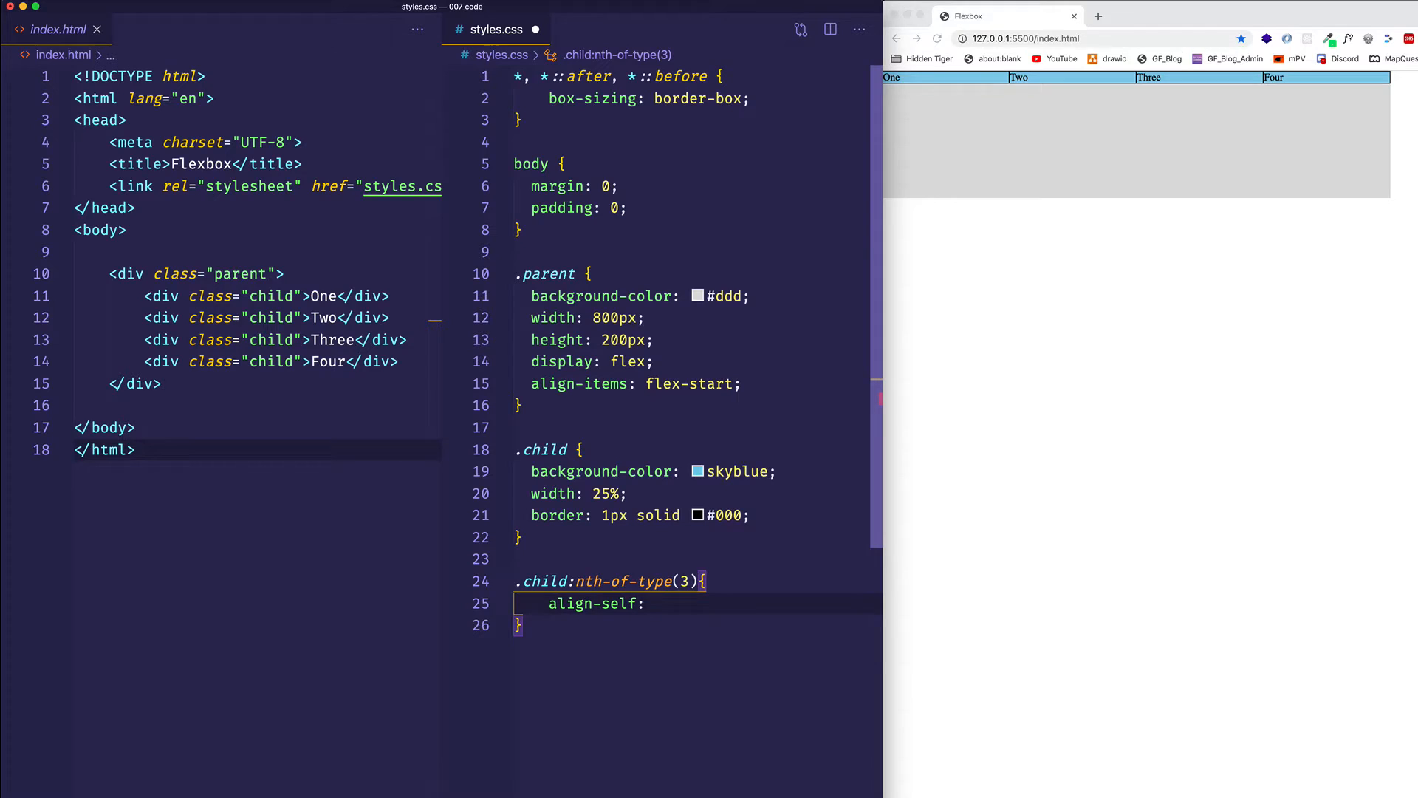
{"action": "type", "text": "flex-end;"}
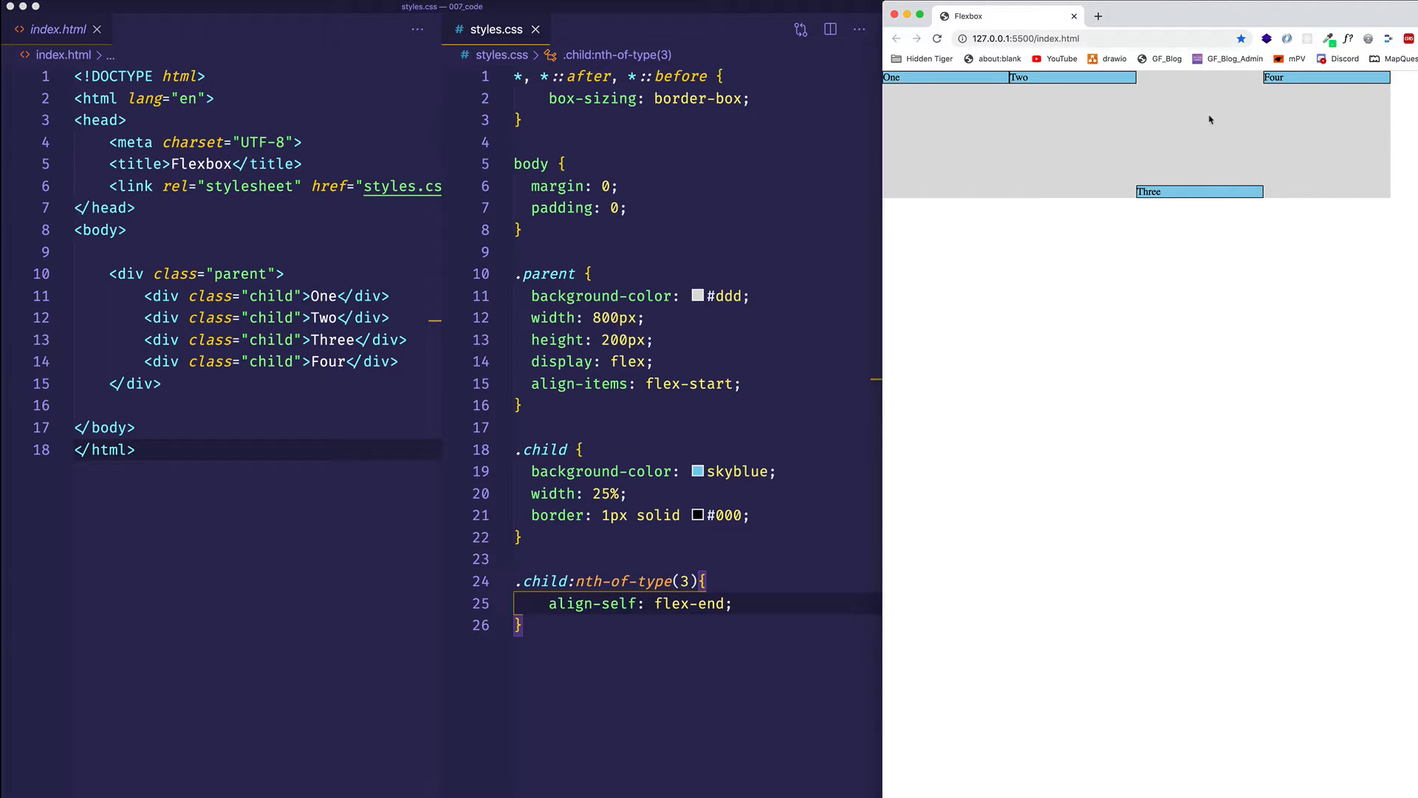
{"action": "mouse_move", "coordinate": [1260, 229]}
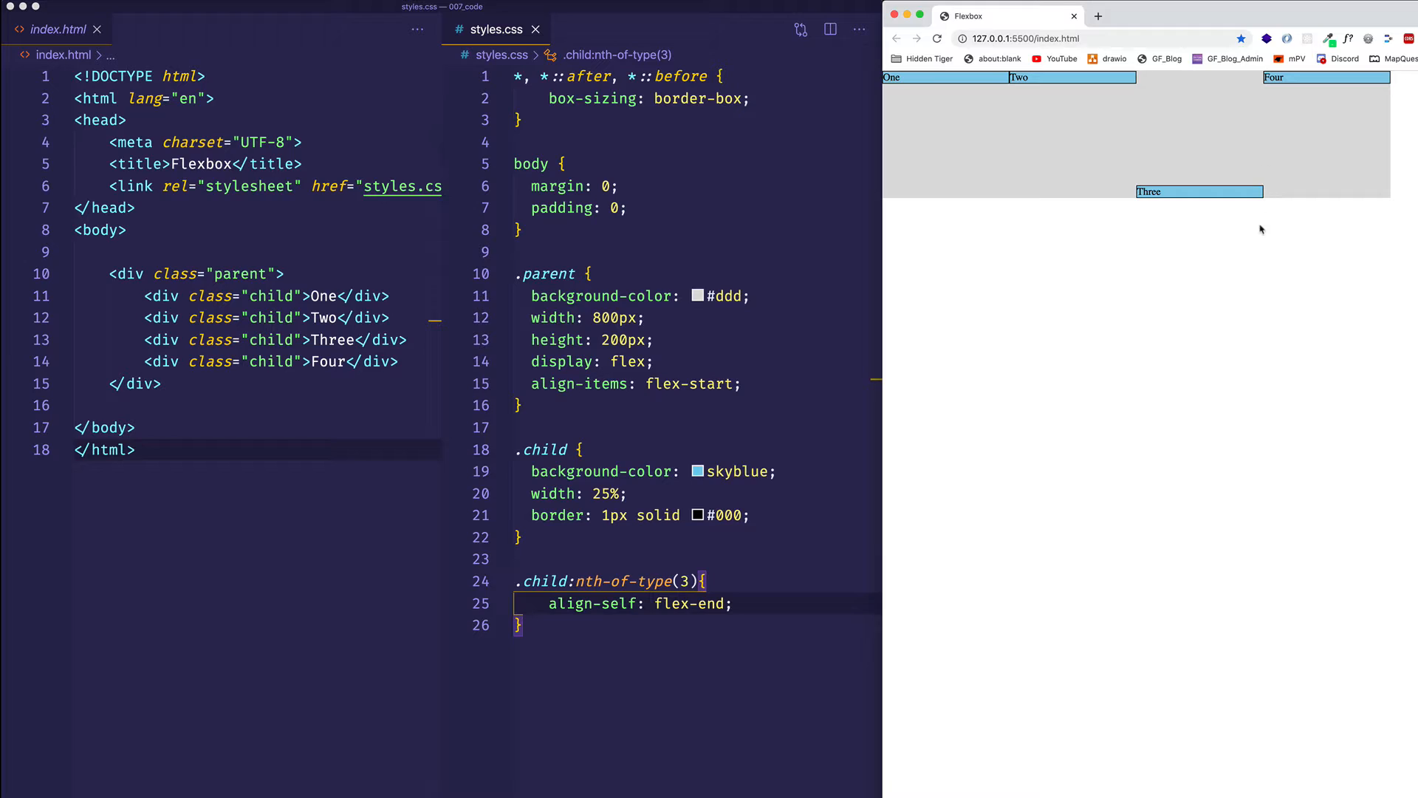
{"action": "mouse_move", "coordinate": [1215, 265]}
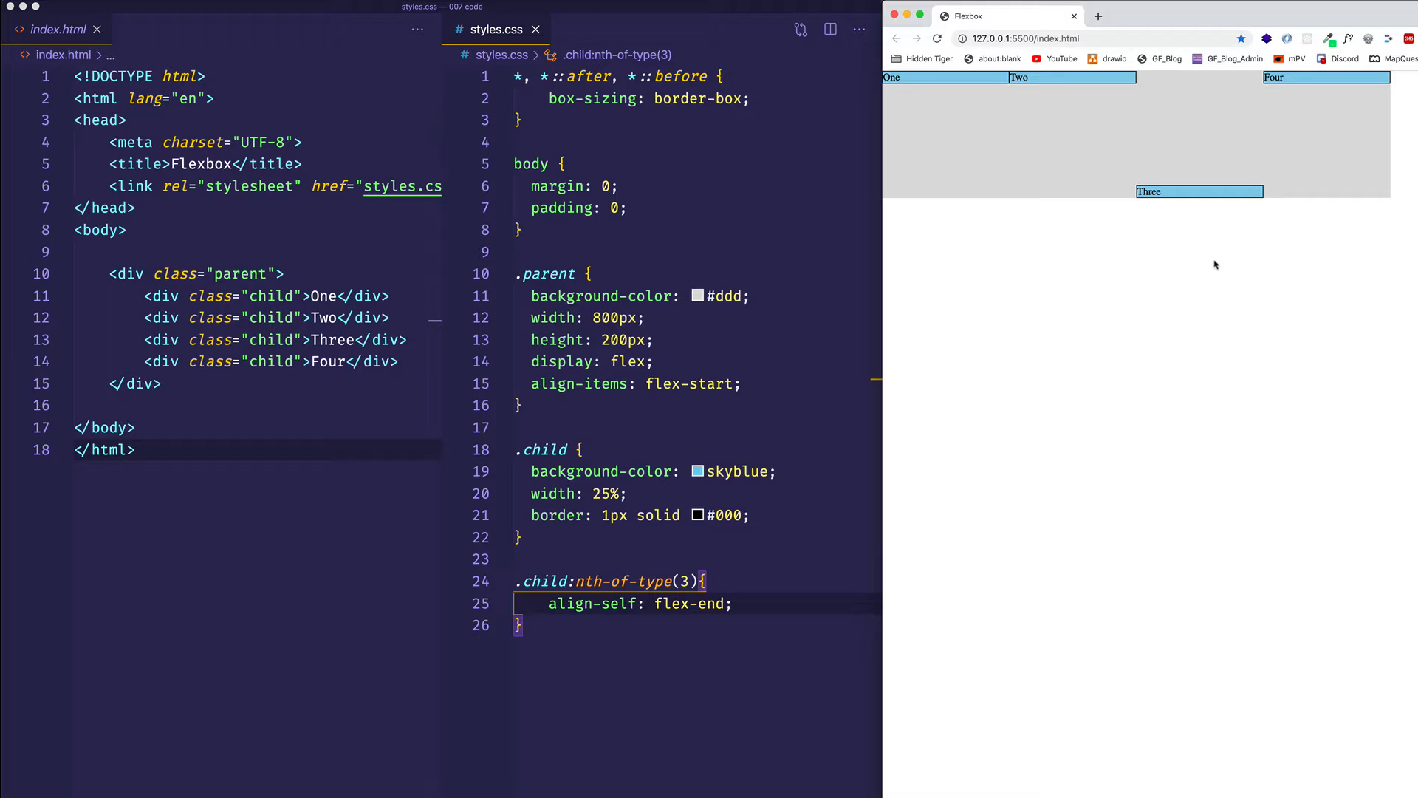
{"action": "mouse_move", "coordinate": [983, 439]}
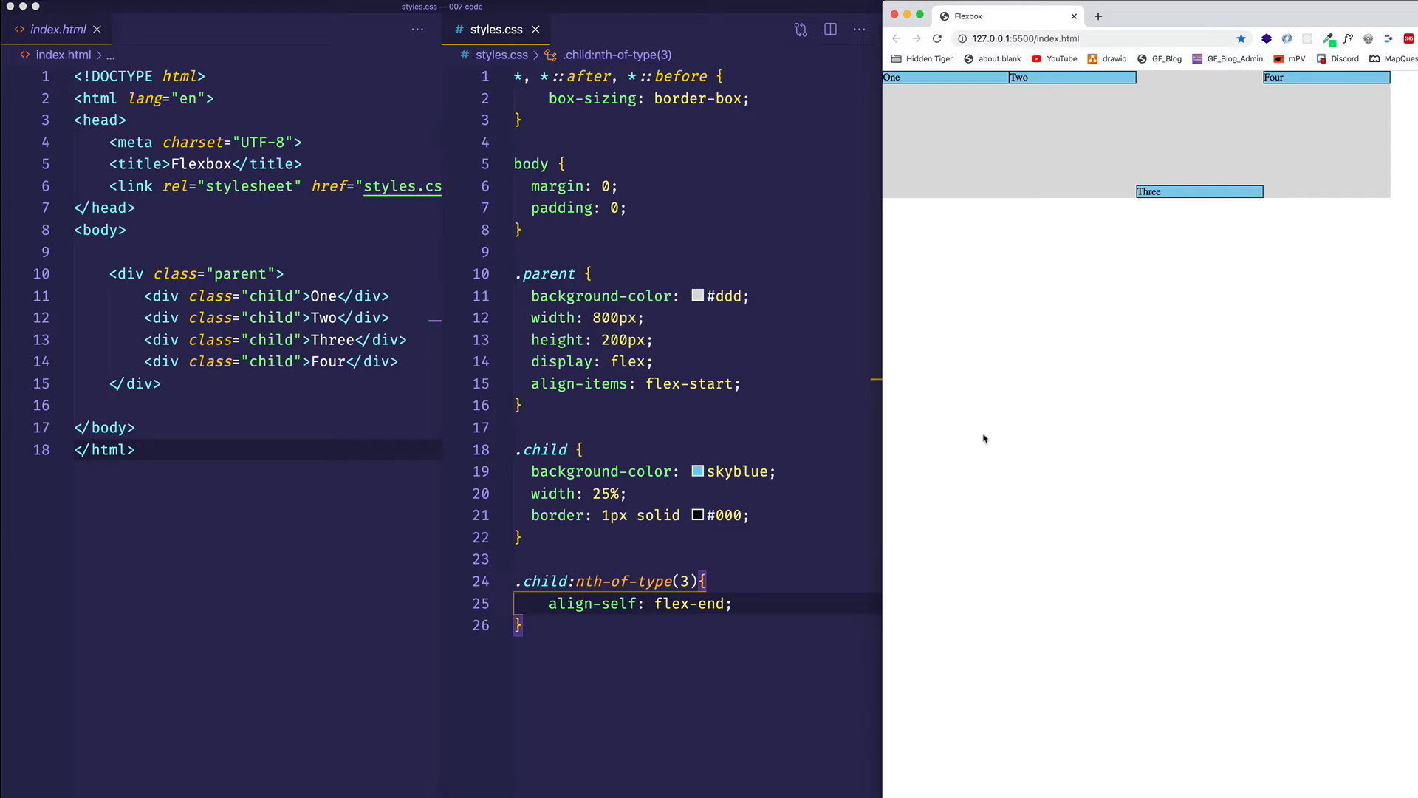
{"action": "mouse_move", "coordinate": [1167, 217]}
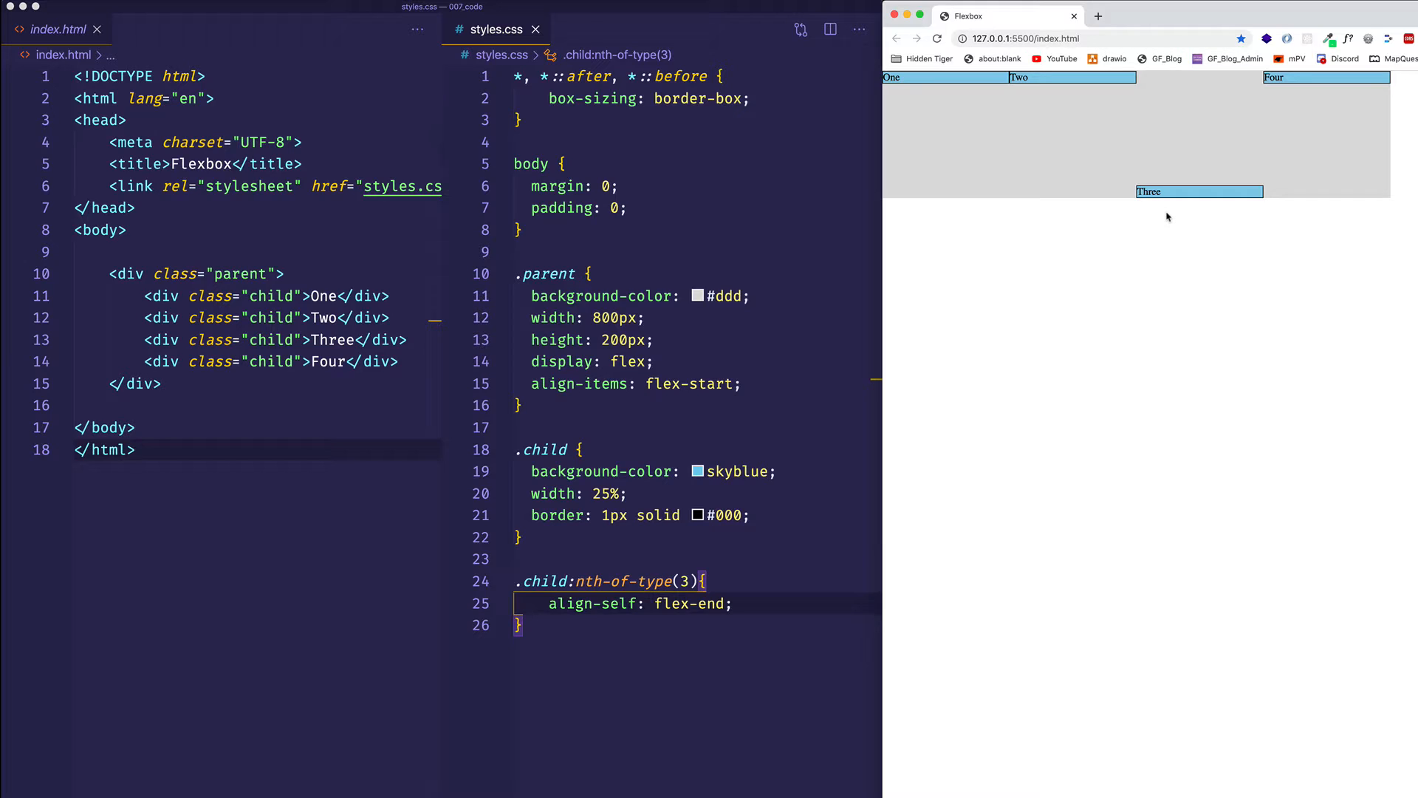
{"action": "mouse_move", "coordinate": [1181, 205]}
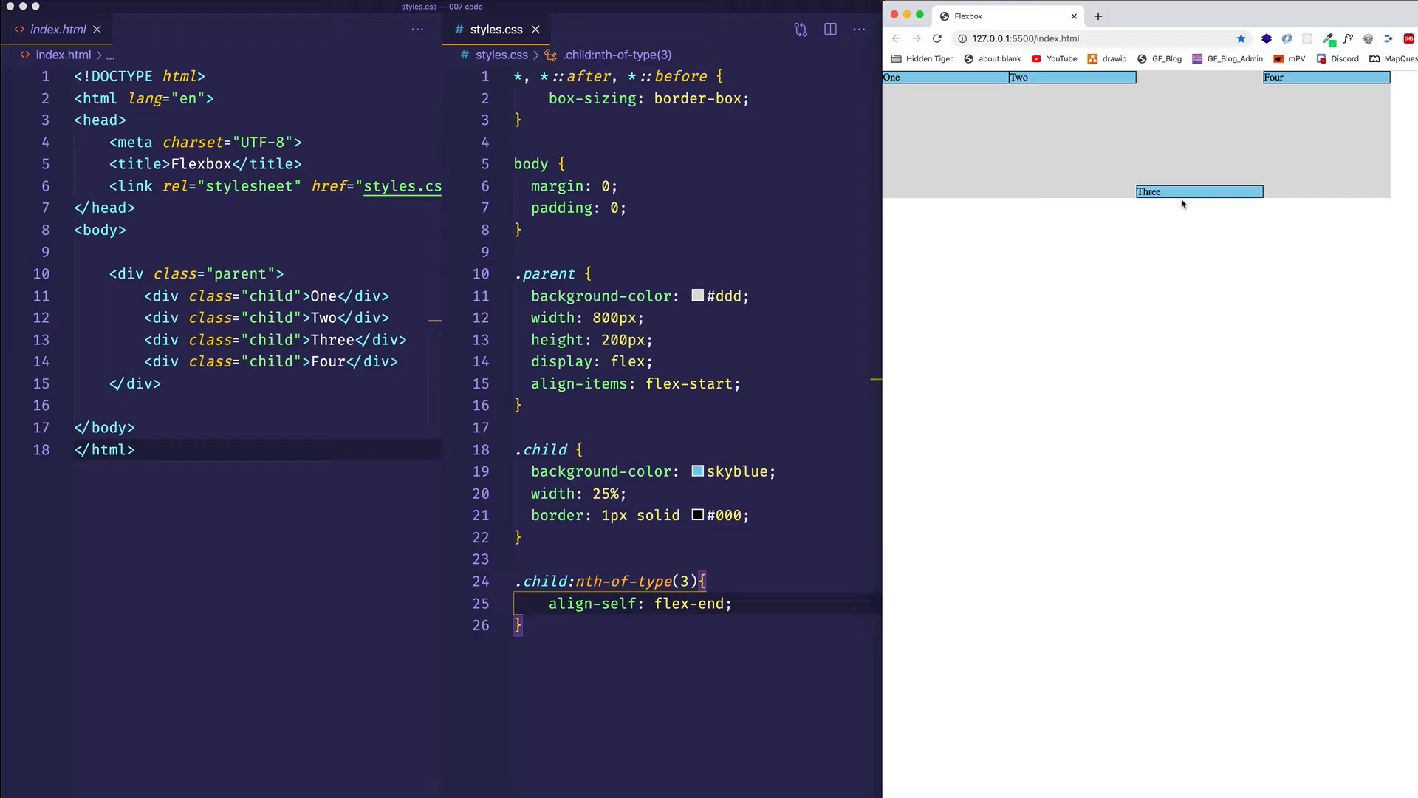
{"action": "mouse_move", "coordinate": [1176, 326]}
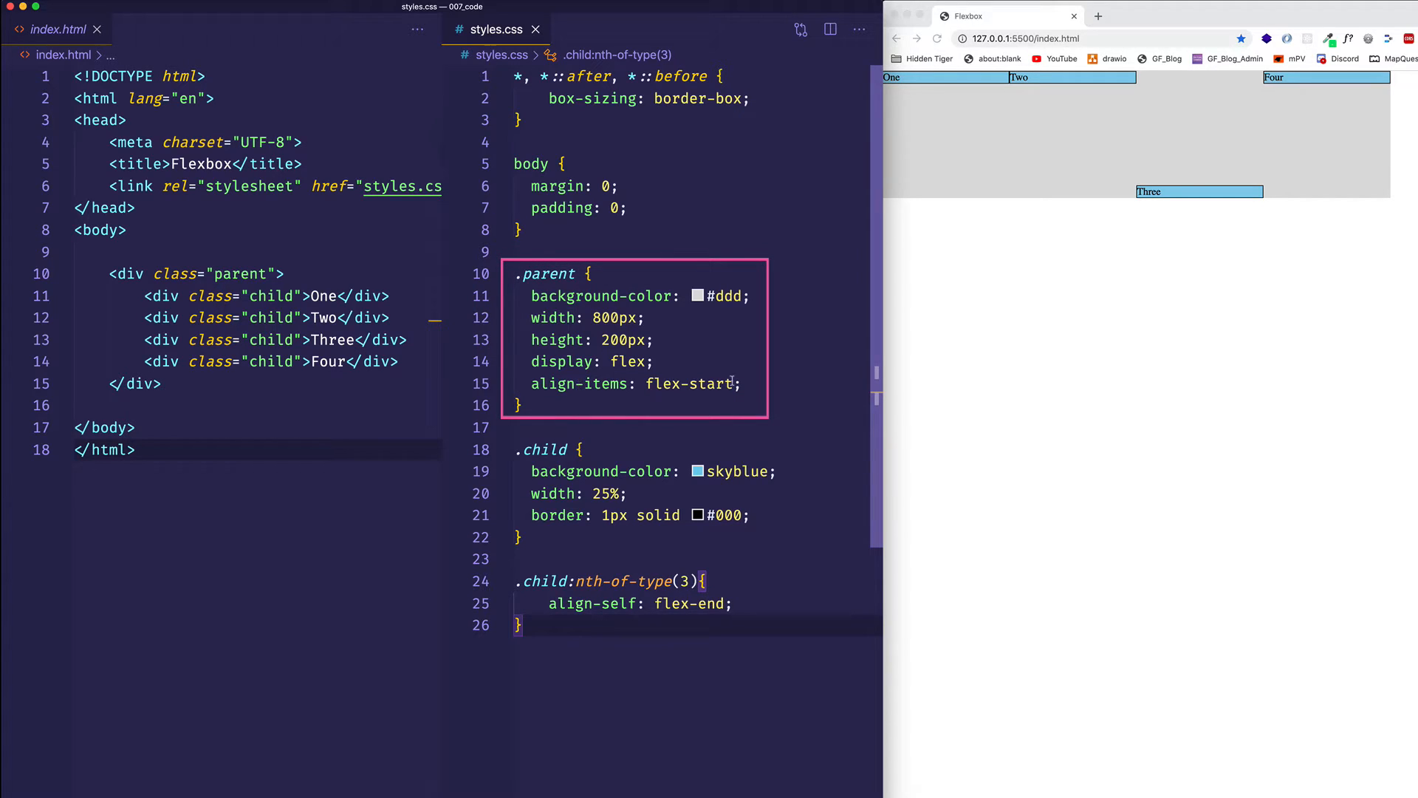
Select the flex-end value in the nth-of-type(3) rule for replacement
{"action": "left_click", "coordinate": [525, 625]}
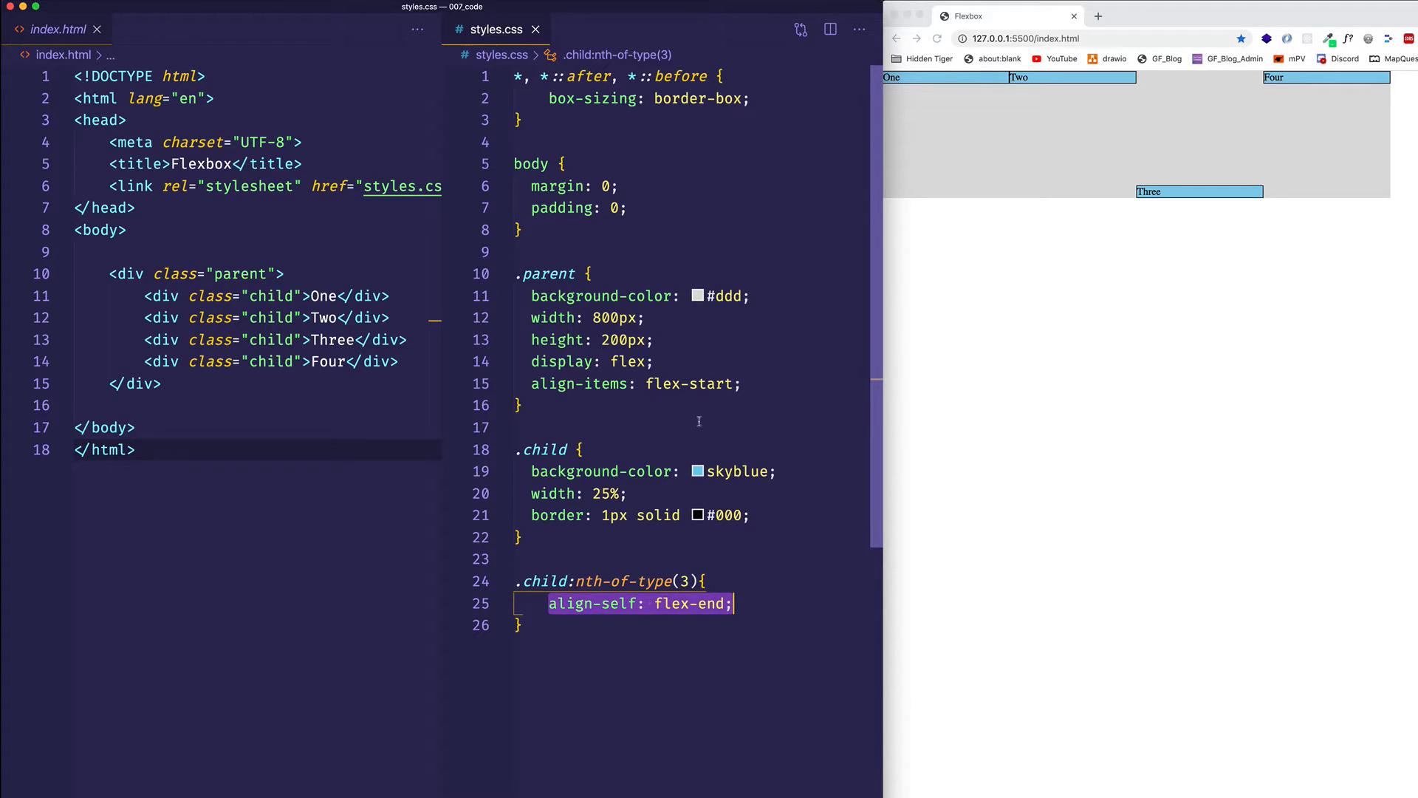
{"action": "left_click", "coordinate": [622, 624]}
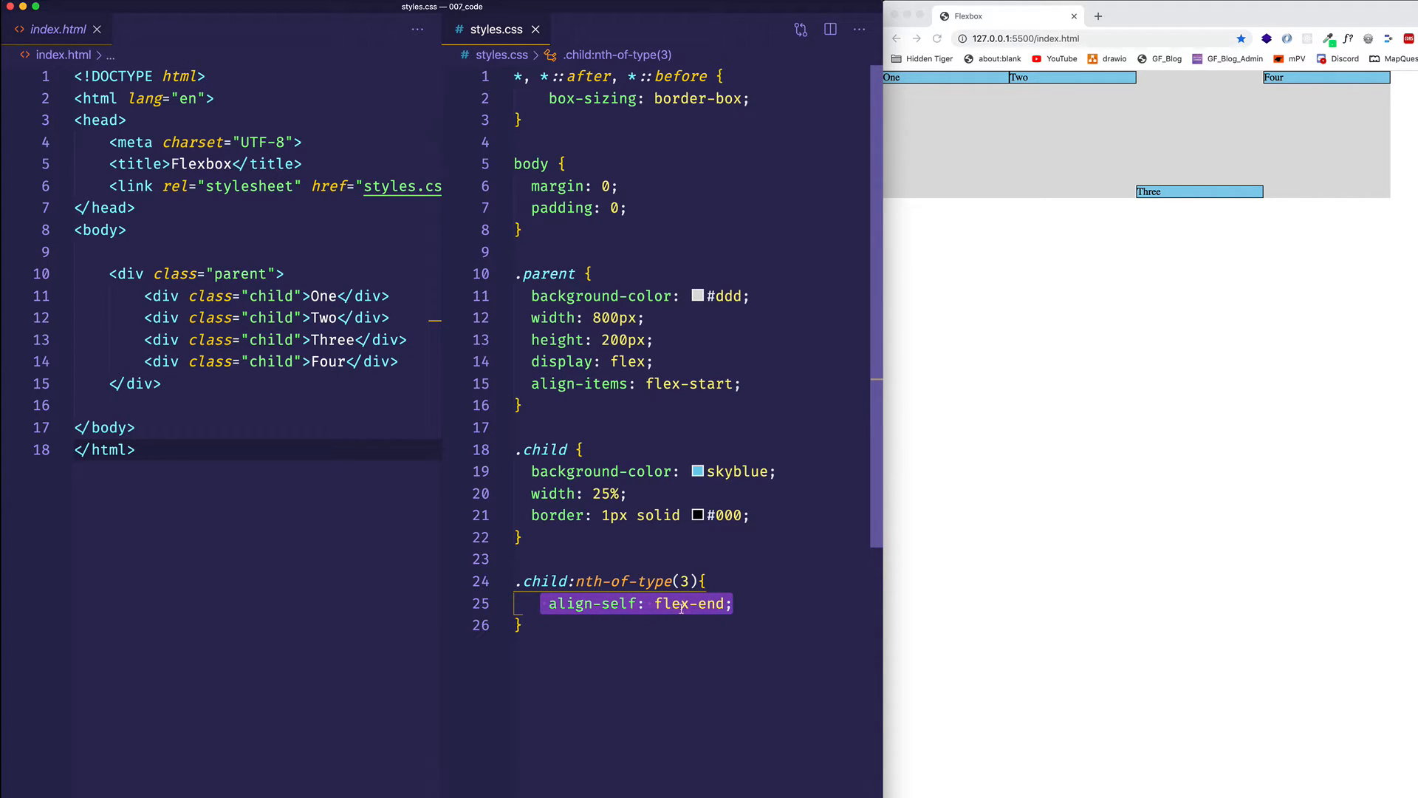
{"action": "left_click", "coordinate": [680, 603]}
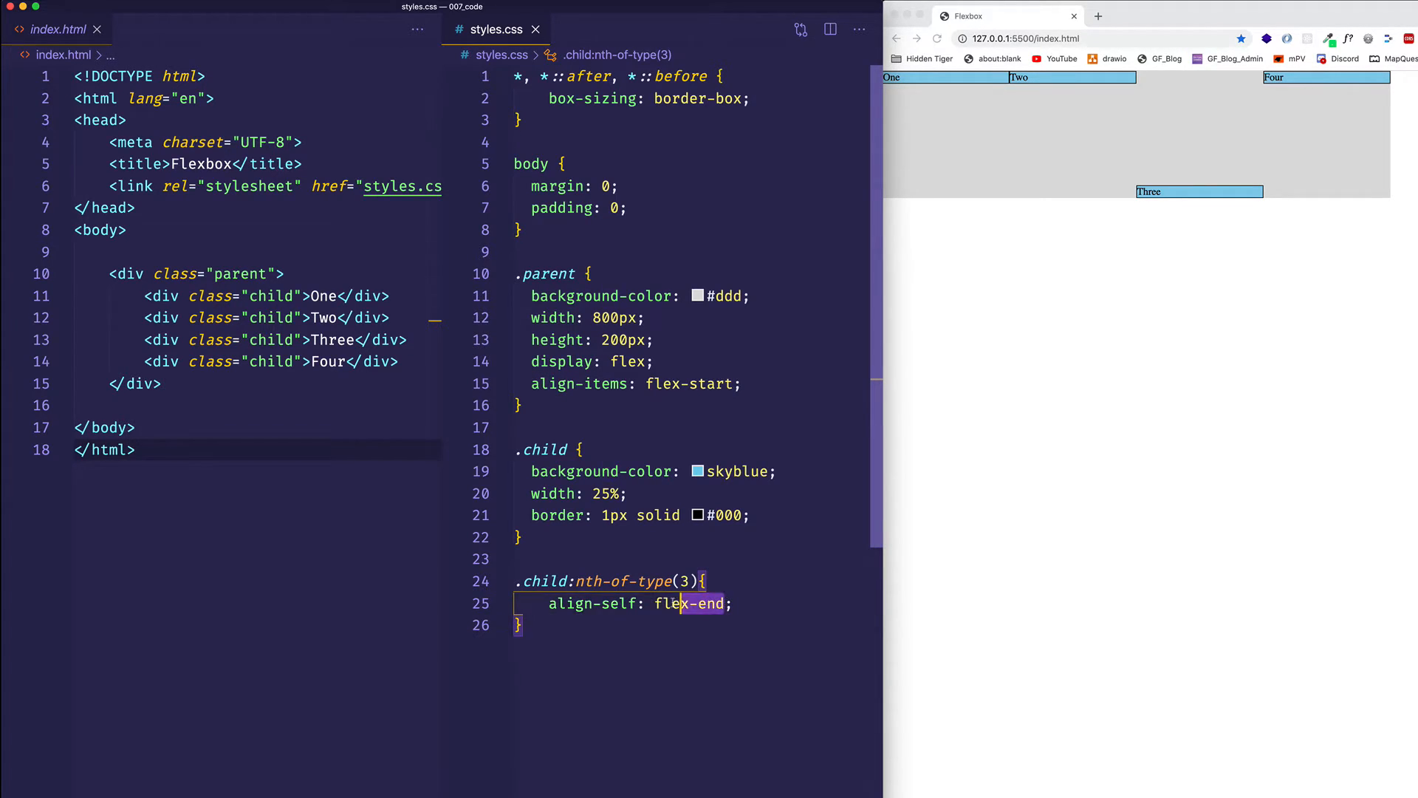
Replace flex-end with stretch in the third child's align-self declaration
{"action": "type", "text": "s"}
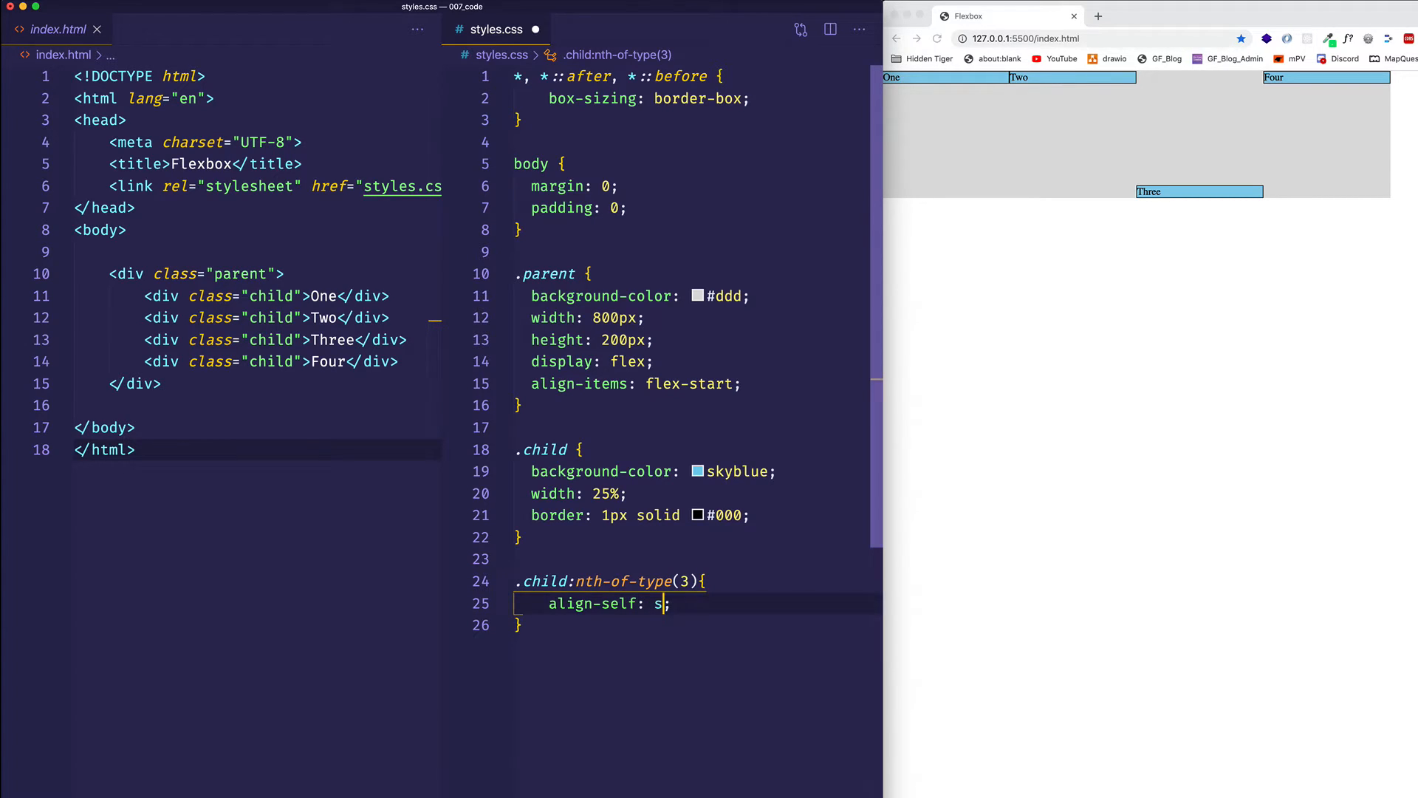
{"action": "type", "text": "tretch"}
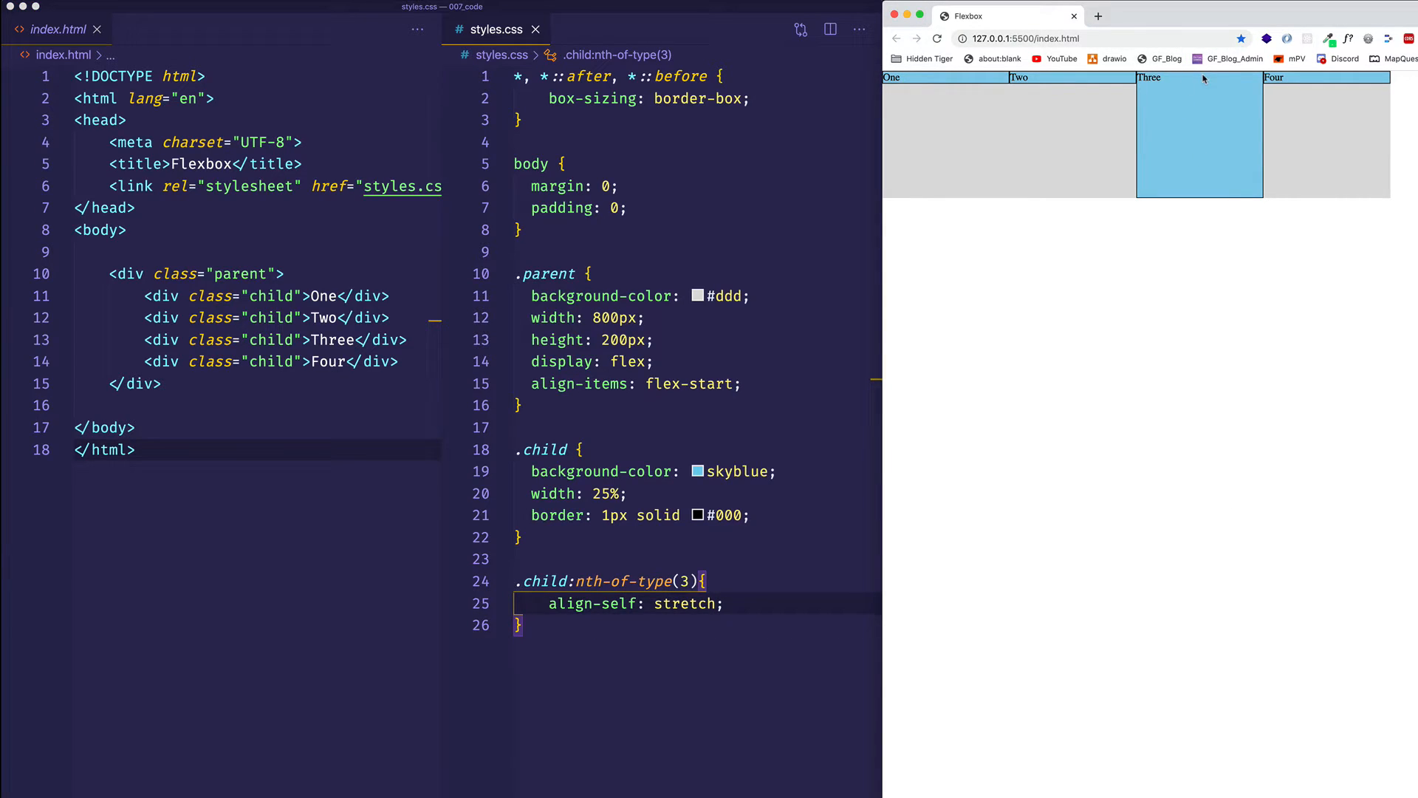
{"action": "mouse_move", "coordinate": [680, 609]}
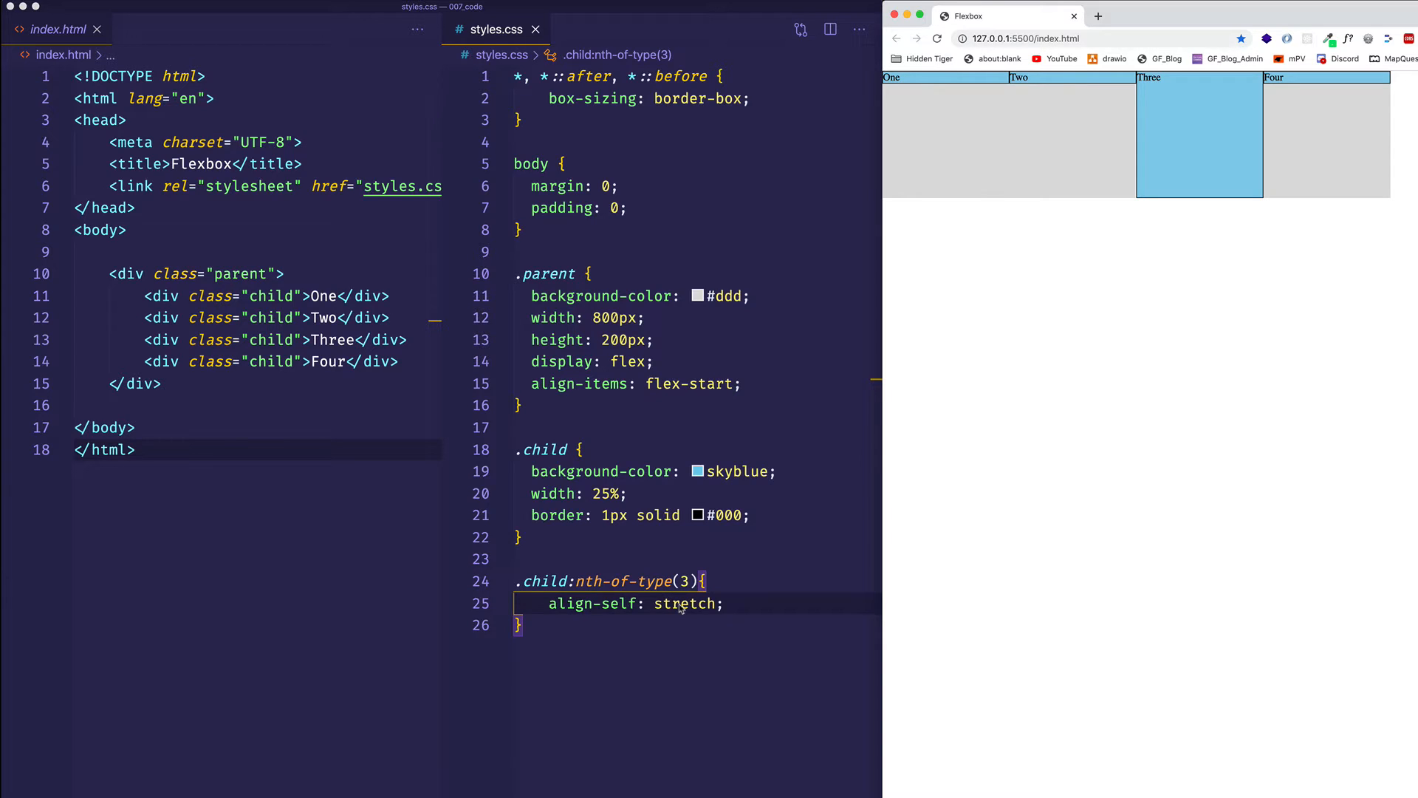
{"action": "mouse_move", "coordinate": [658, 620]}
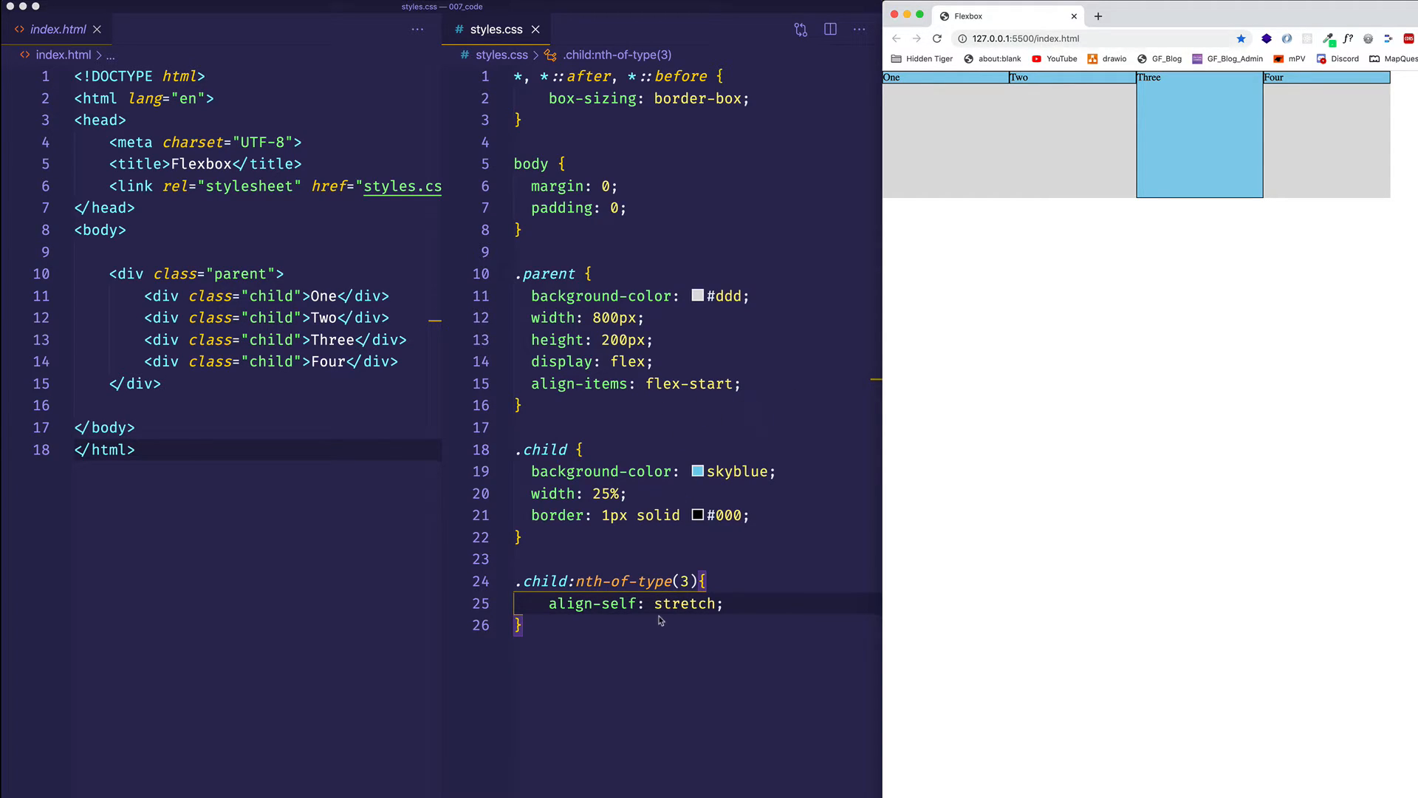
Replace the stretch value on line 25 with center
{"action": "double_click", "coordinate": [684, 604]}
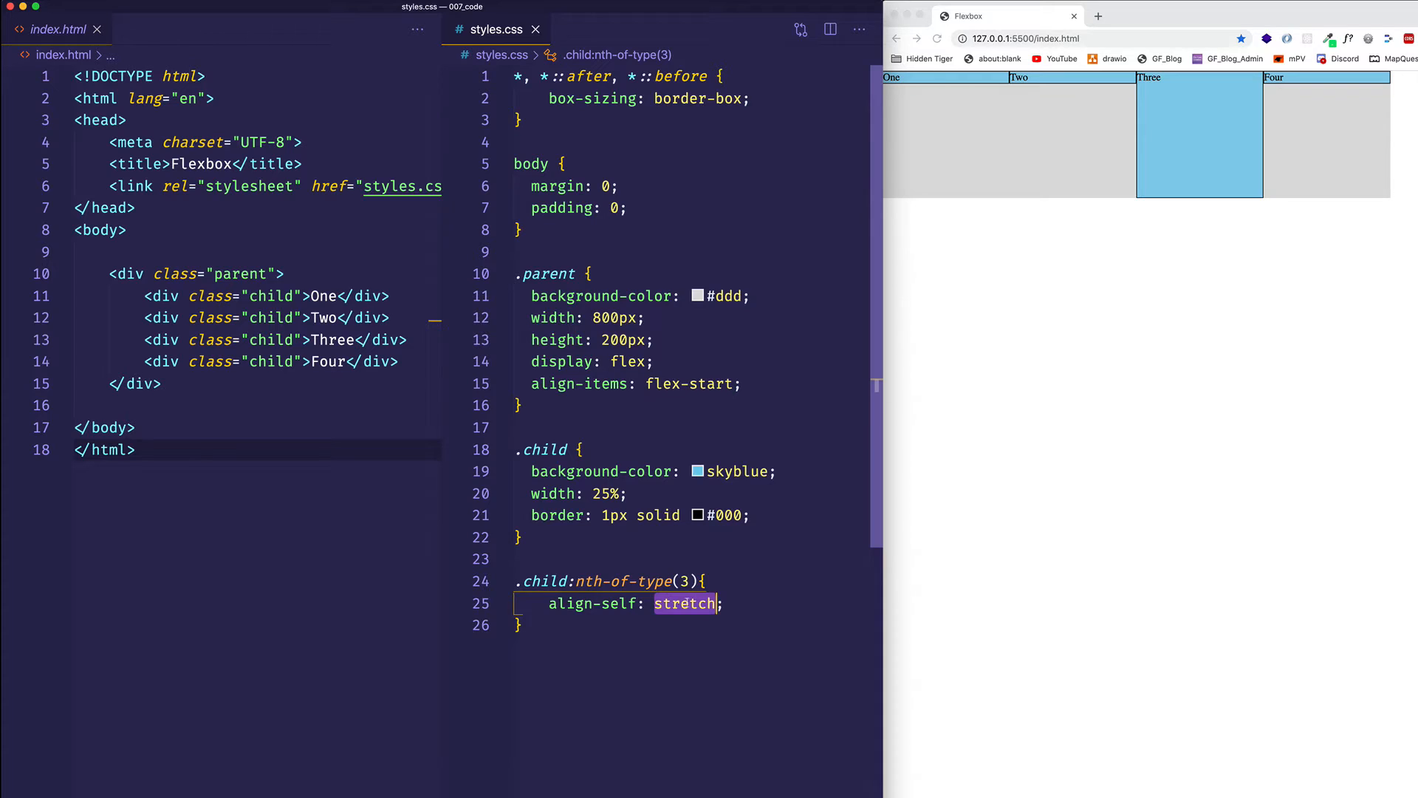
{"action": "type", "text": "center"}
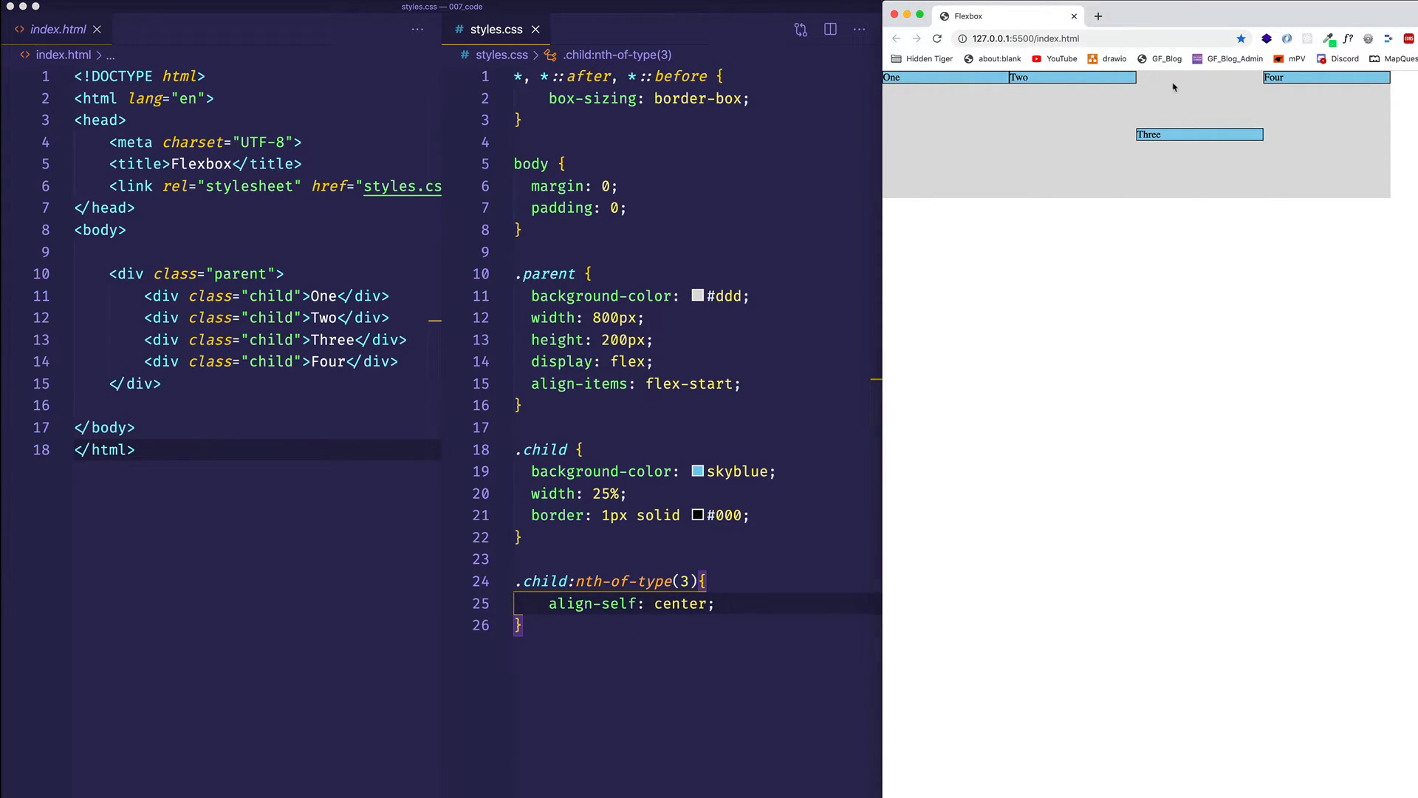
{"action": "mouse_move", "coordinate": [1201, 178]}
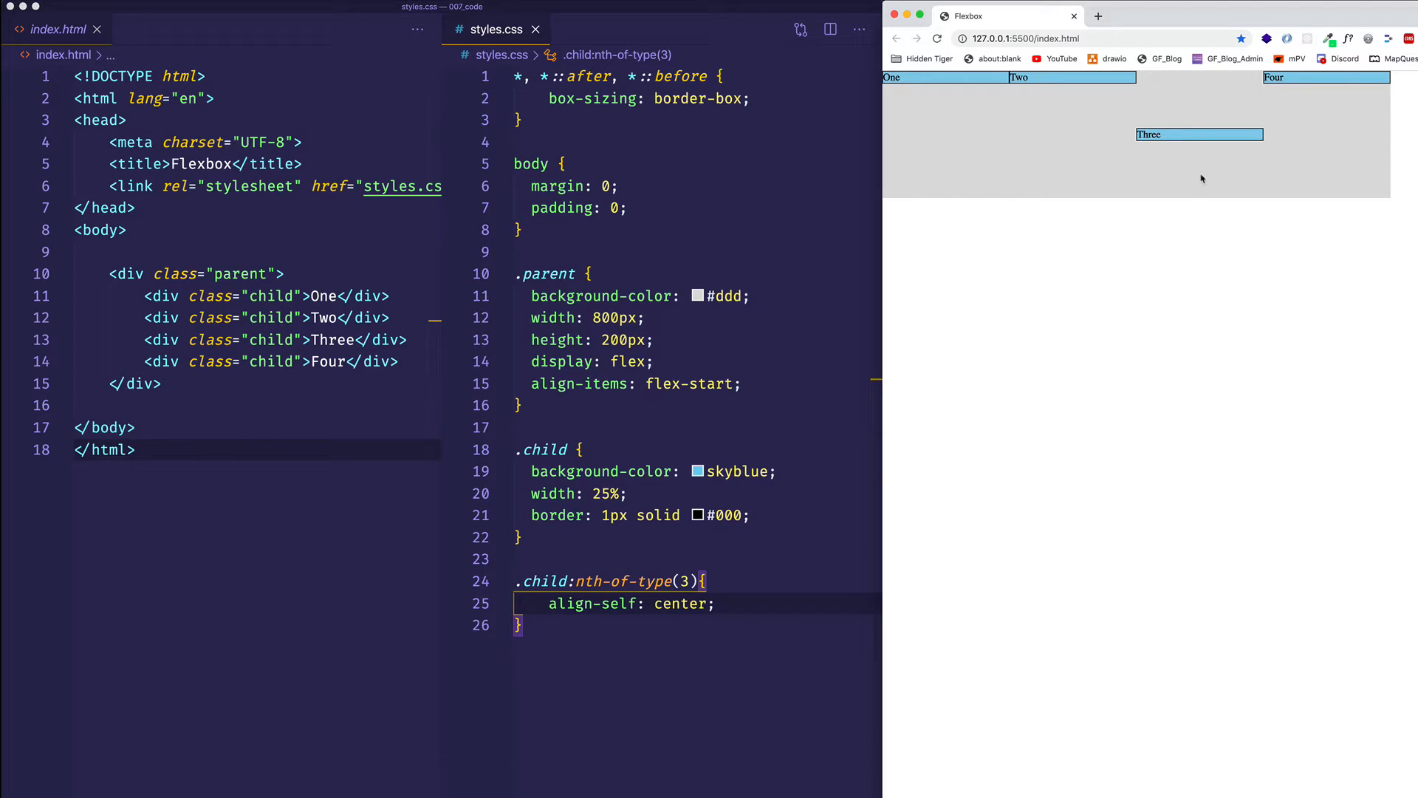
{"action": "mouse_move", "coordinate": [1150, 116]}
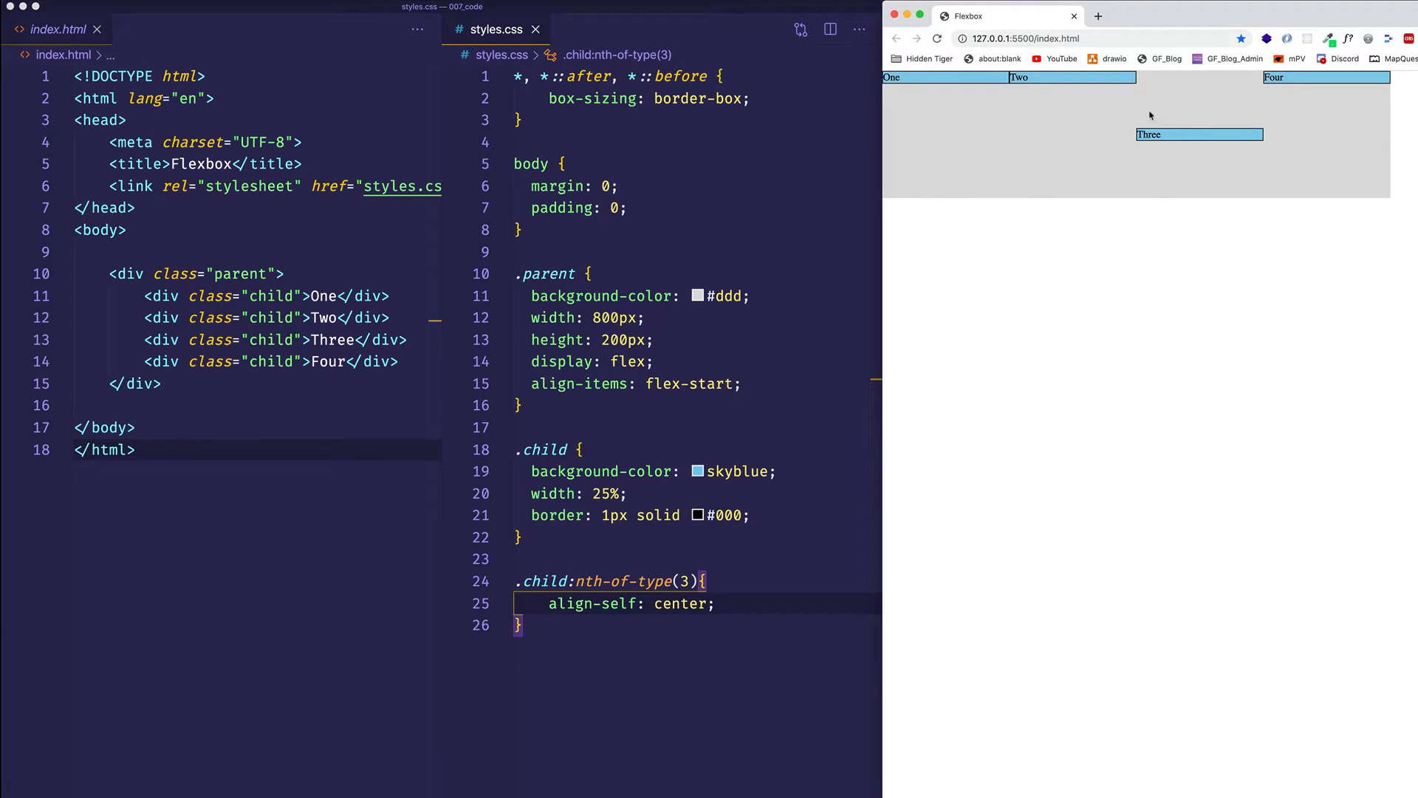
{"action": "mouse_move", "coordinate": [1182, 138]}
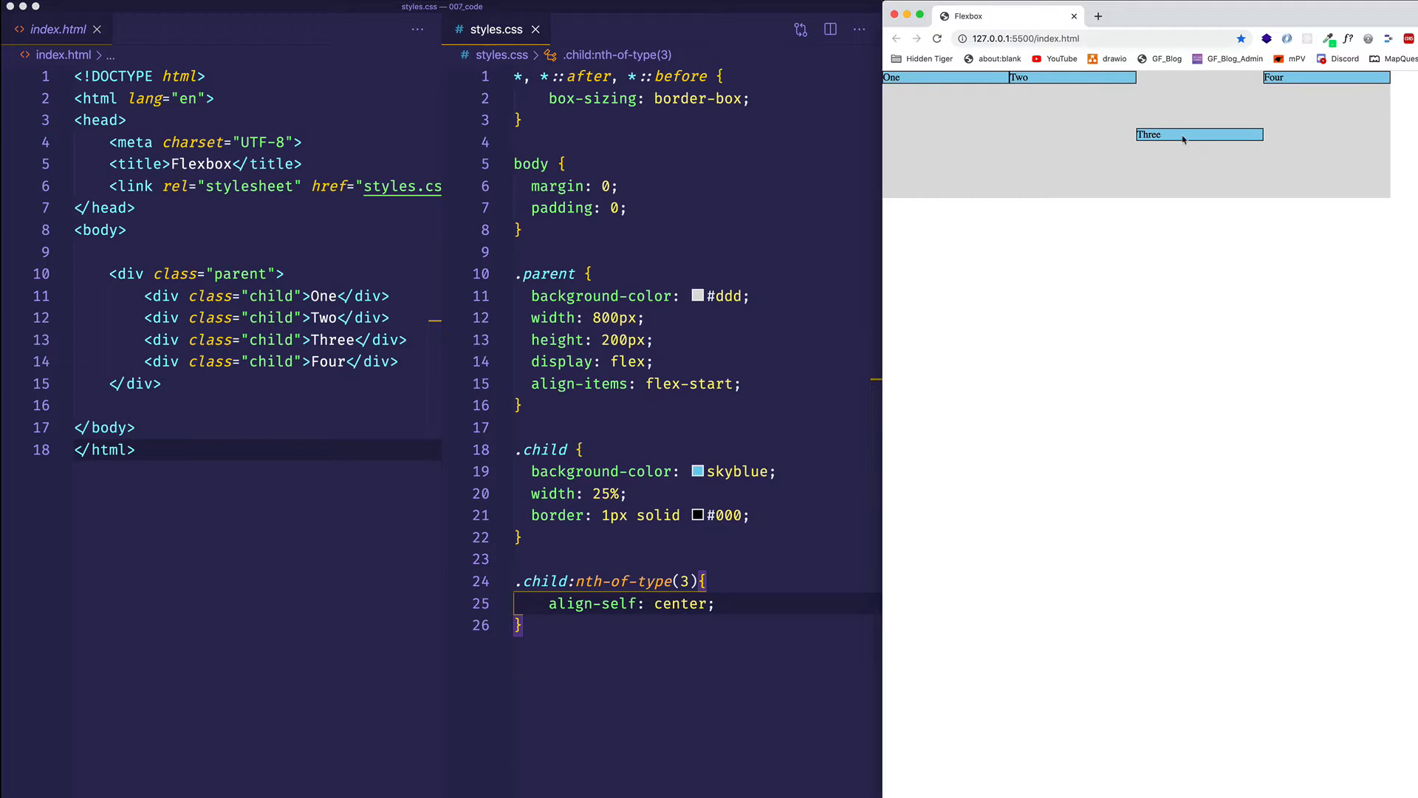
{"action": "mouse_move", "coordinate": [963, 90]}
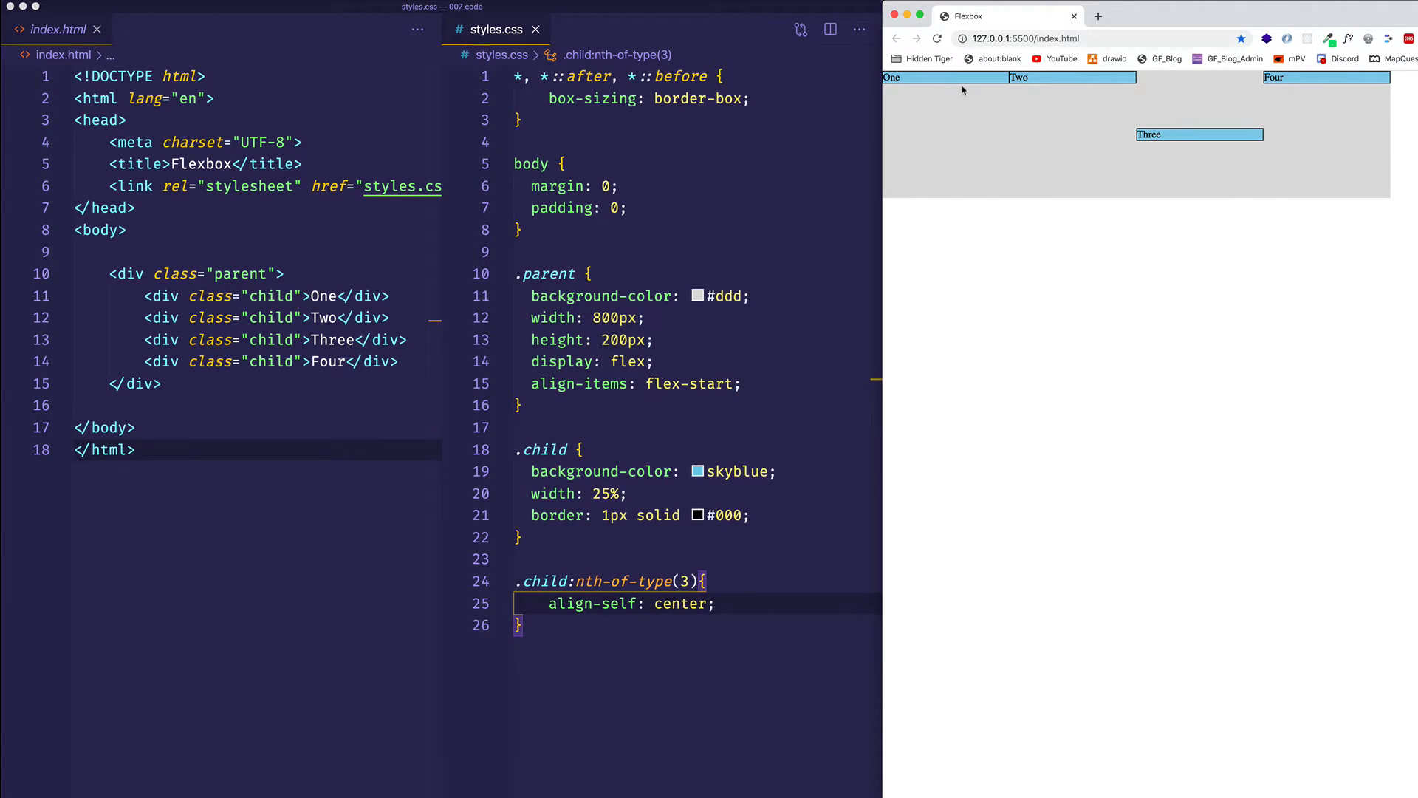
{"action": "mouse_move", "coordinate": [1054, 88]}
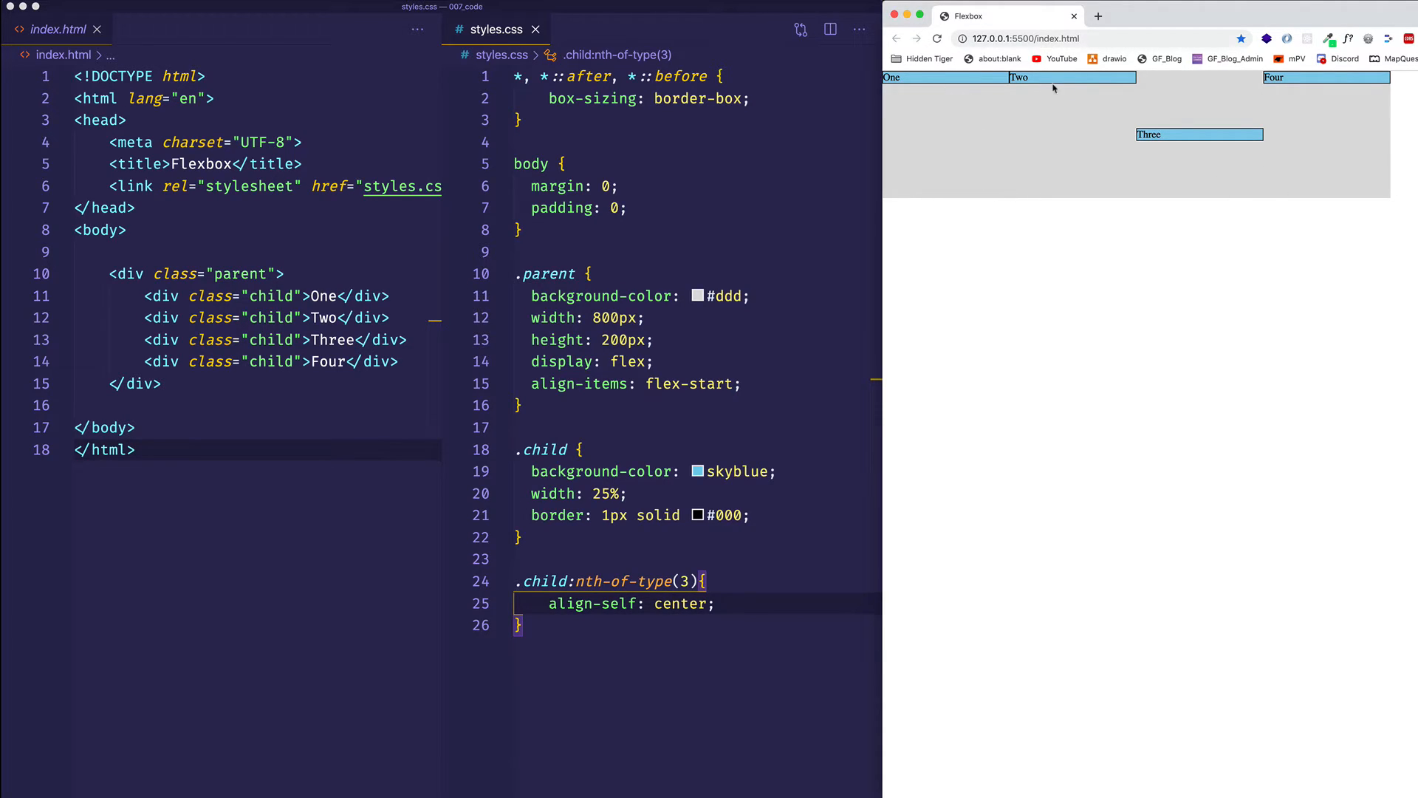
{"action": "mouse_move", "coordinate": [1124, 97]}
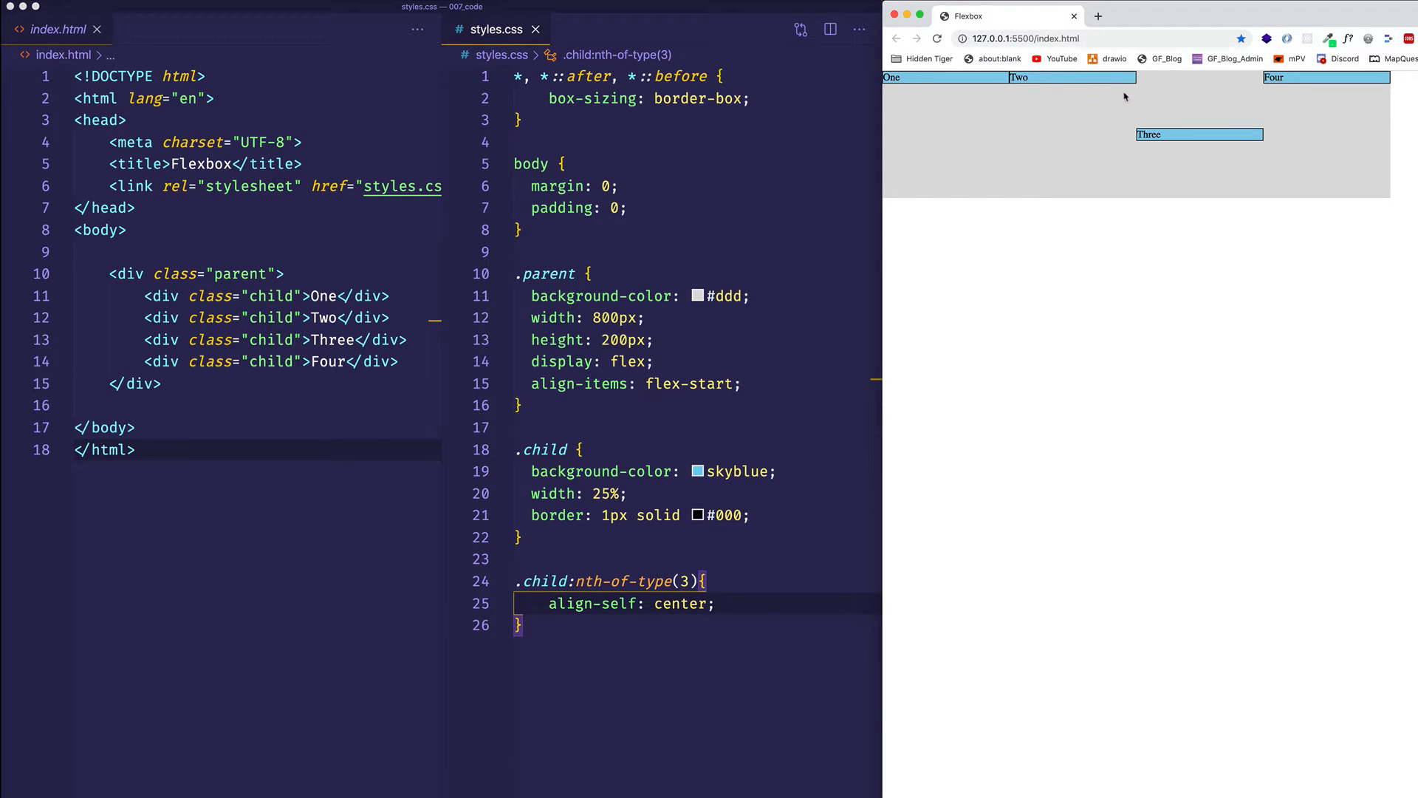
{"action": "mouse_move", "coordinate": [1168, 219]}
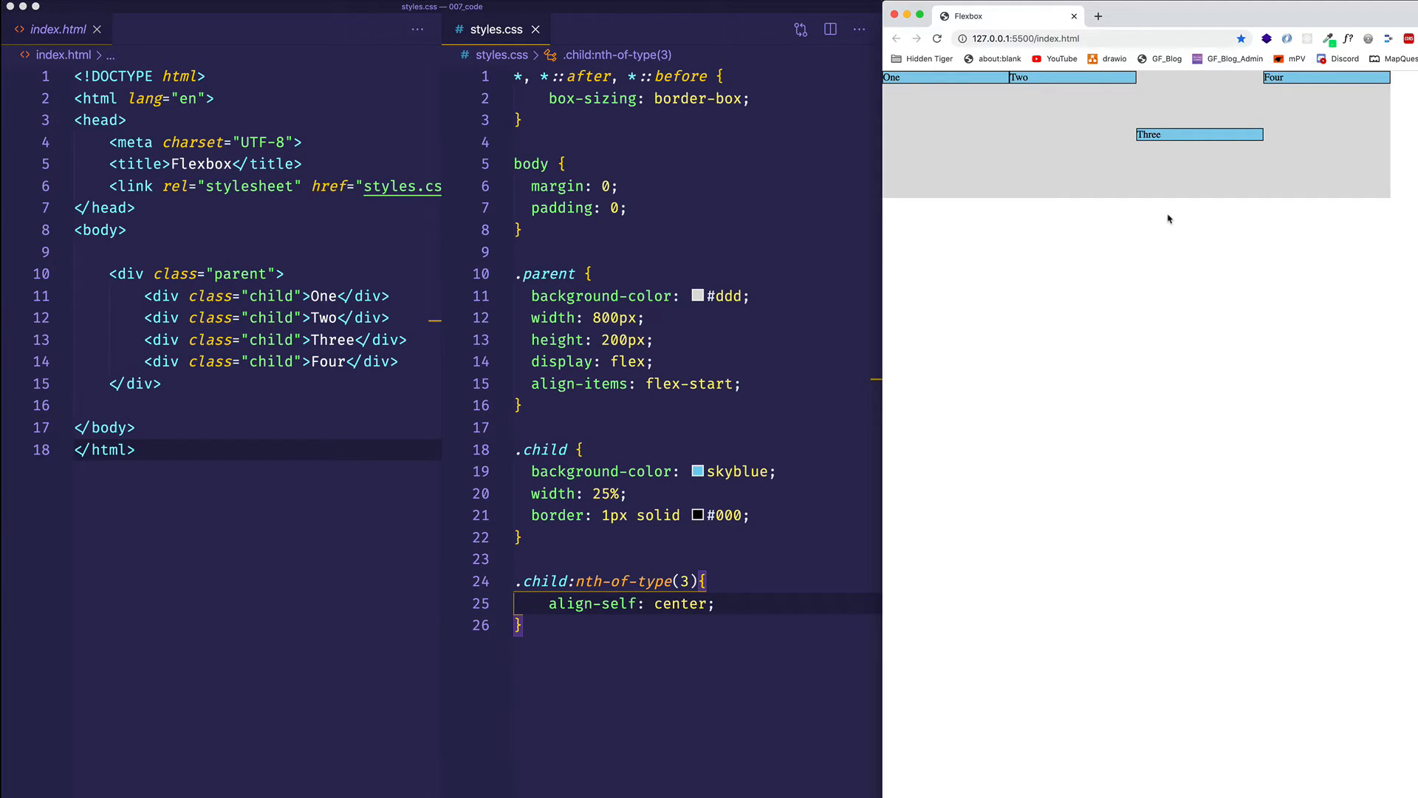
Add a .child:nth-of-type(2) rule with font-size: 4rem below the .child rule
{"action": "key", "text": "Enter"}
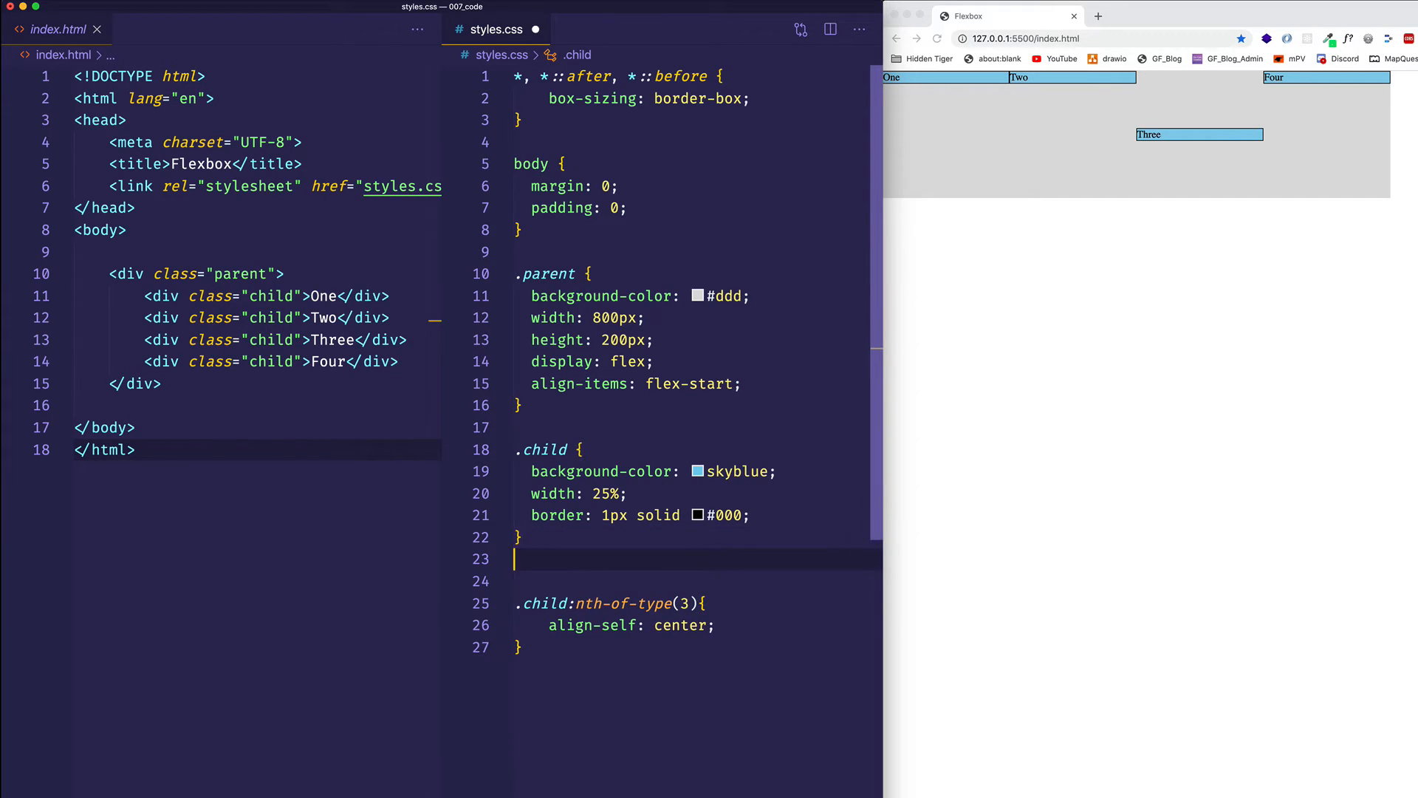
{"action": "type", "text": "."}
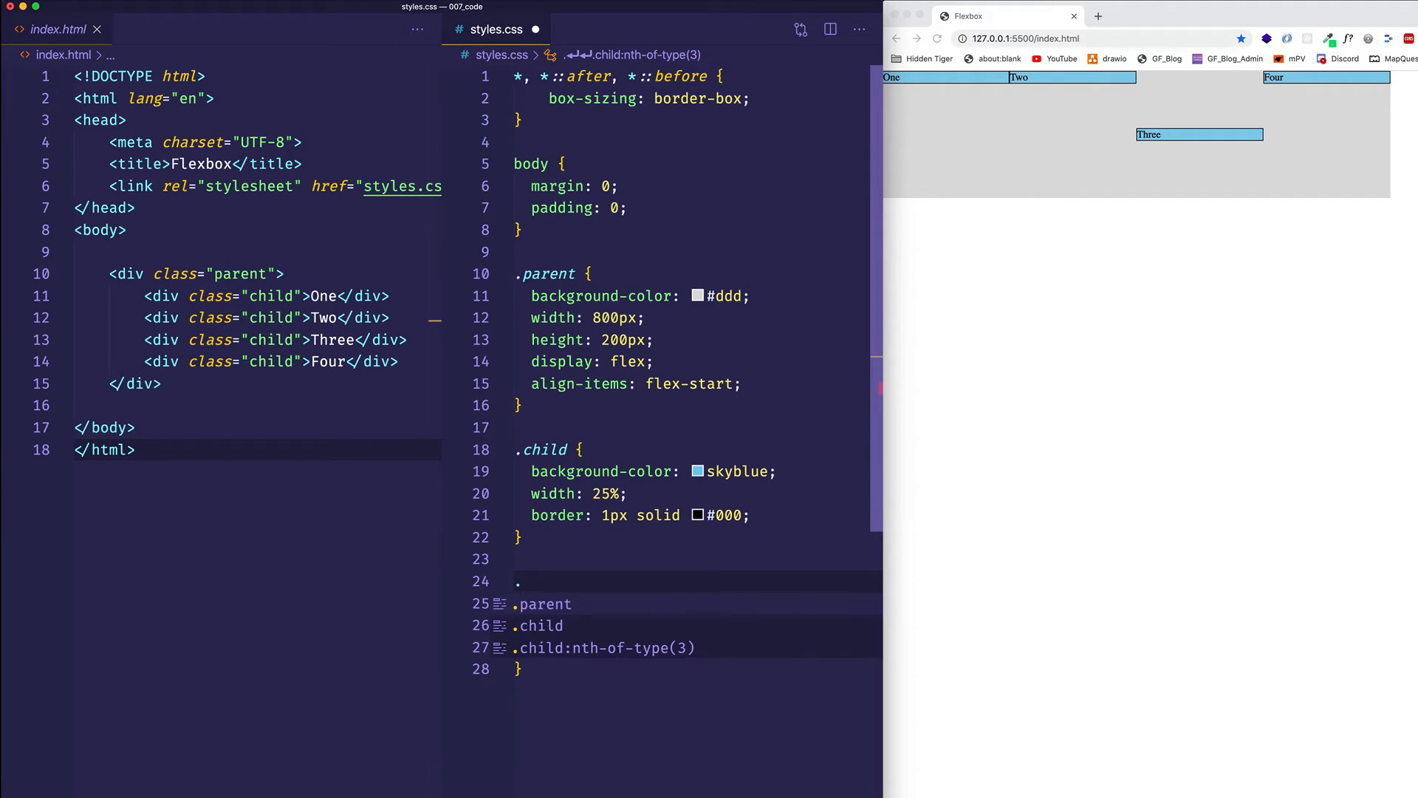
{"action": "type", "text": "child:nth"}
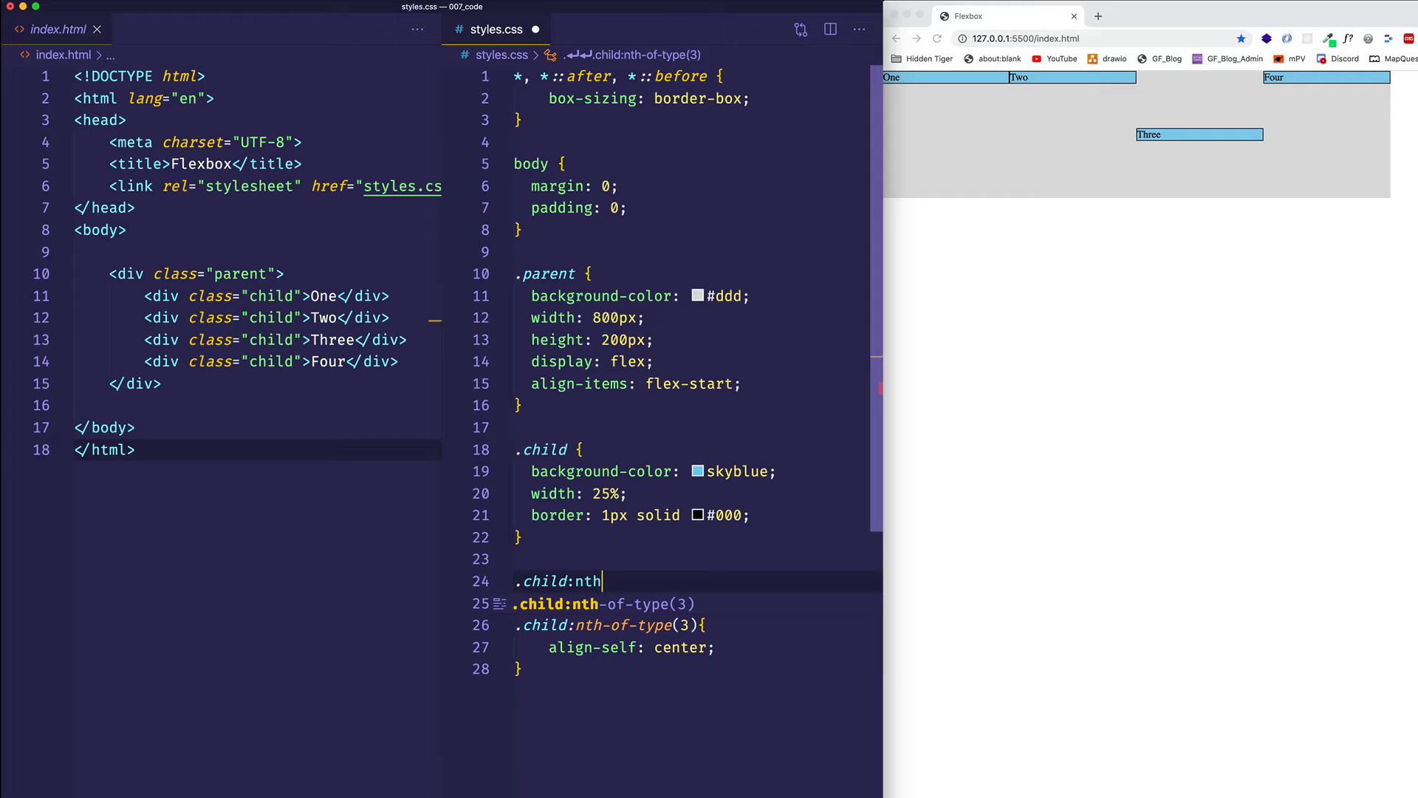
{"action": "type", "text": "-of-type()"}
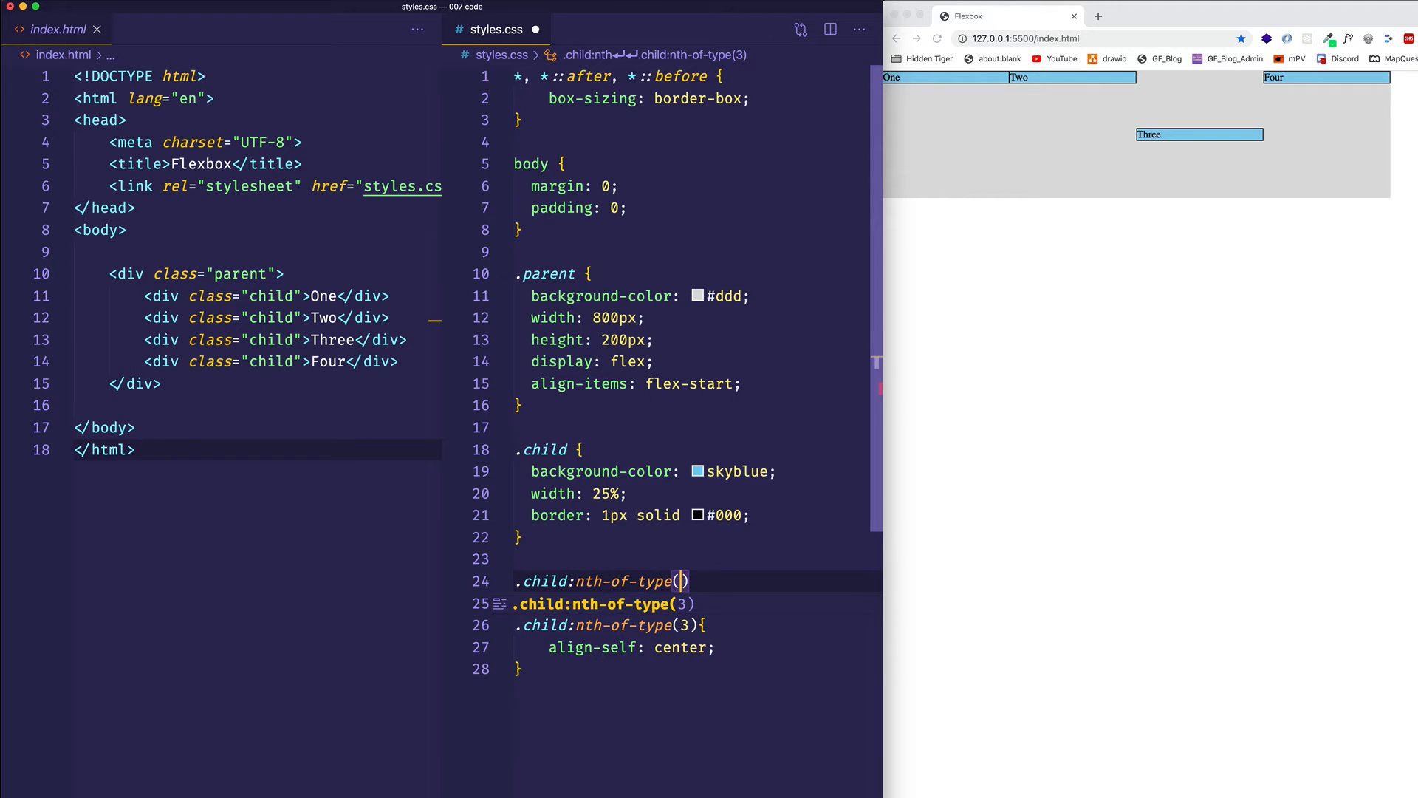
{"action": "type", "text": "2){"}
{"action": "type", "text": "font-size: ;"}
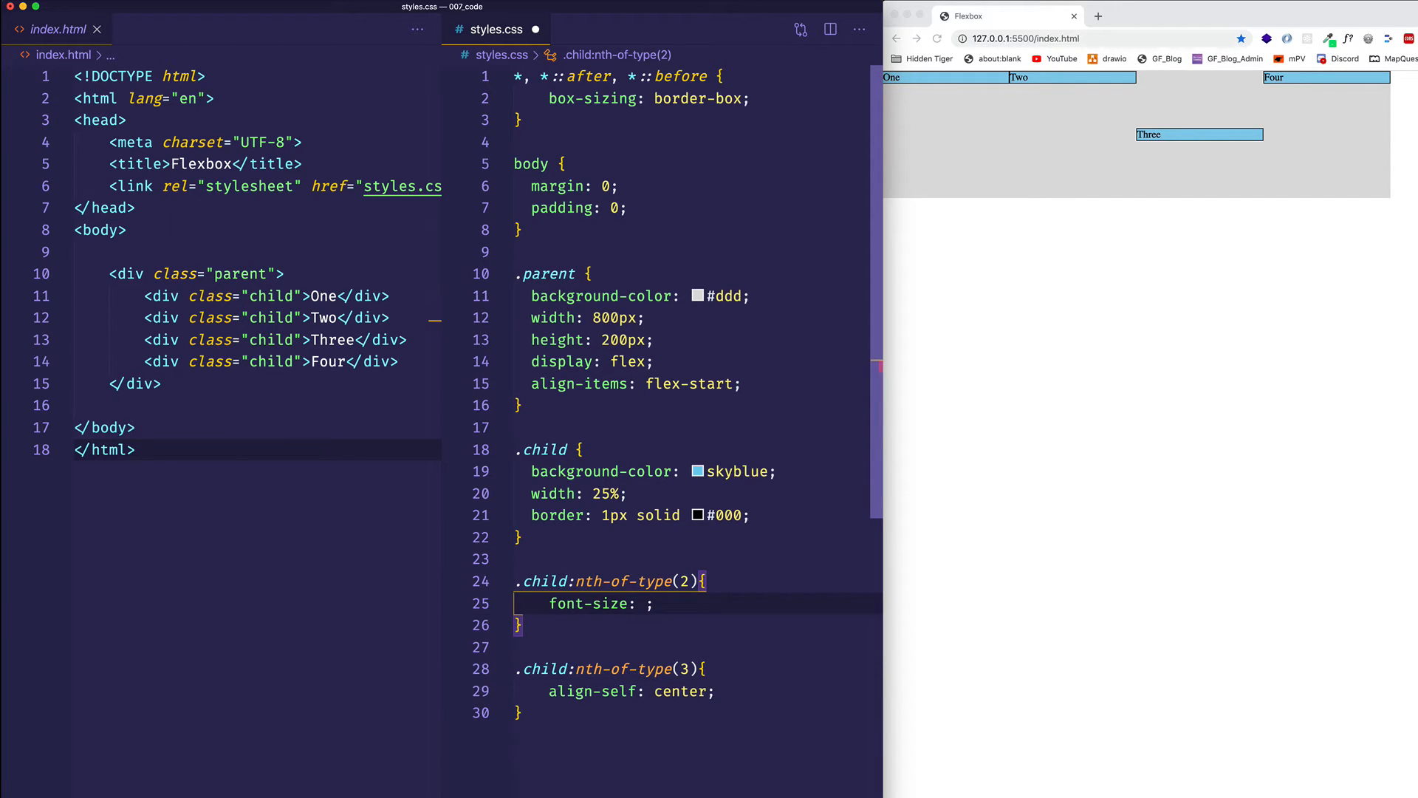
{"action": "type", "text": "4rem"}
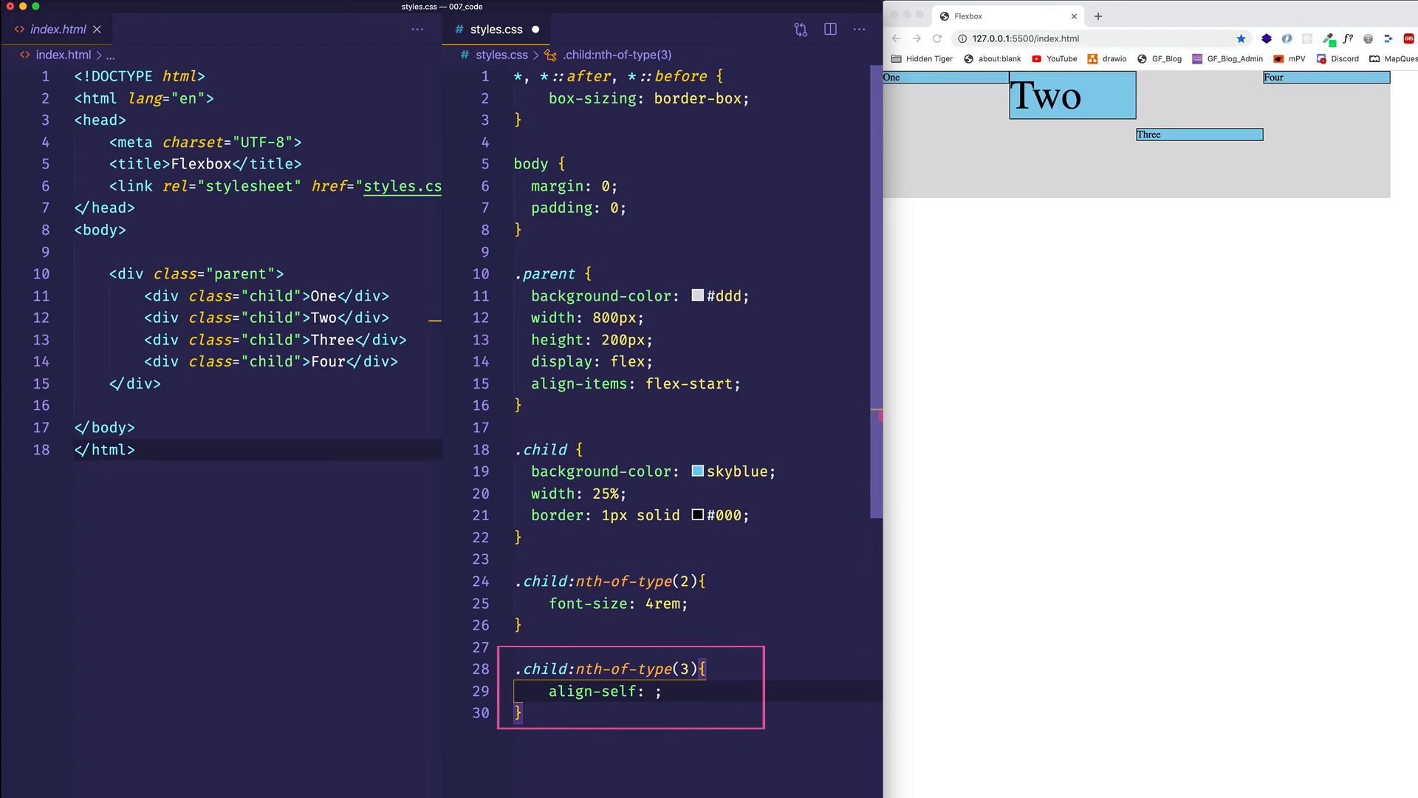
Enter baseline as the nth-of-type(3) rule's align-self value
{"action": "type", "text": "baseline"}
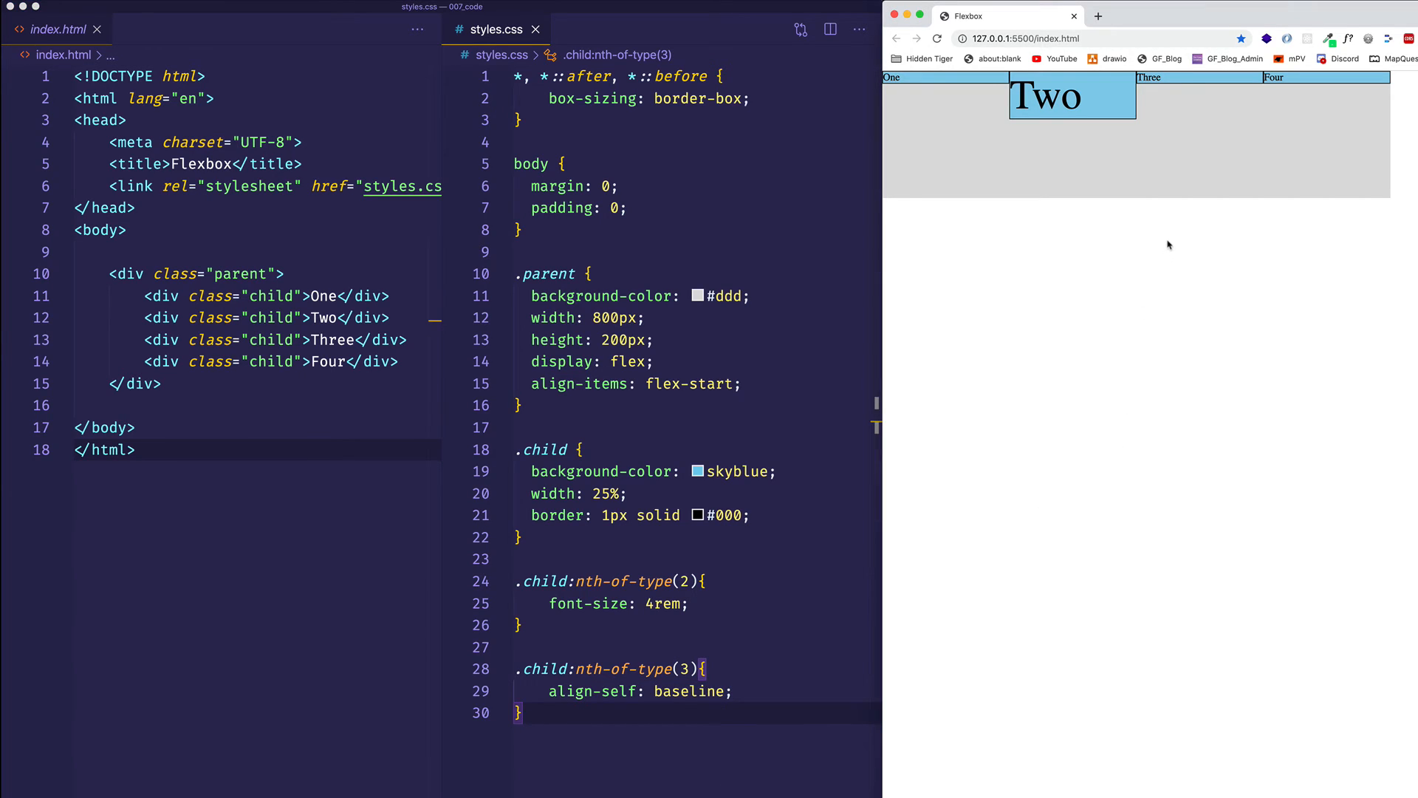
{"action": "mouse_move", "coordinate": [1317, 118]}
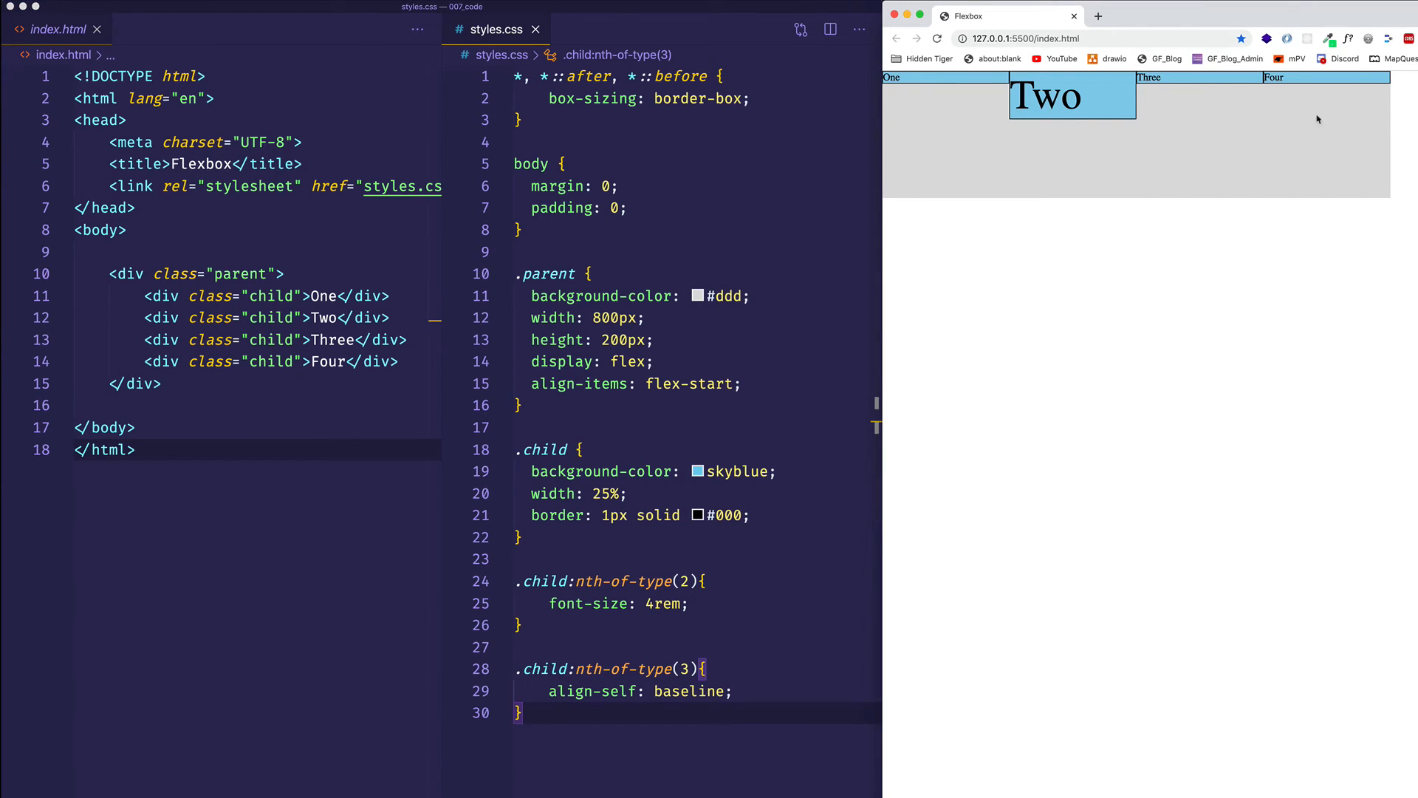
{"action": "mouse_move", "coordinate": [1190, 99]}
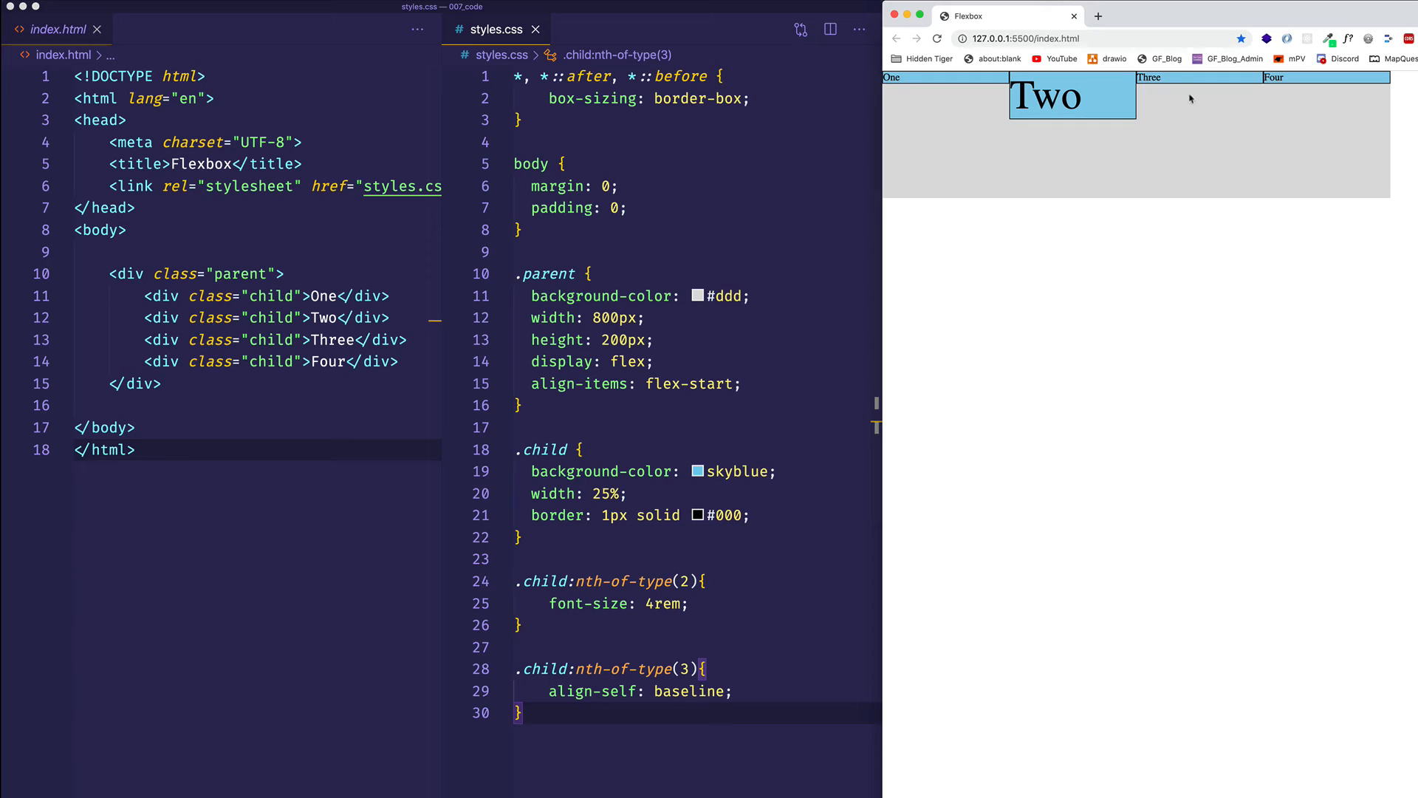
{"action": "mouse_move", "coordinate": [810, 380]}
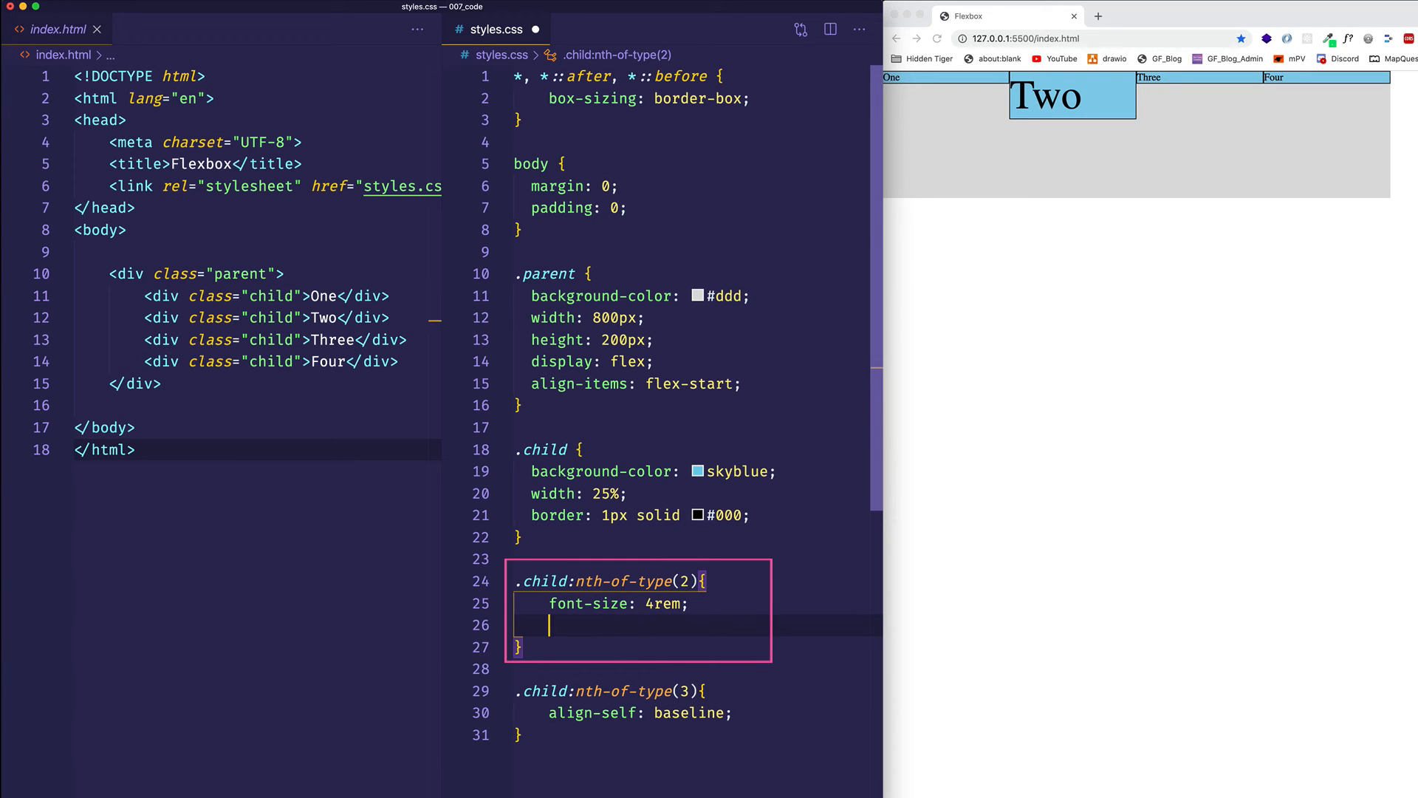
Add align-self: baseline inside the .child:nth-of-type(2) rule
{"action": "type", "text": "align-self: baseline;"}
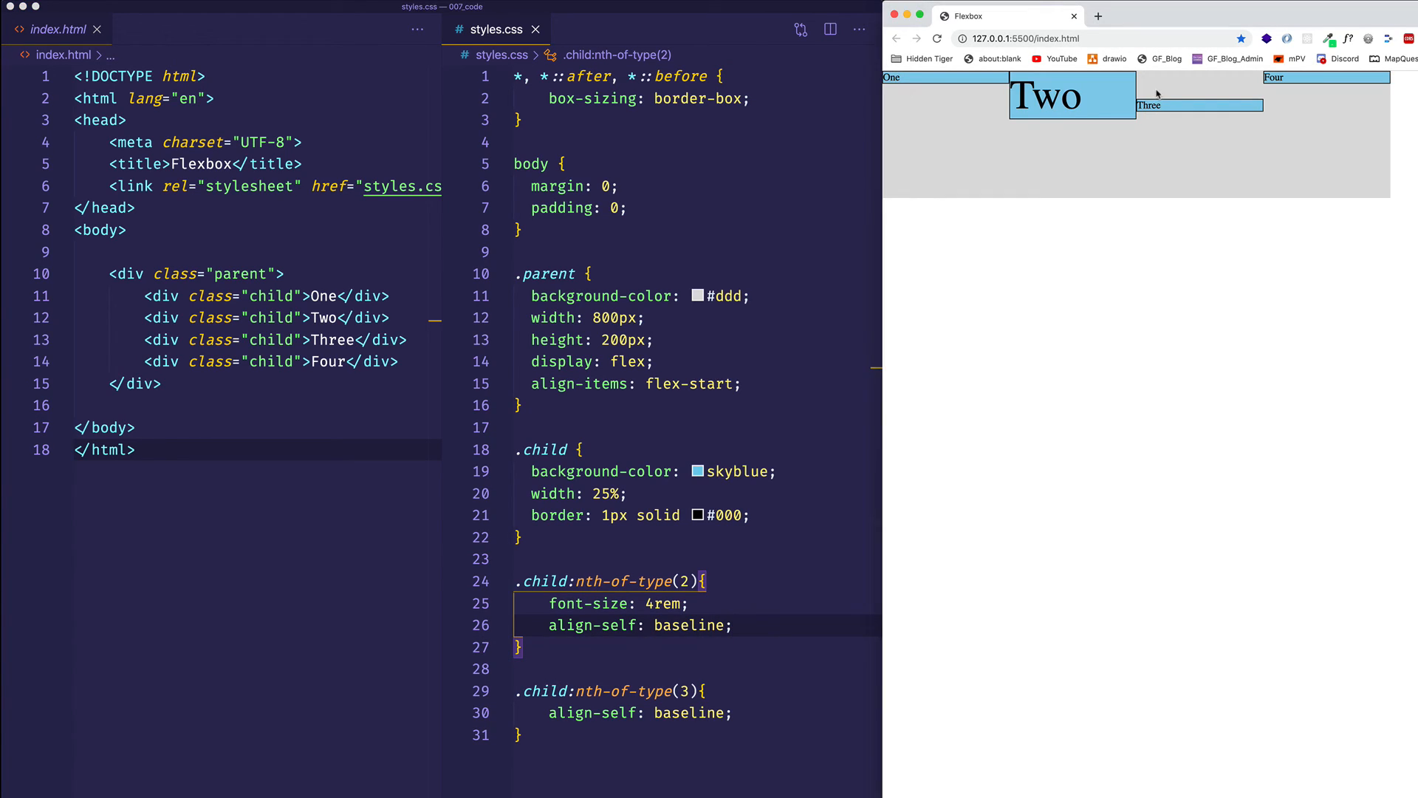
{"action": "mouse_move", "coordinate": [1165, 108]}
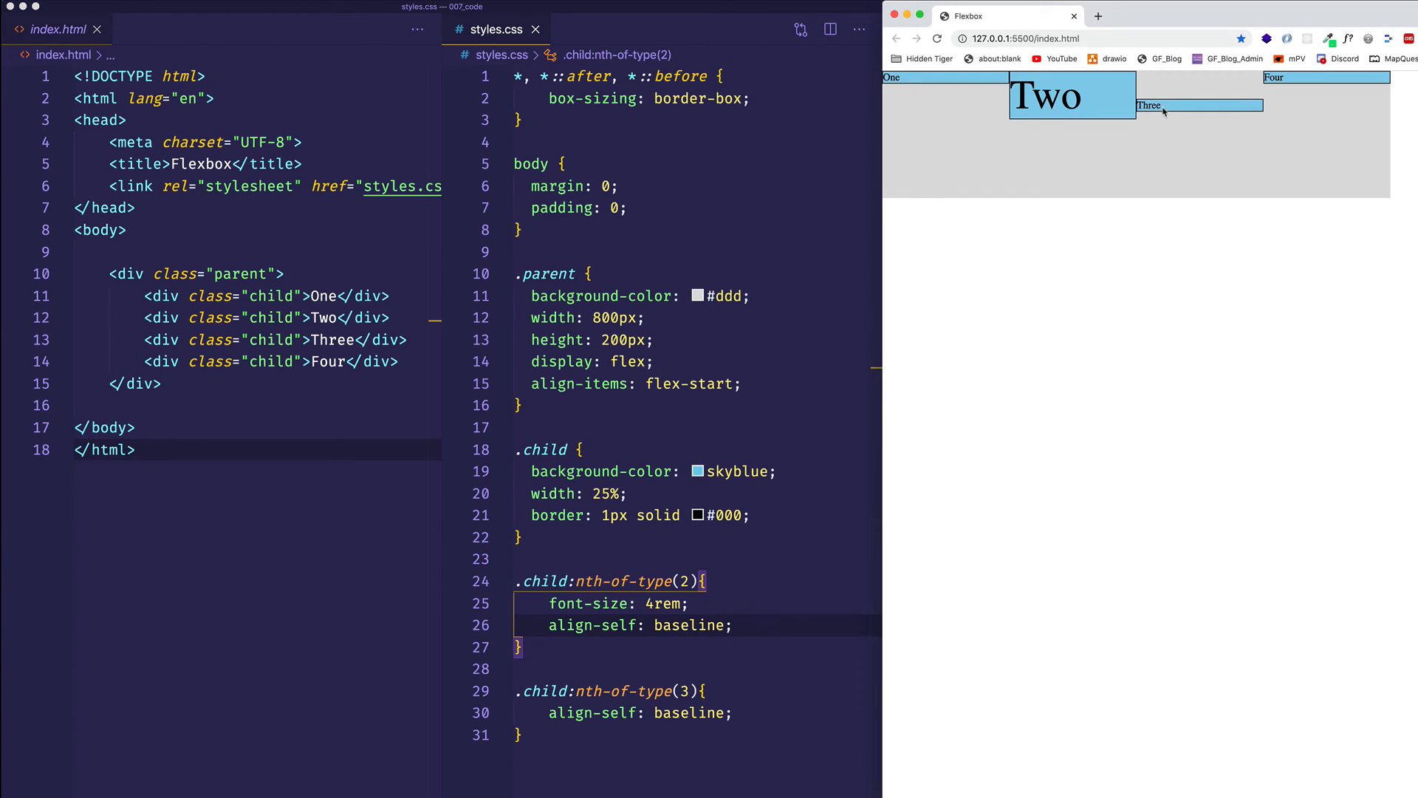